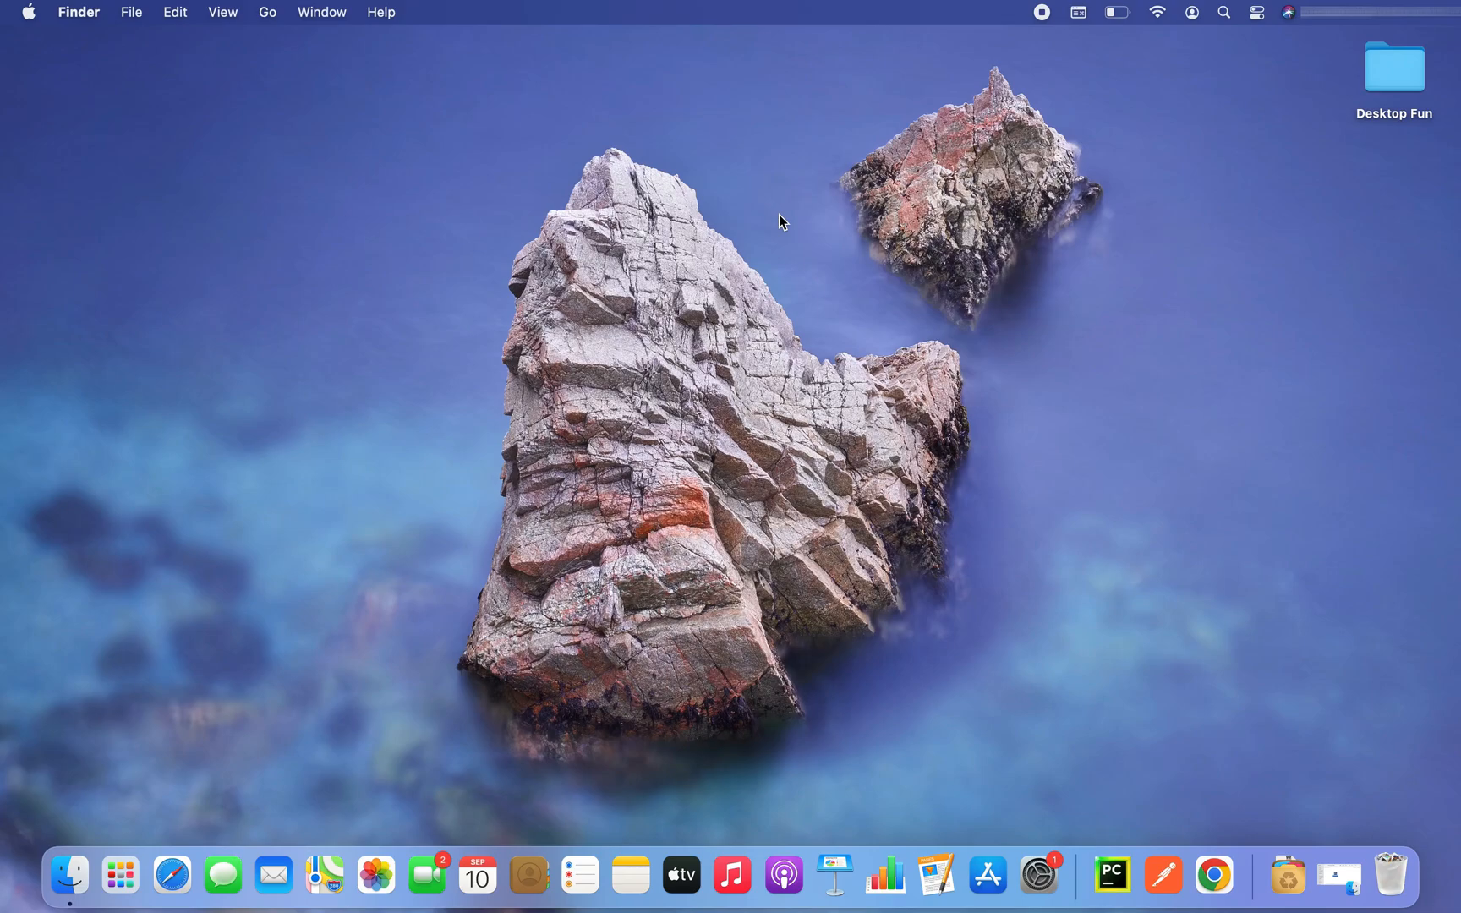
mouse_move(1212, 874)
type("visual st")
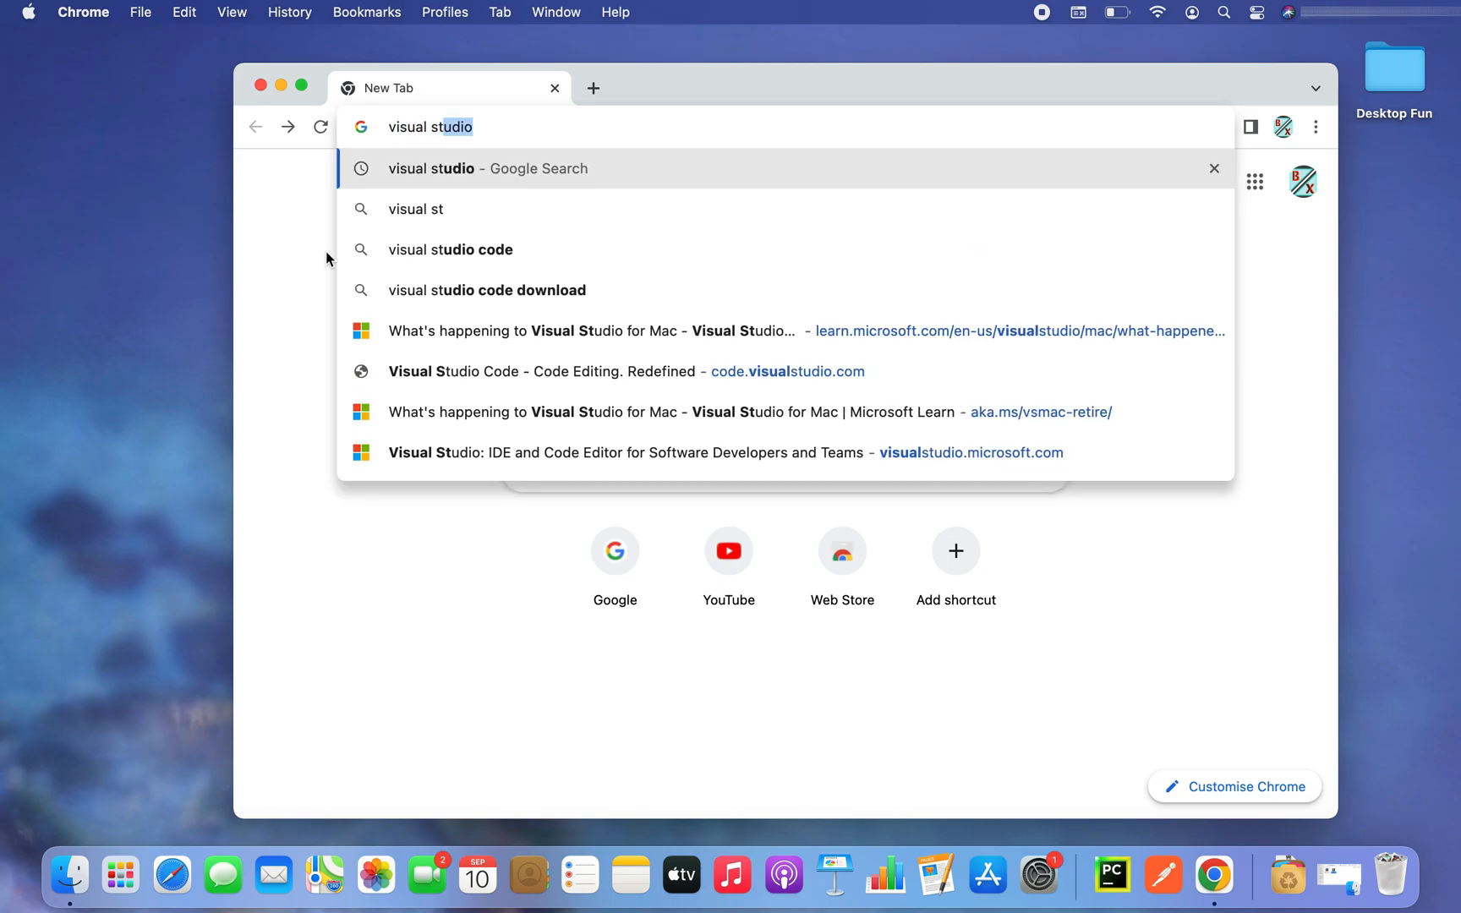
Run the 'visual studio' search and reach the 'Meet the Visual Studio family' overview on visualstudio.microsoft.com
key("Return")
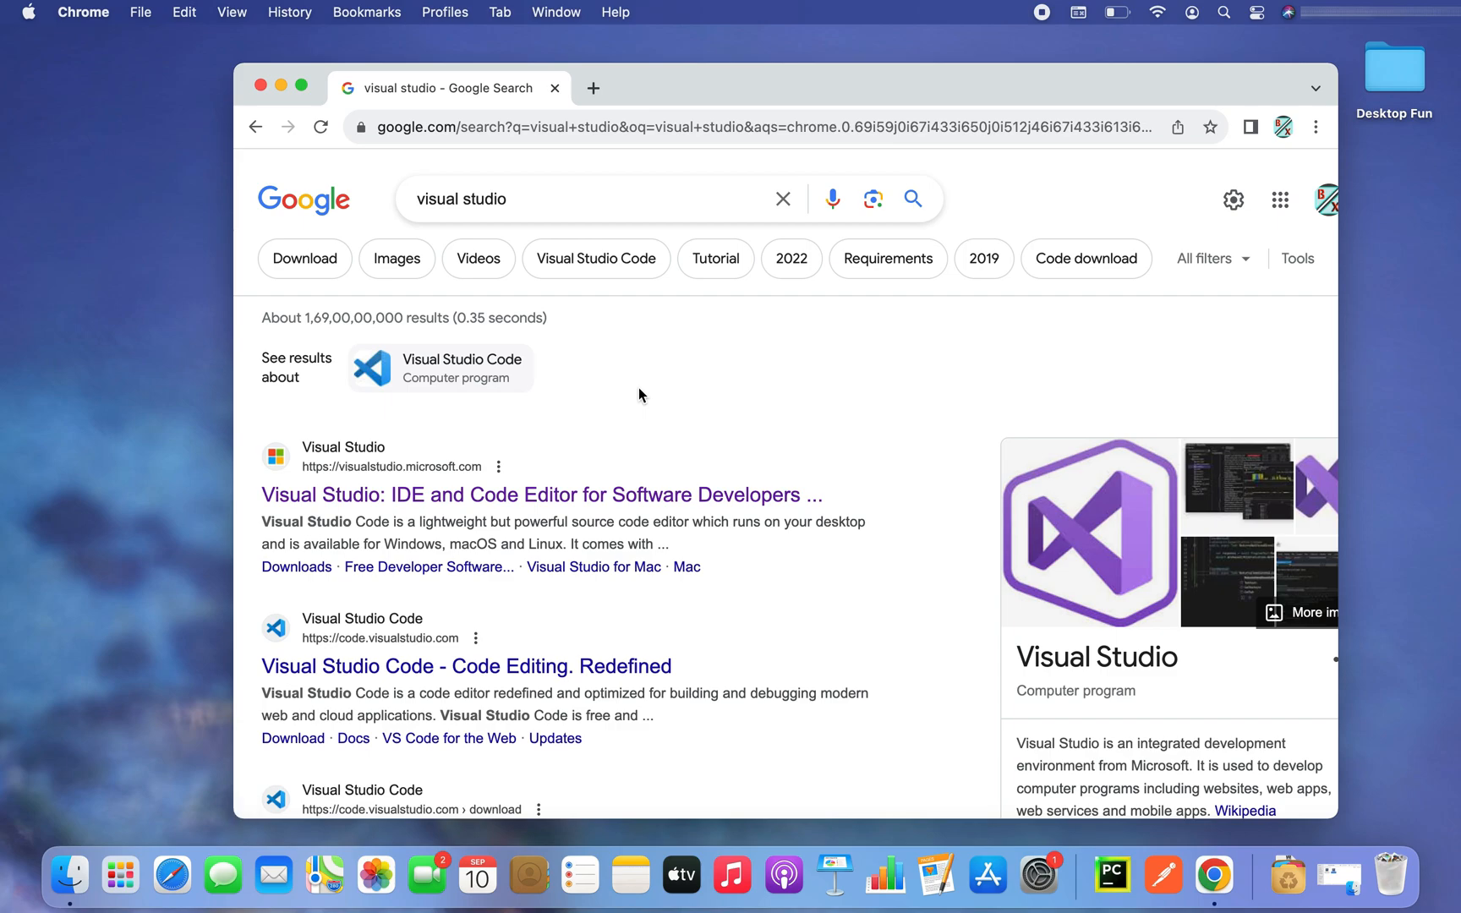
mouse_move(393, 342)
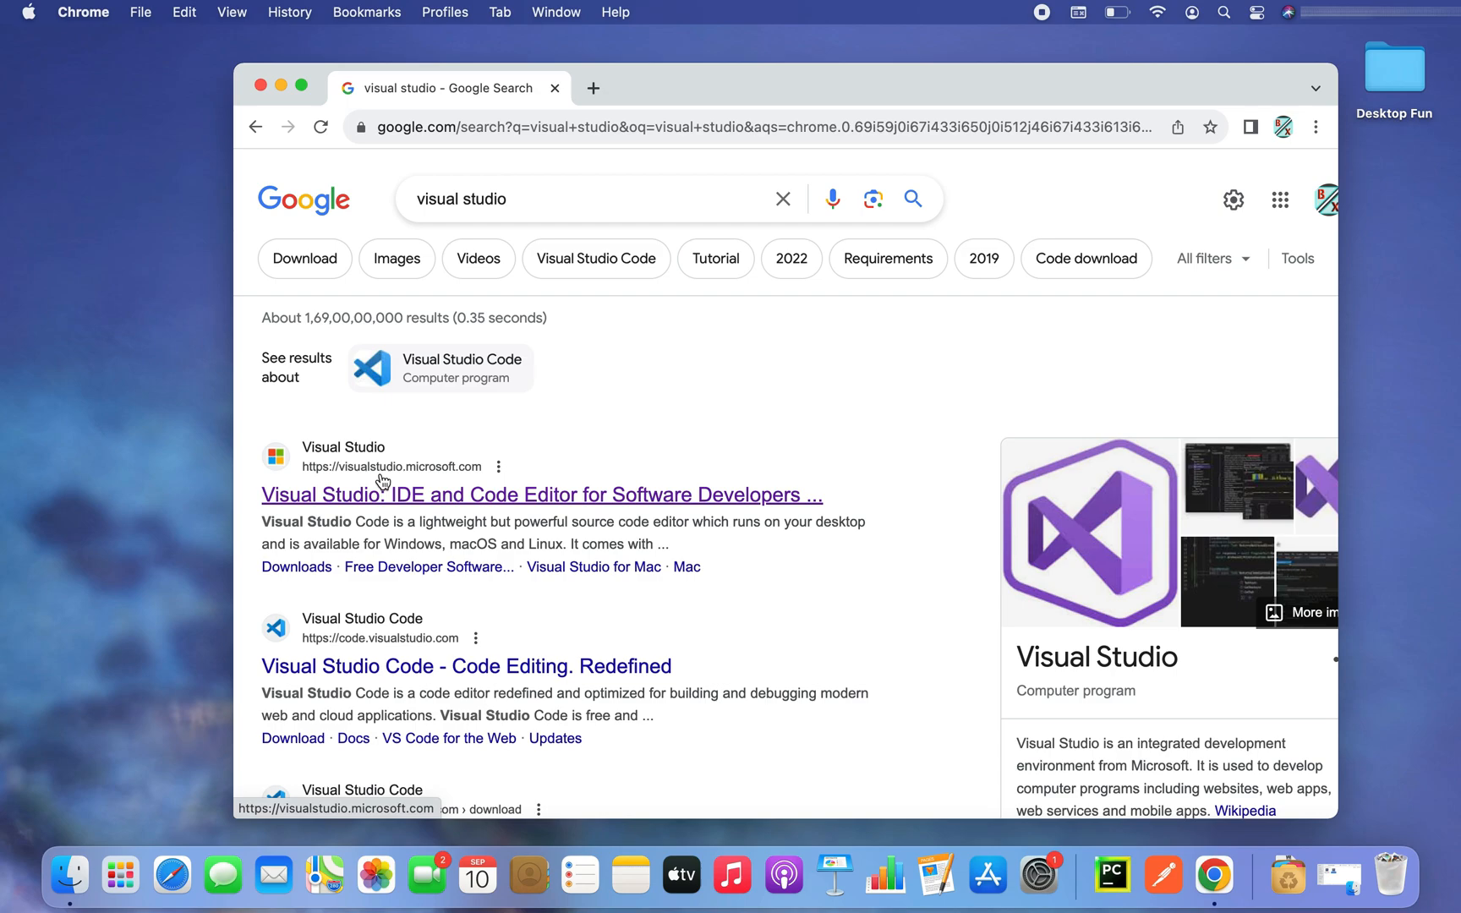
mouse_move(473, 470)
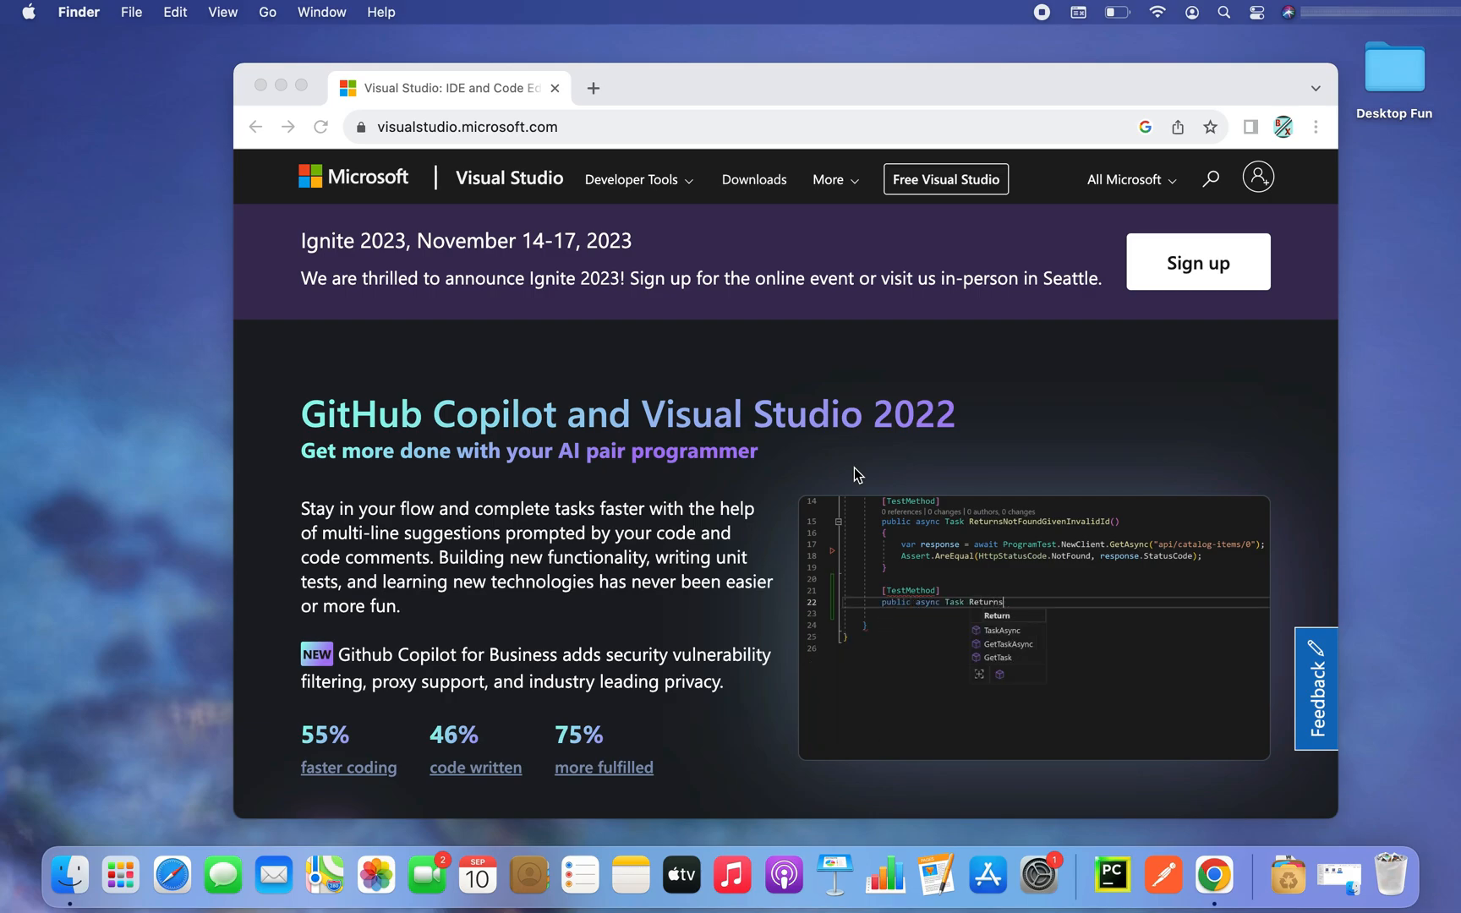
scroll("down", 3)
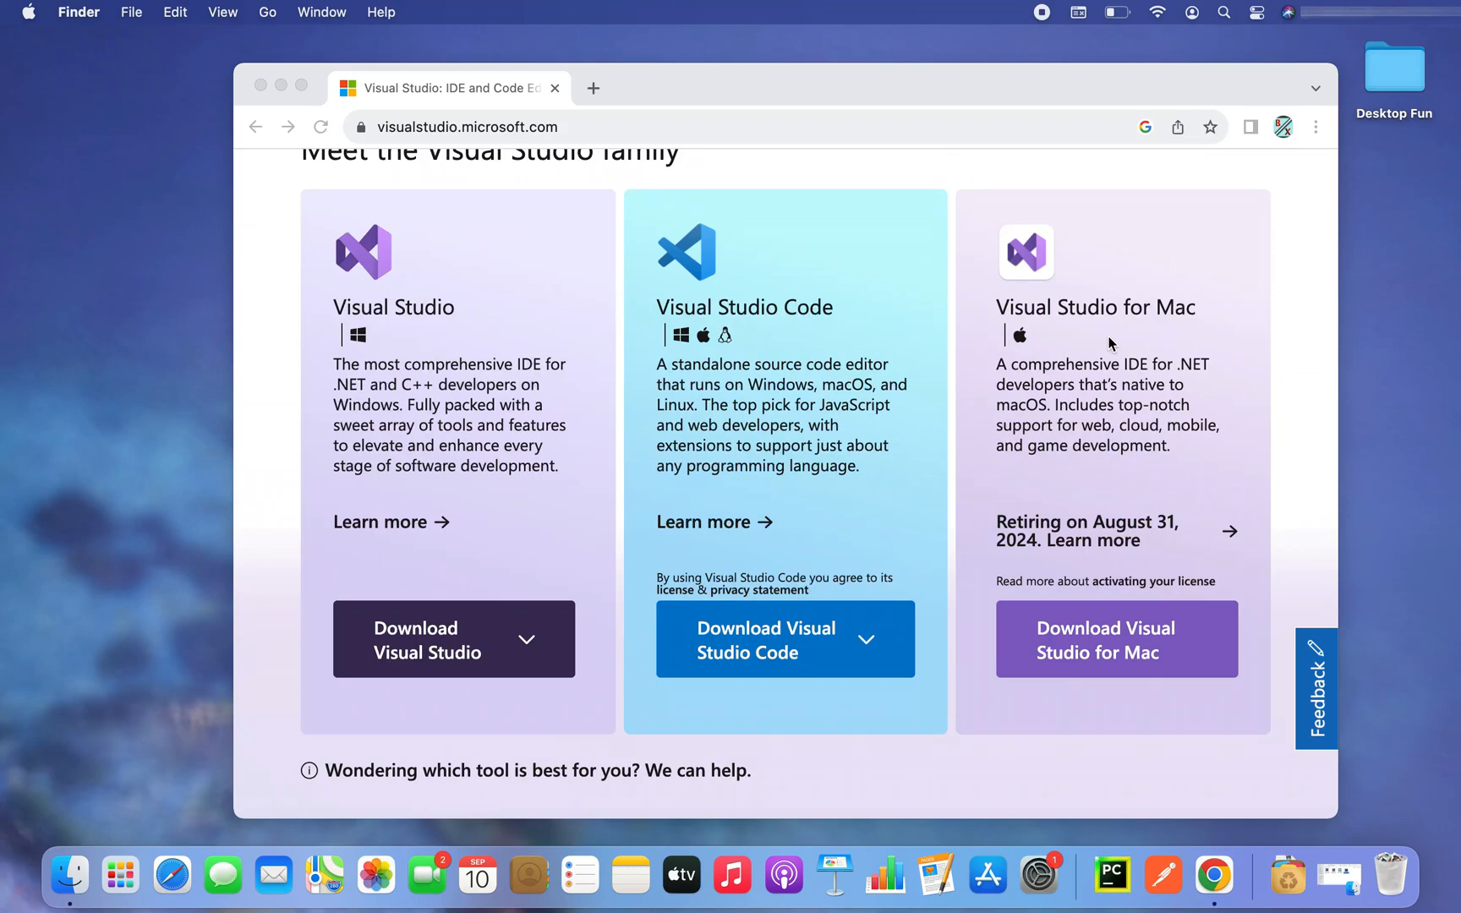
mouse_move(1197, 307)
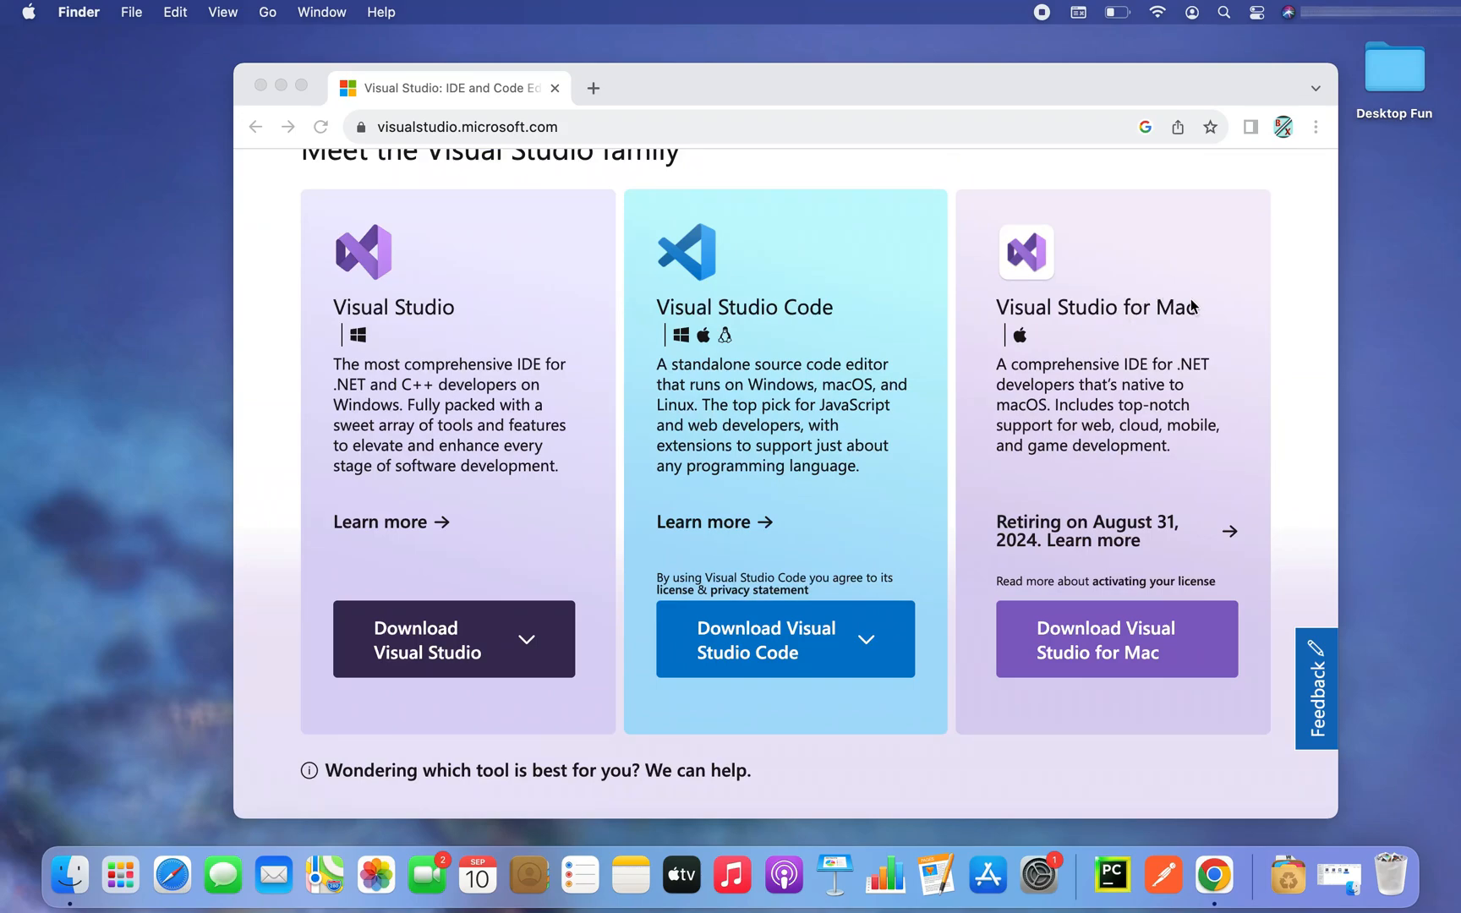
mouse_move(1202, 641)
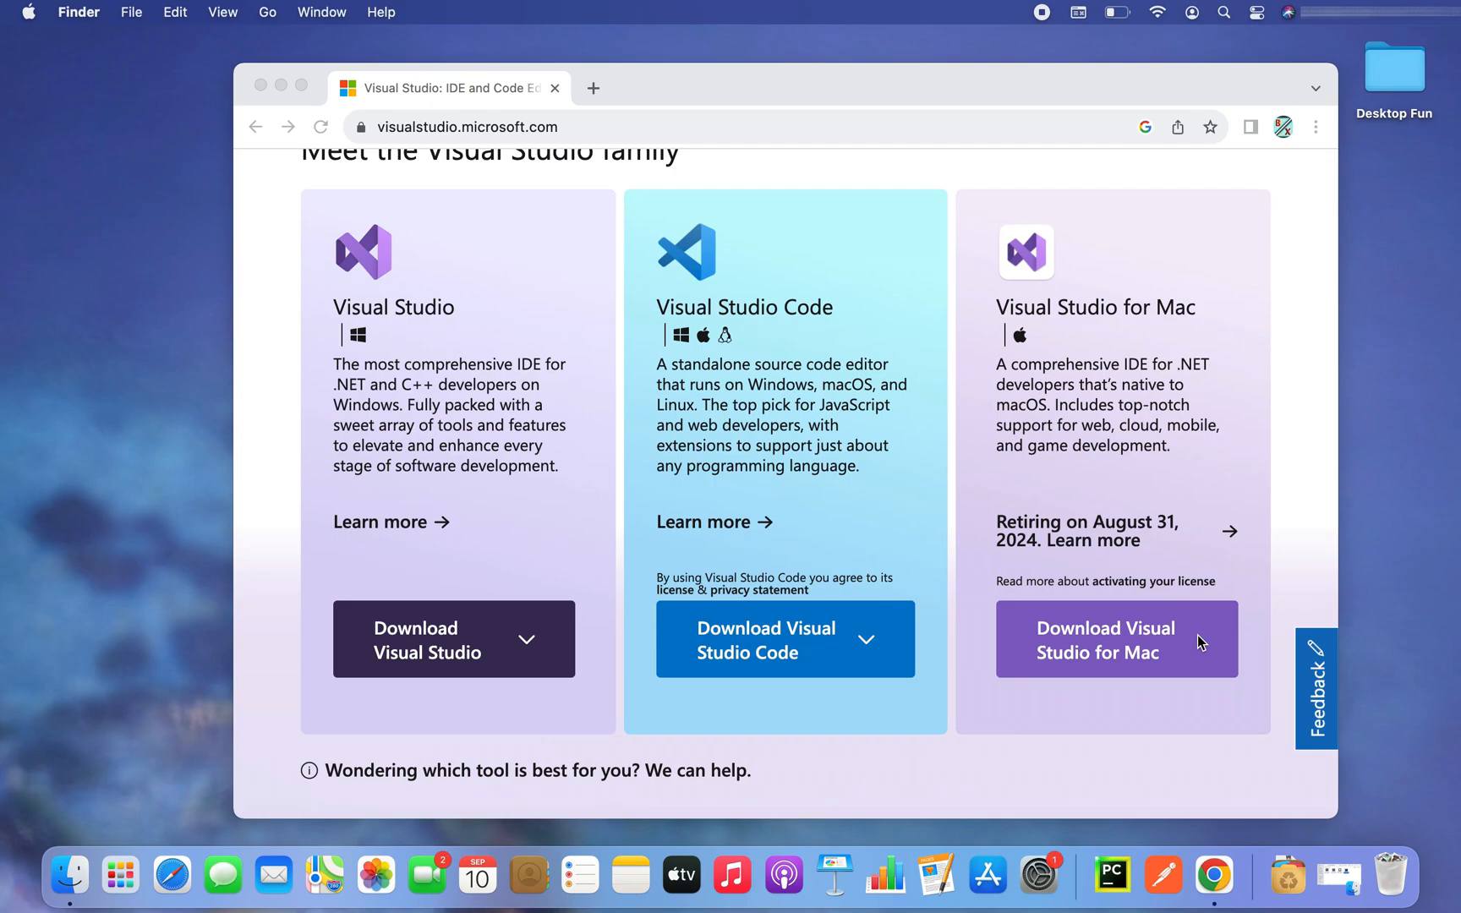
mouse_move(1118, 675)
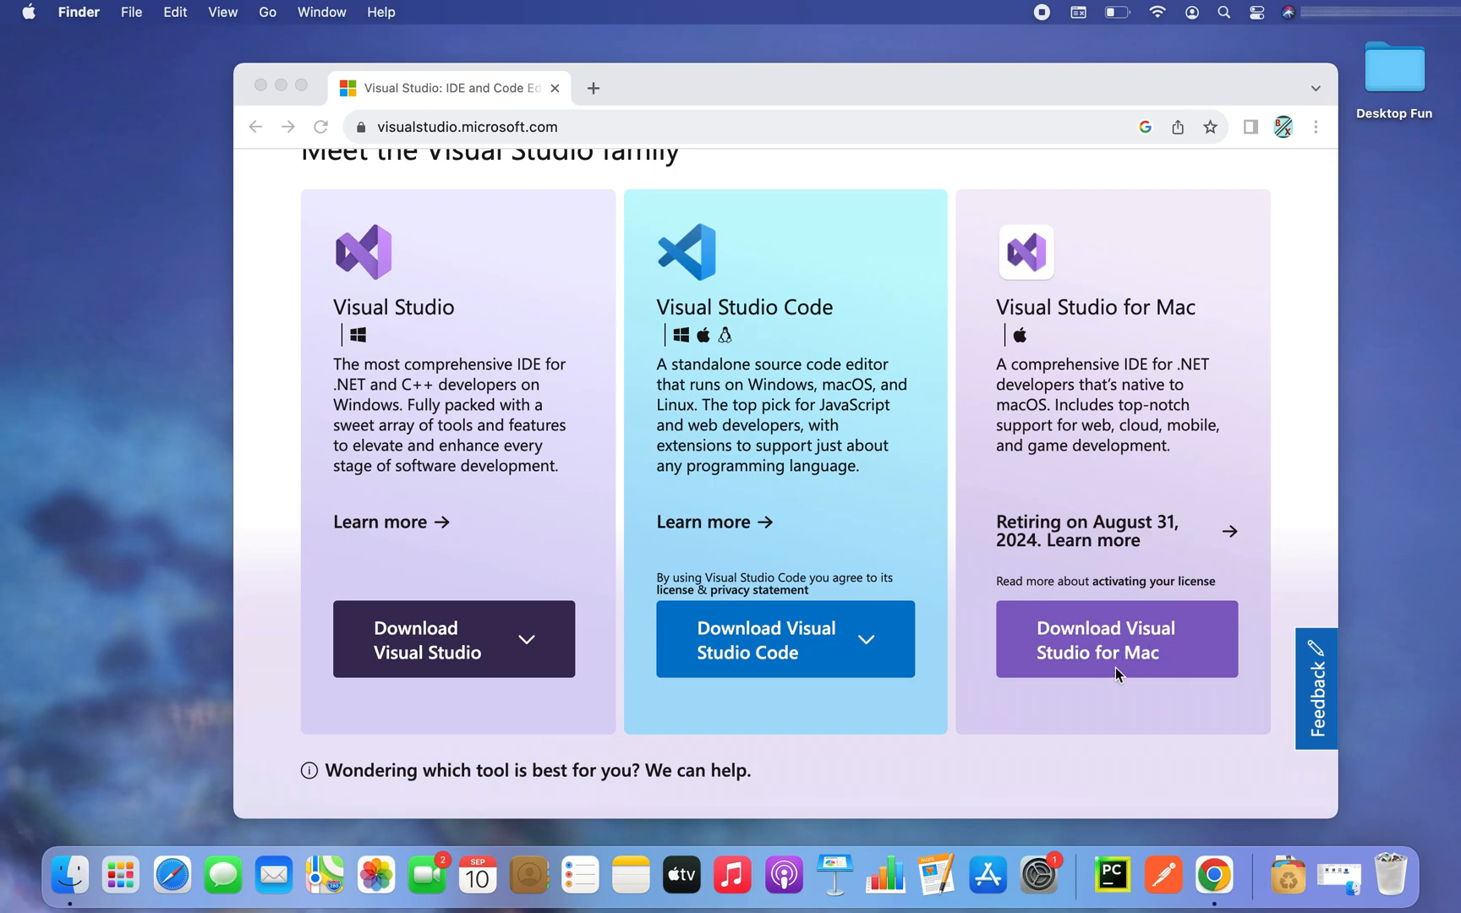
mouse_move(1014, 323)
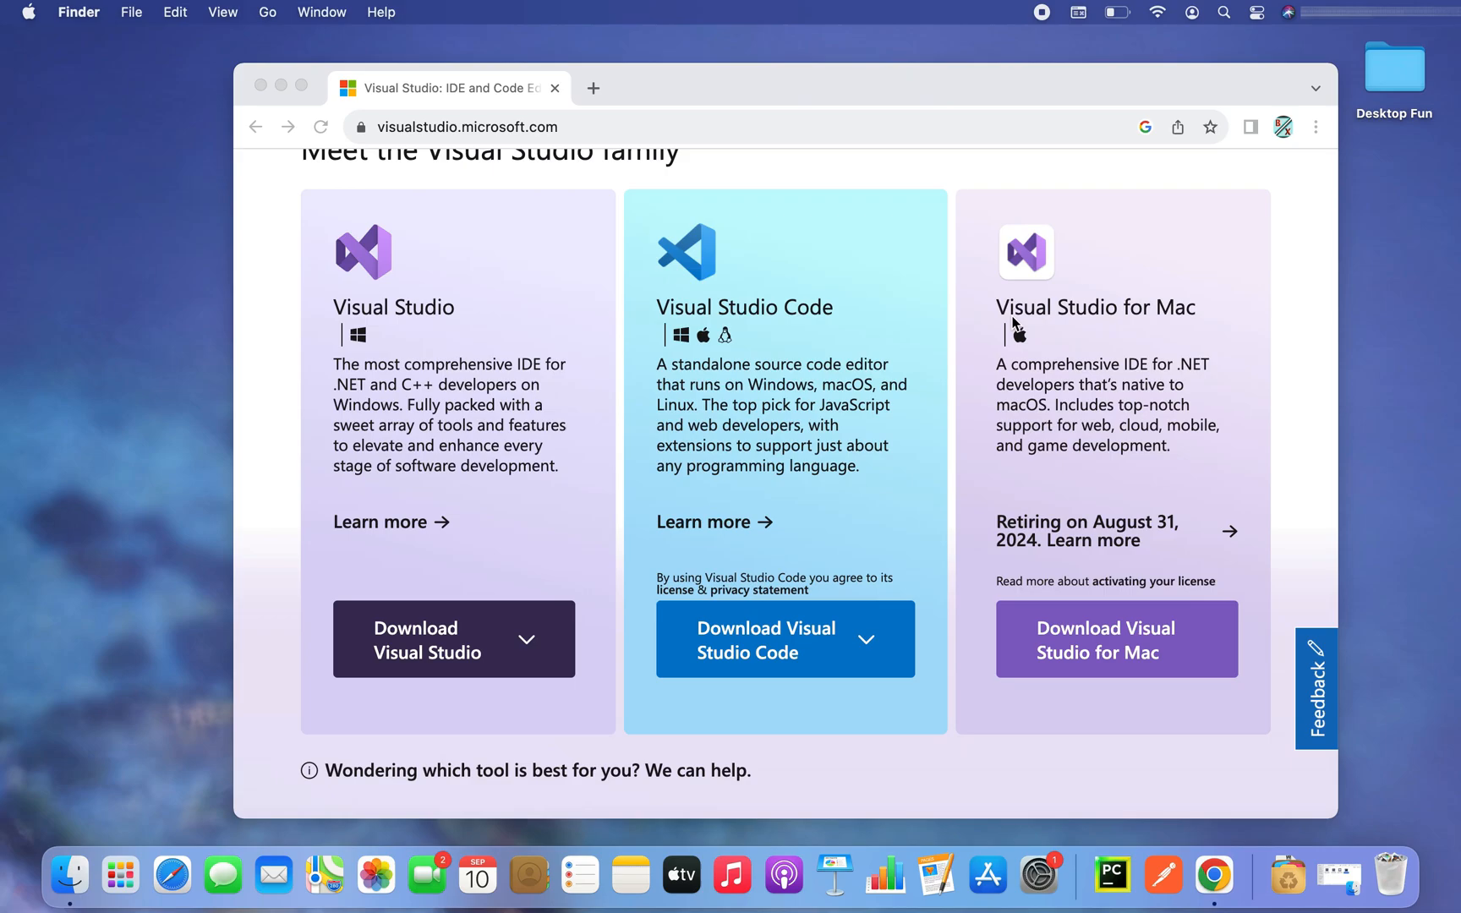
mouse_move(1215, 662)
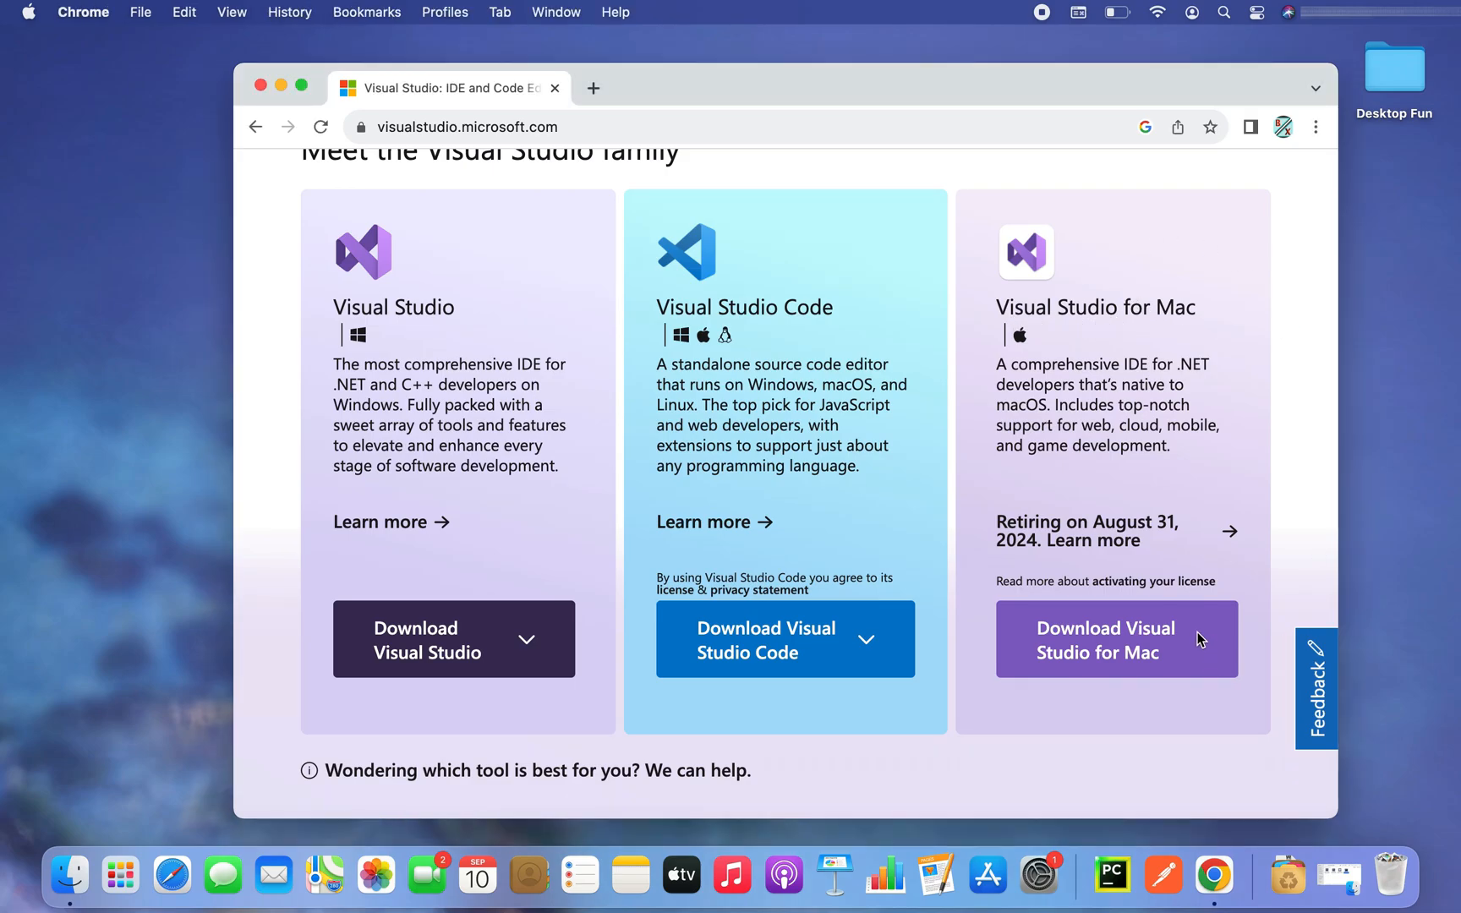
Start the free Visual Studio for Mac .dmg download and view it in recent downloads
left_click(436, 639)
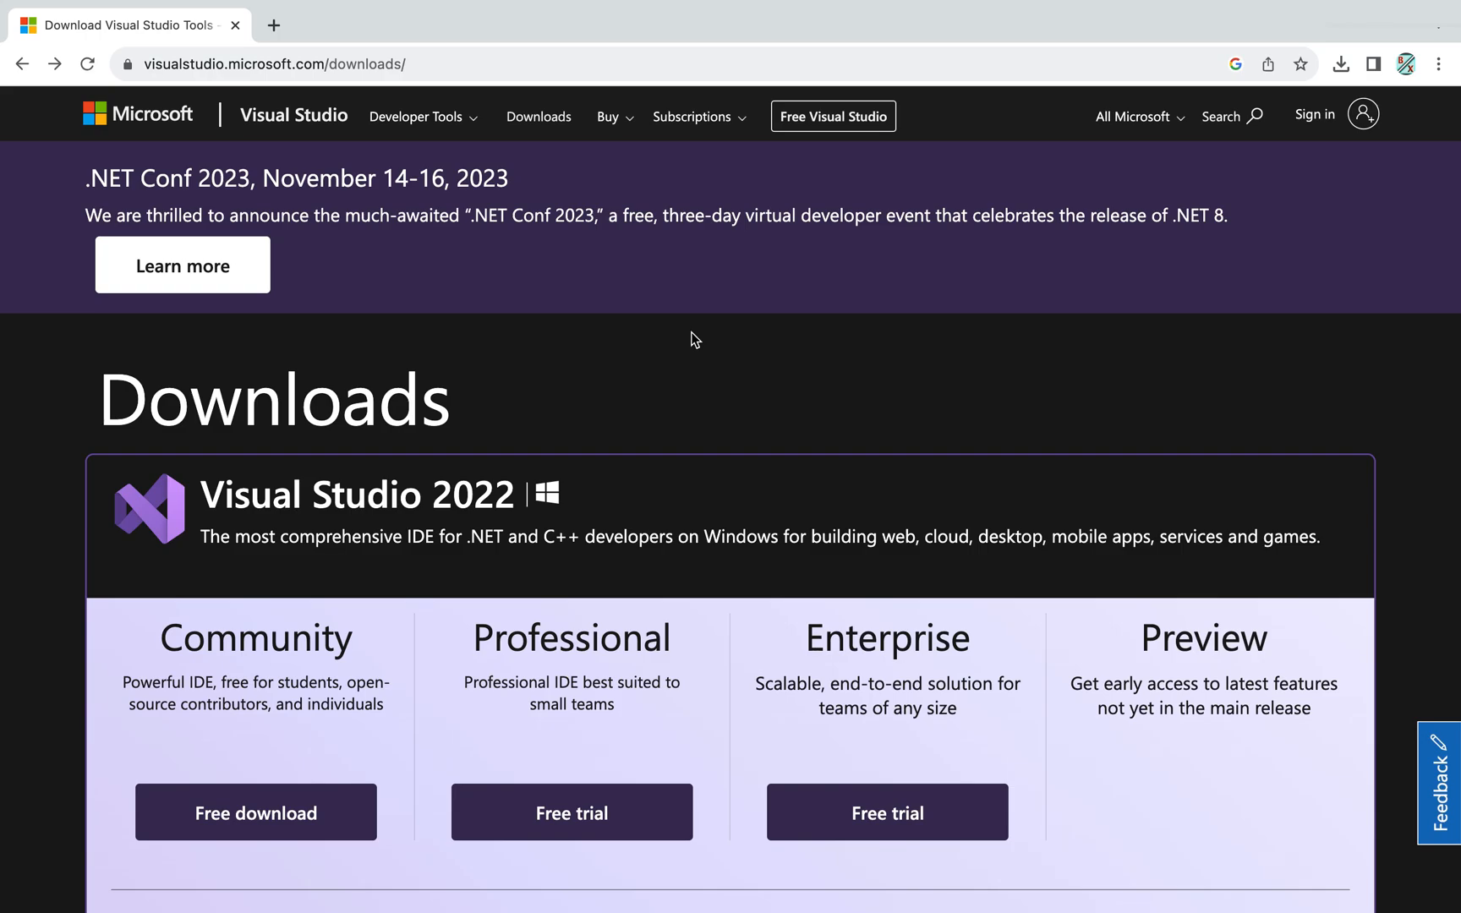
scroll("down", 3)
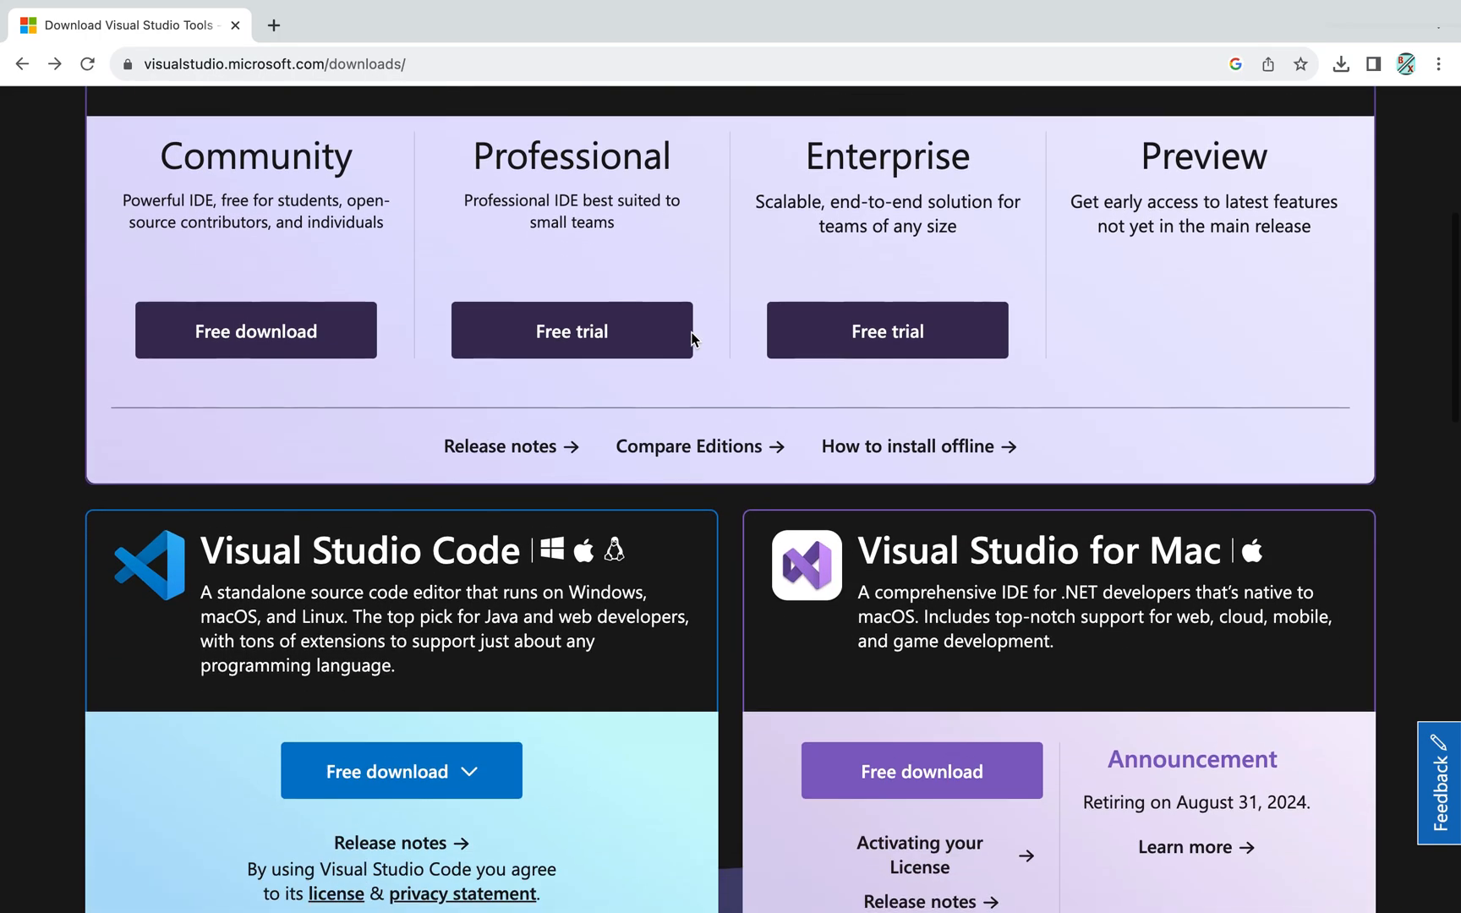
scroll("down", 3)
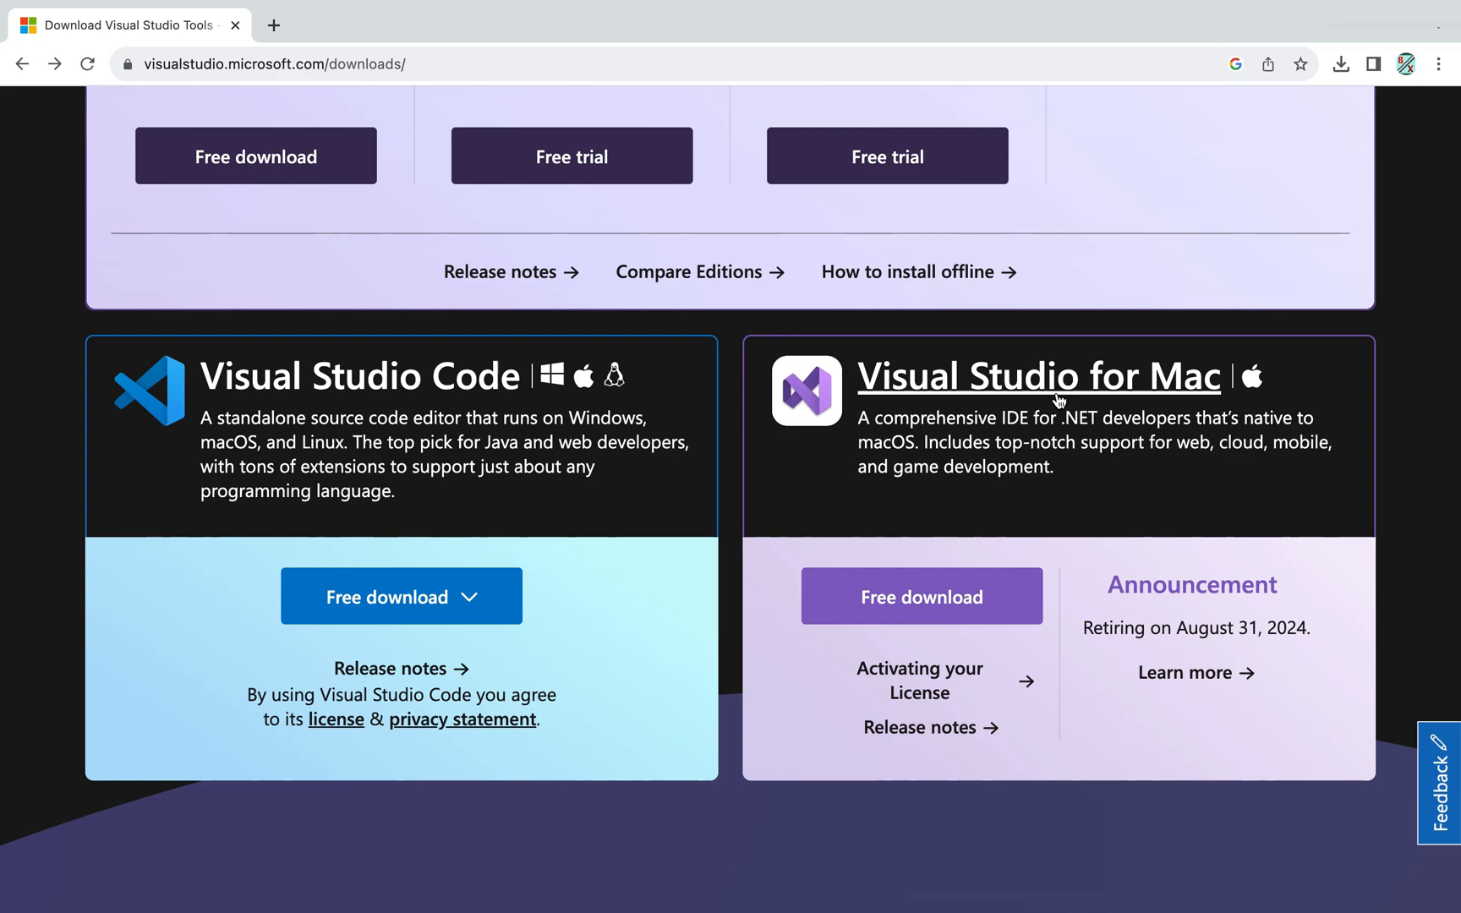
mouse_move(1033, 645)
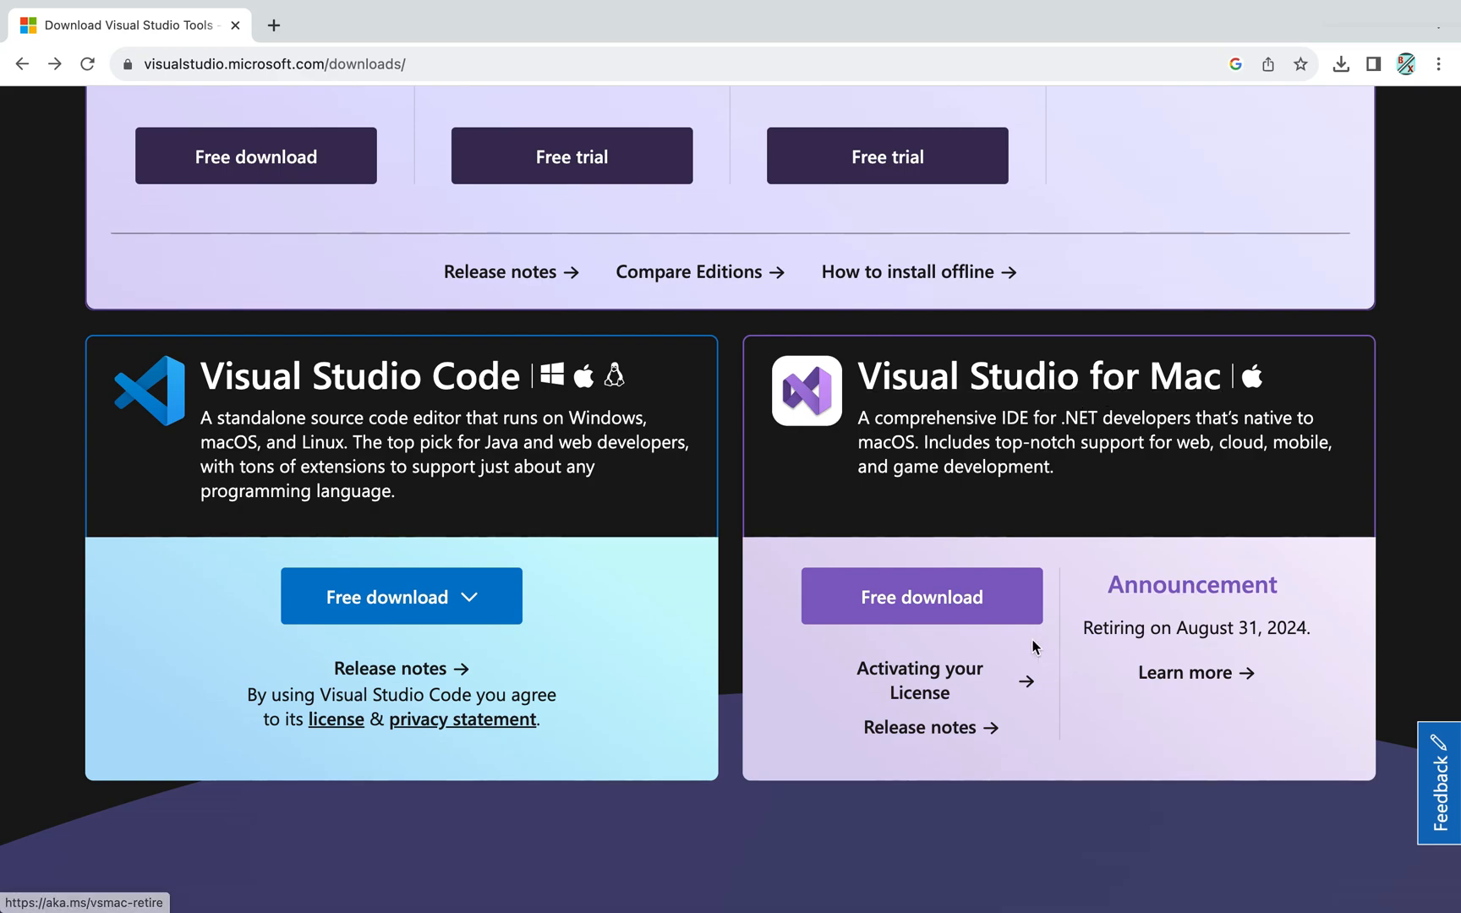
left_click(920, 597)
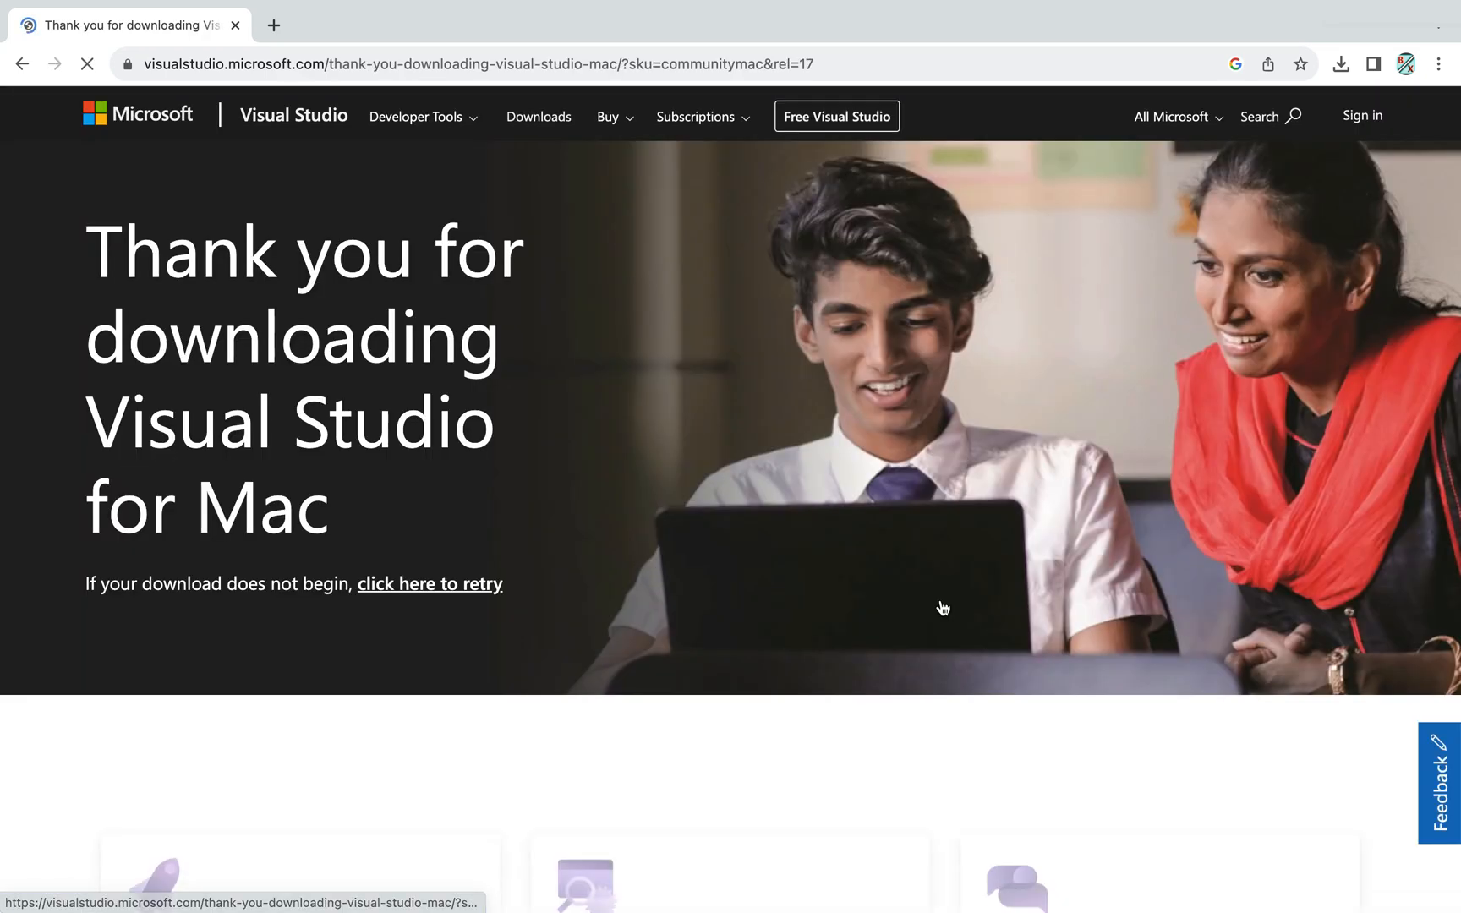
left_click(1341, 65)
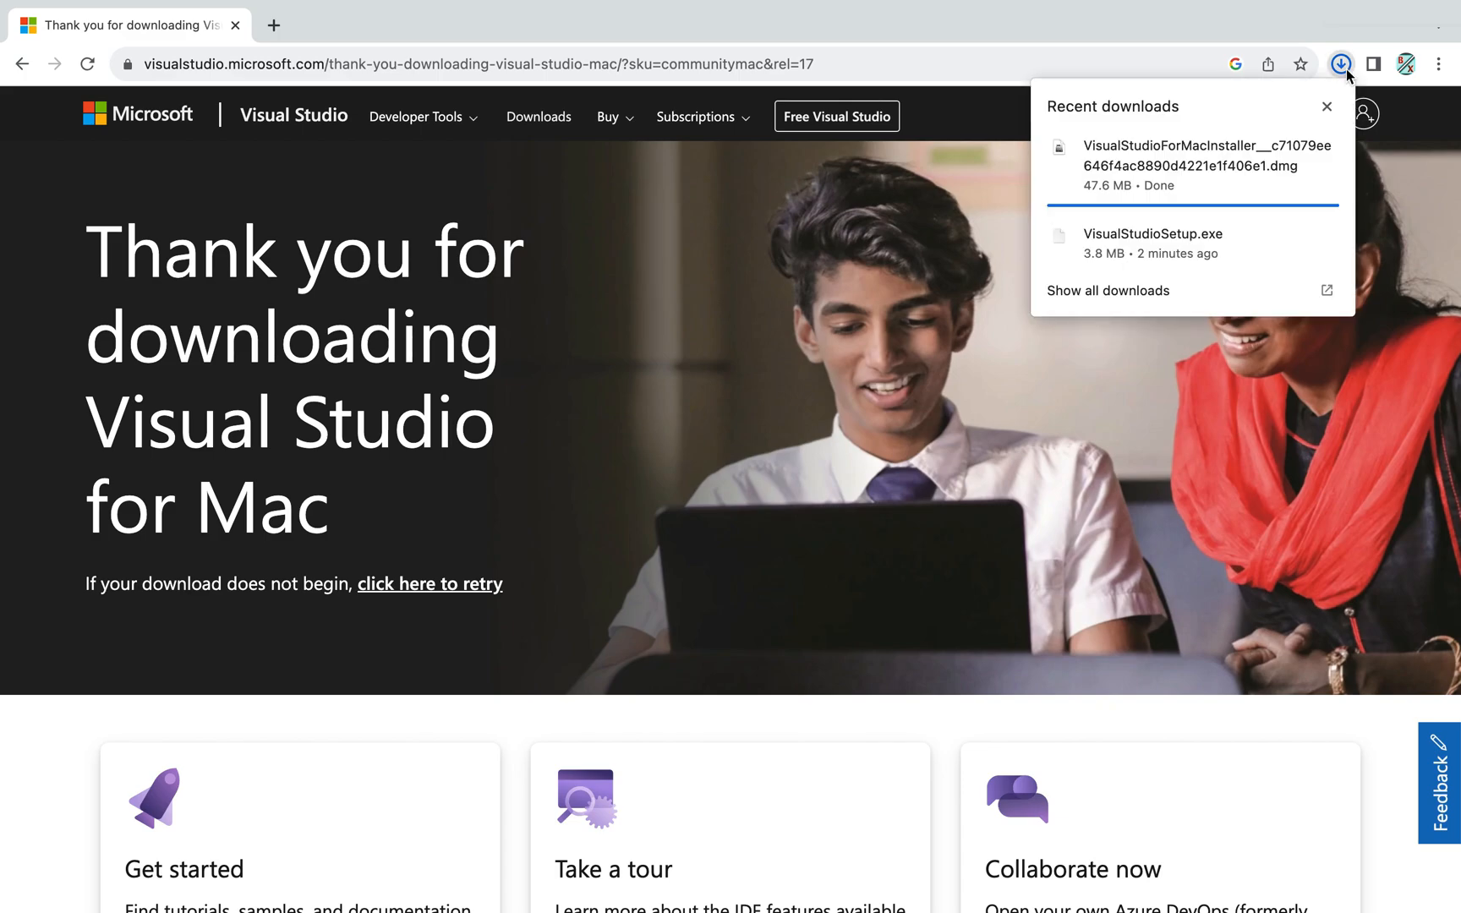
mouse_move(1229, 181)
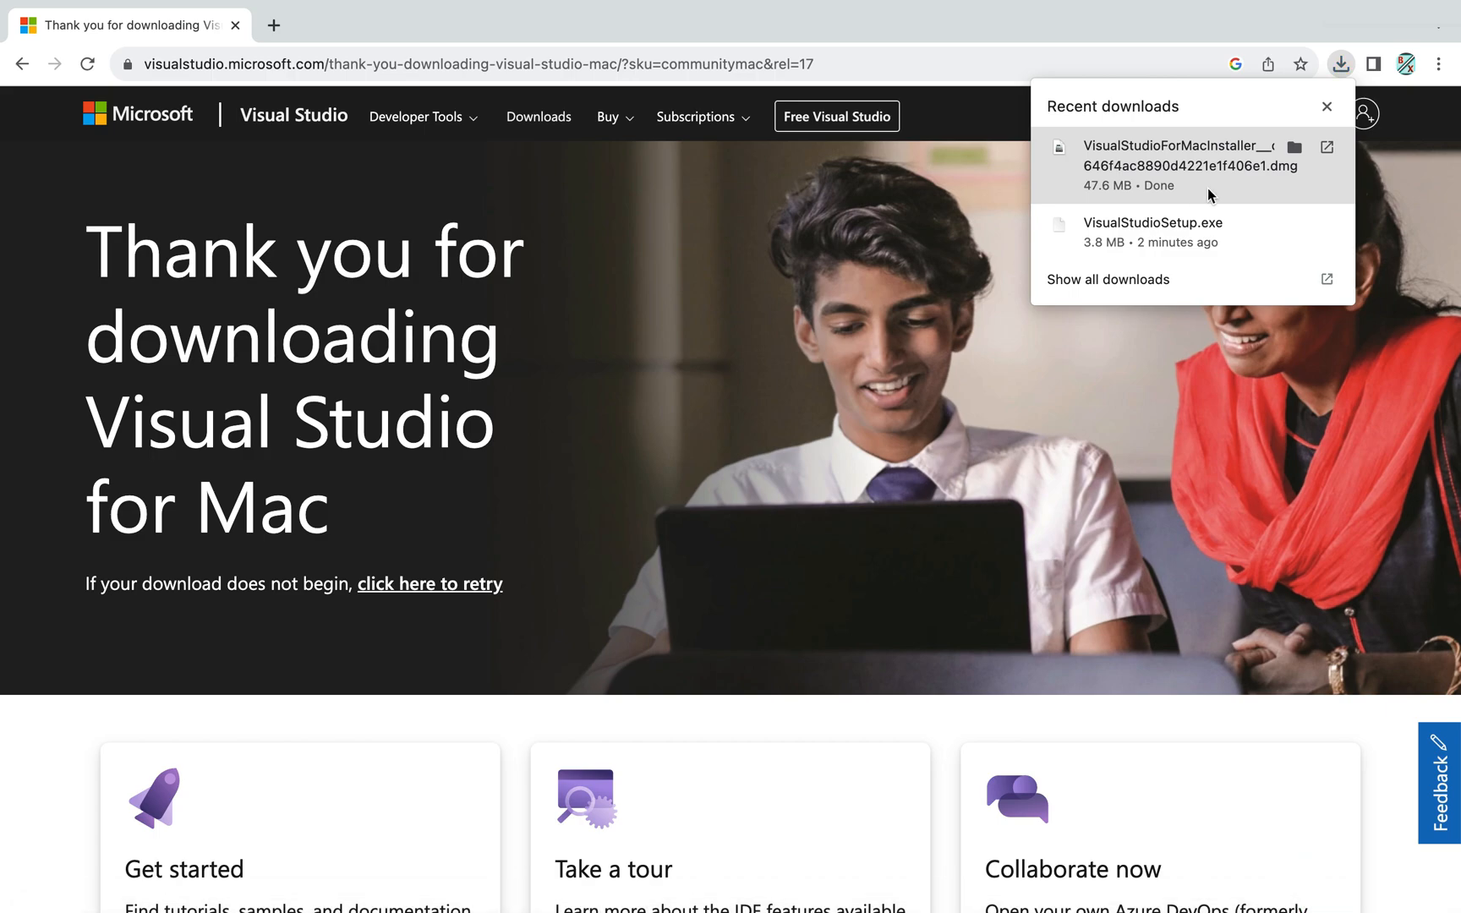
mouse_move(1203, 177)
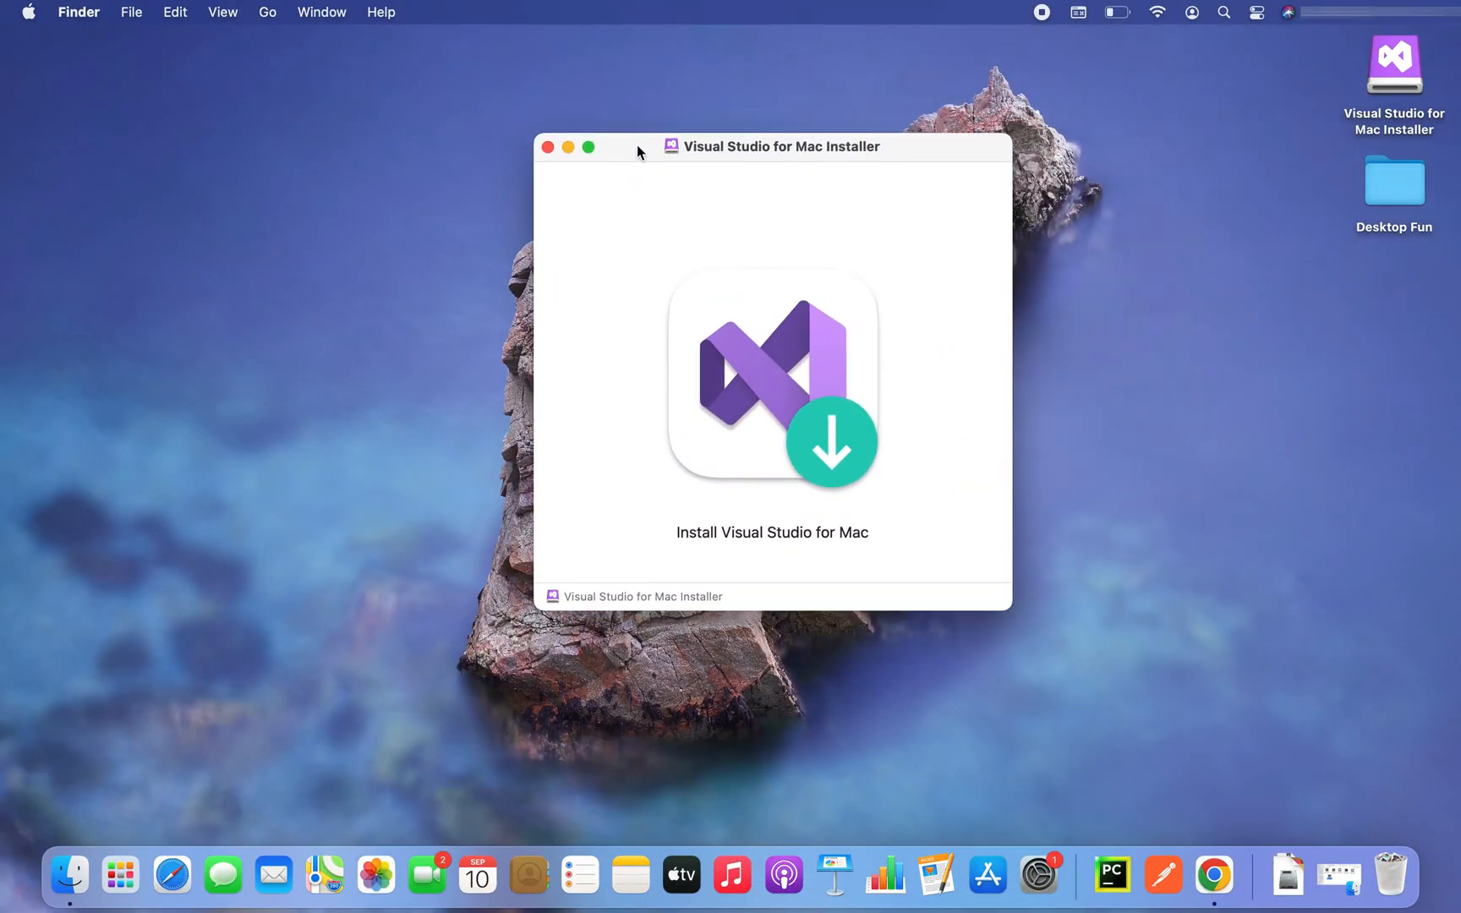
mouse_move(786, 551)
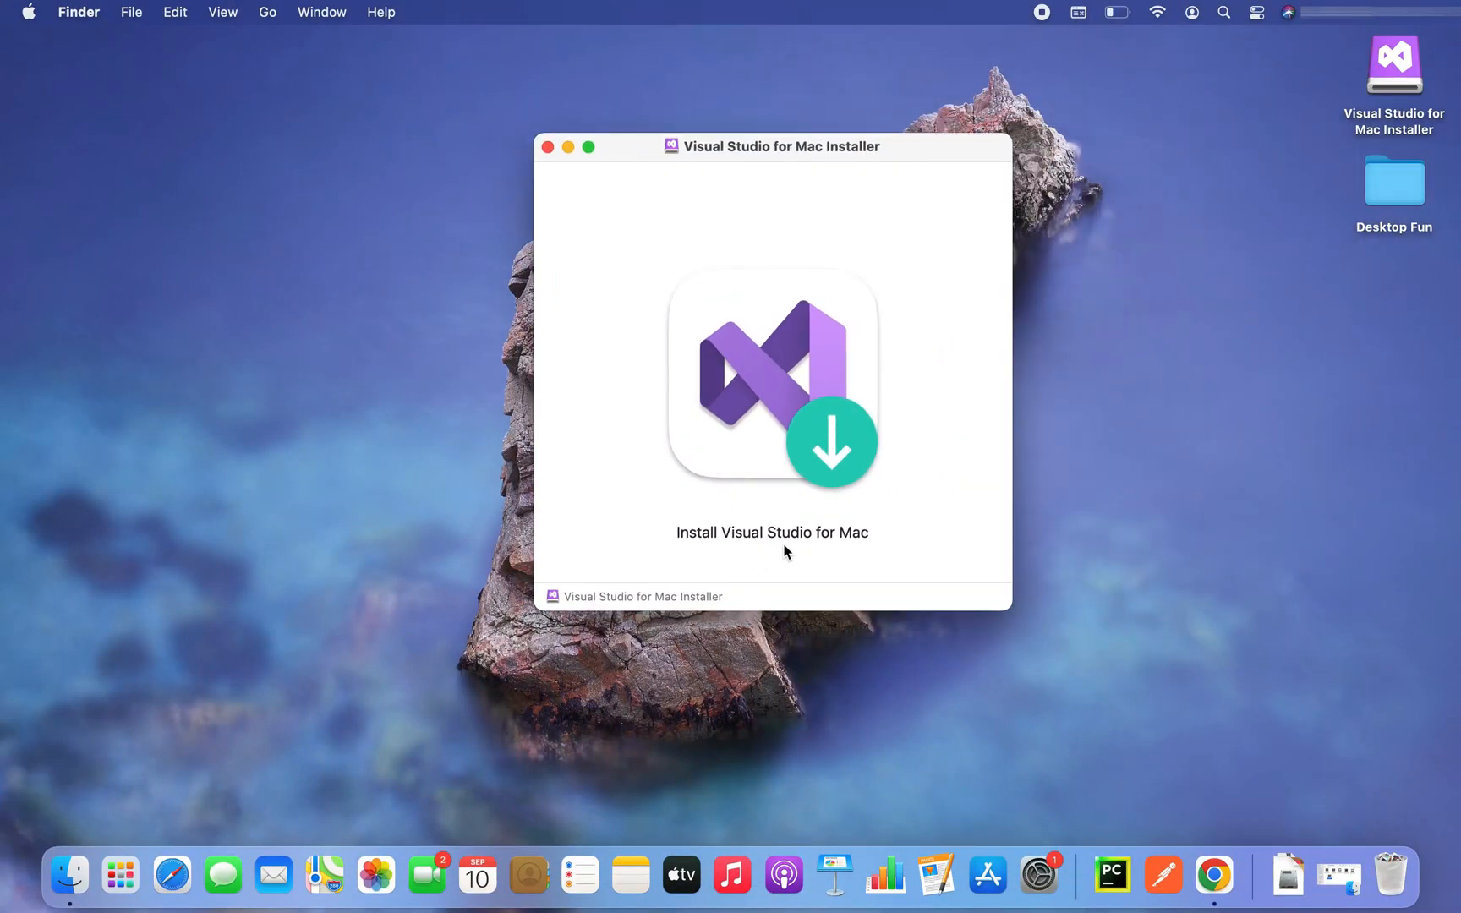
Launch Install Visual Studio for Mac and approve the internet-download security prompt
double_click(771, 382)
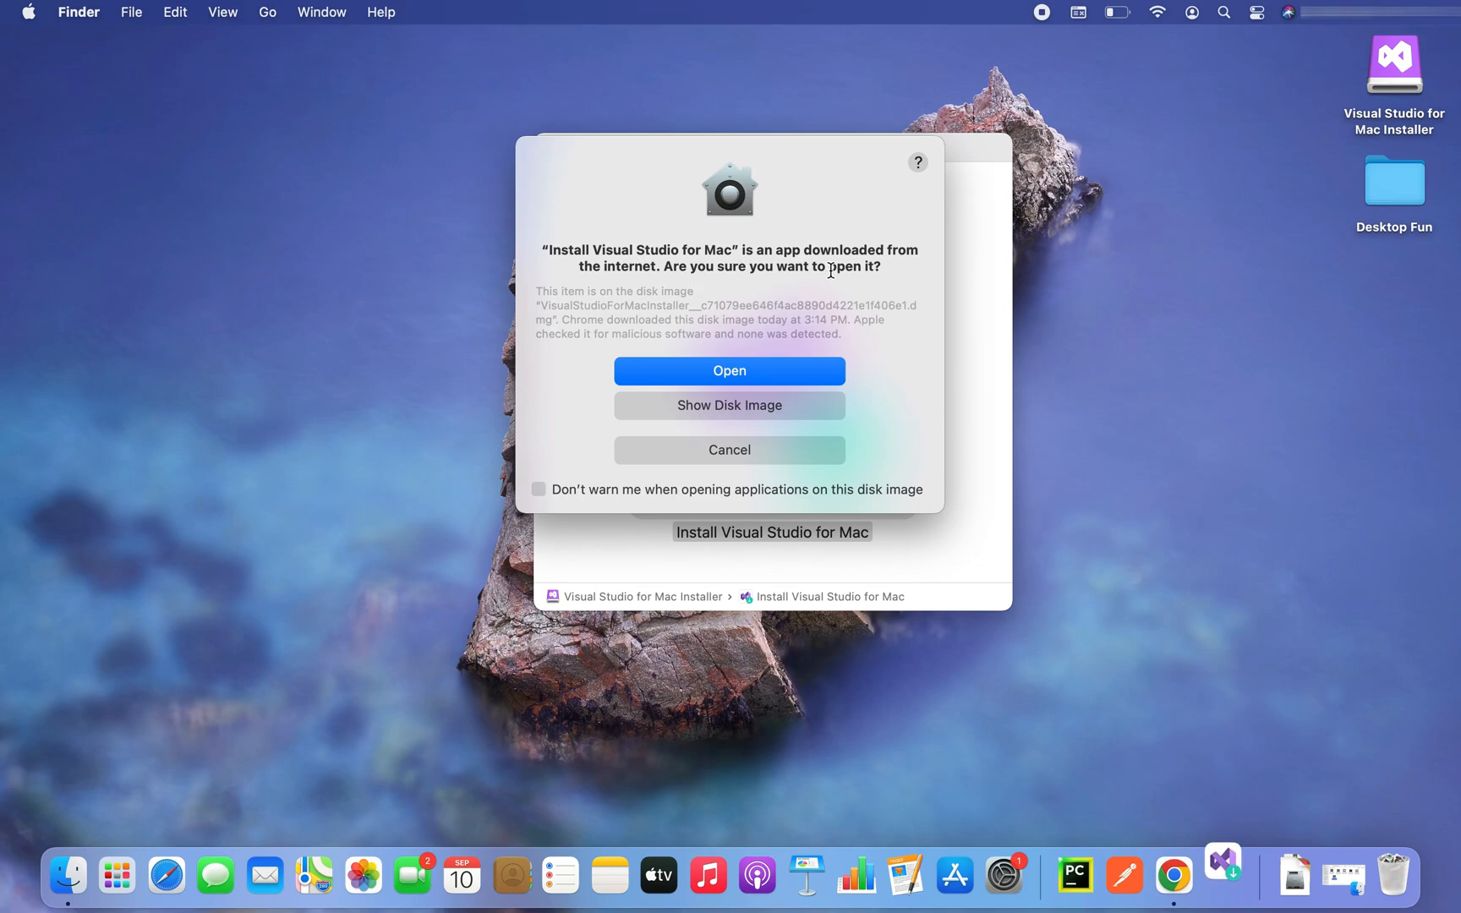
mouse_move(777, 382)
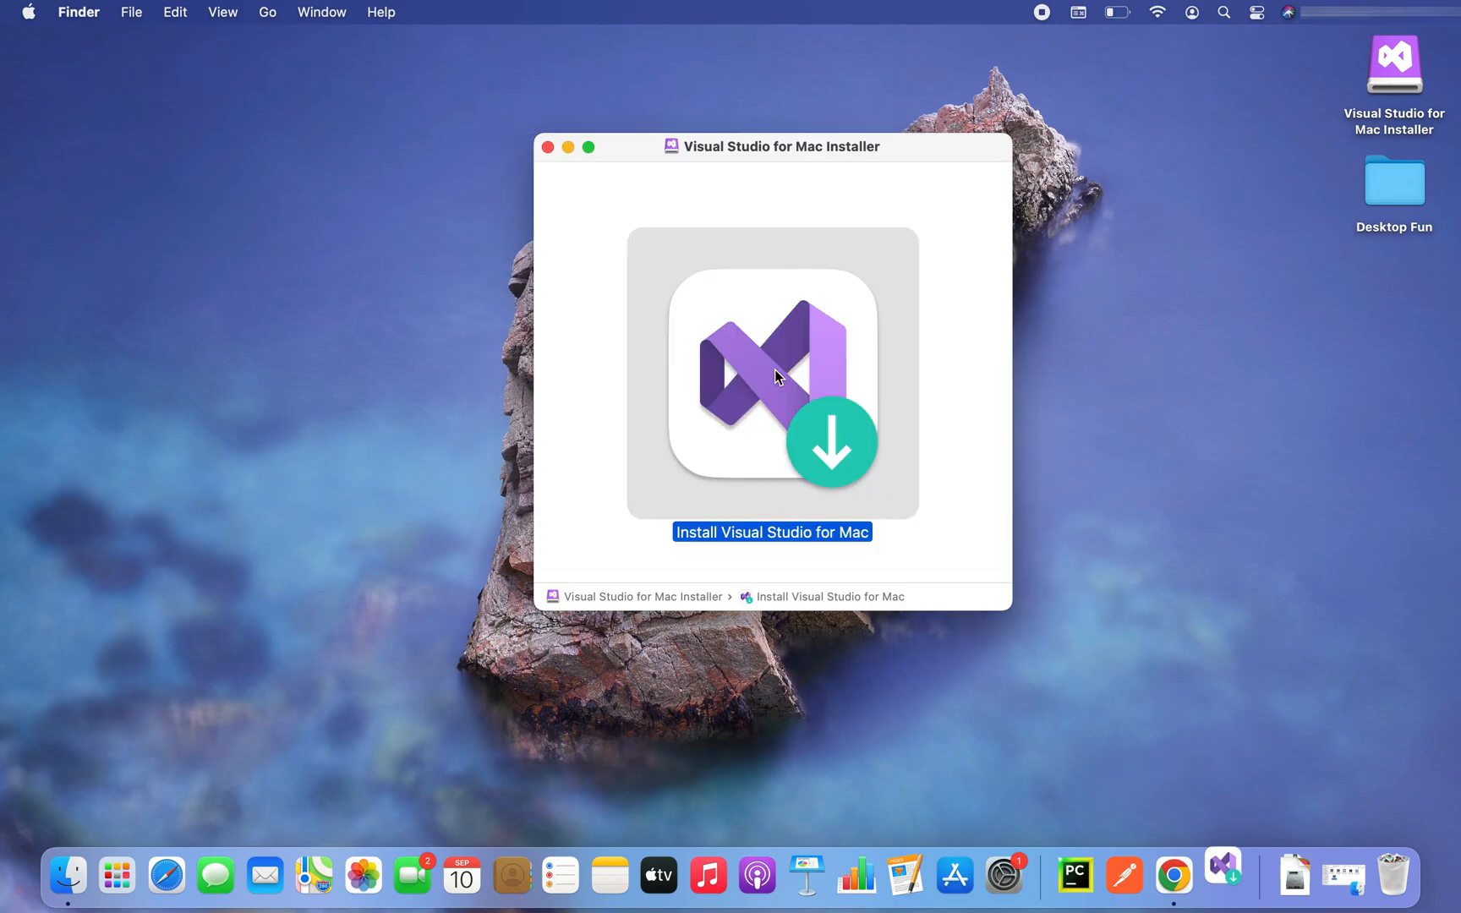
left_click(771, 533)
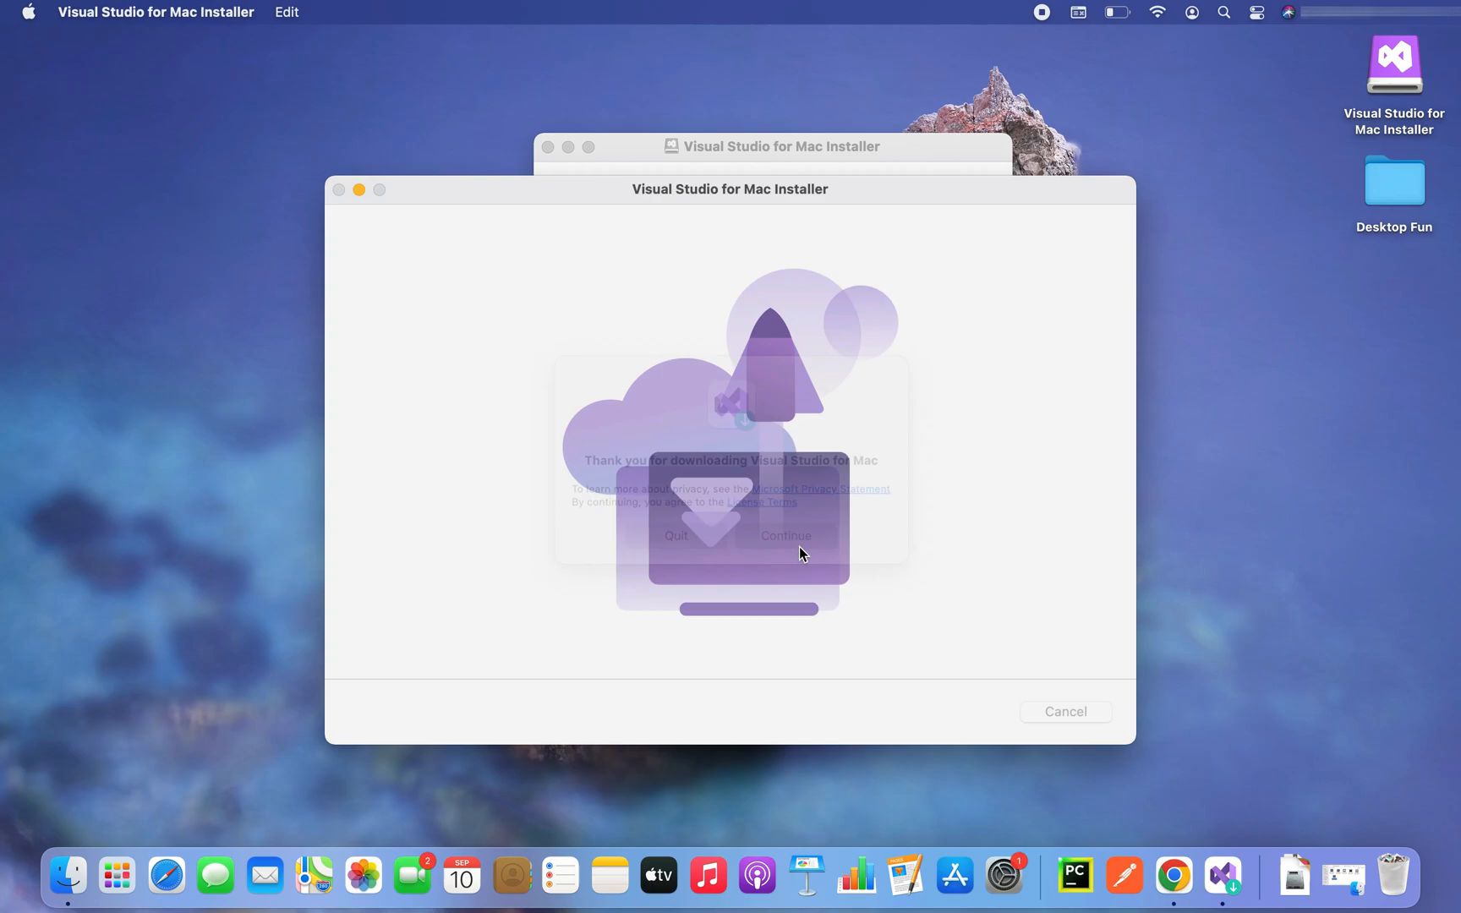
left_click(787, 534)
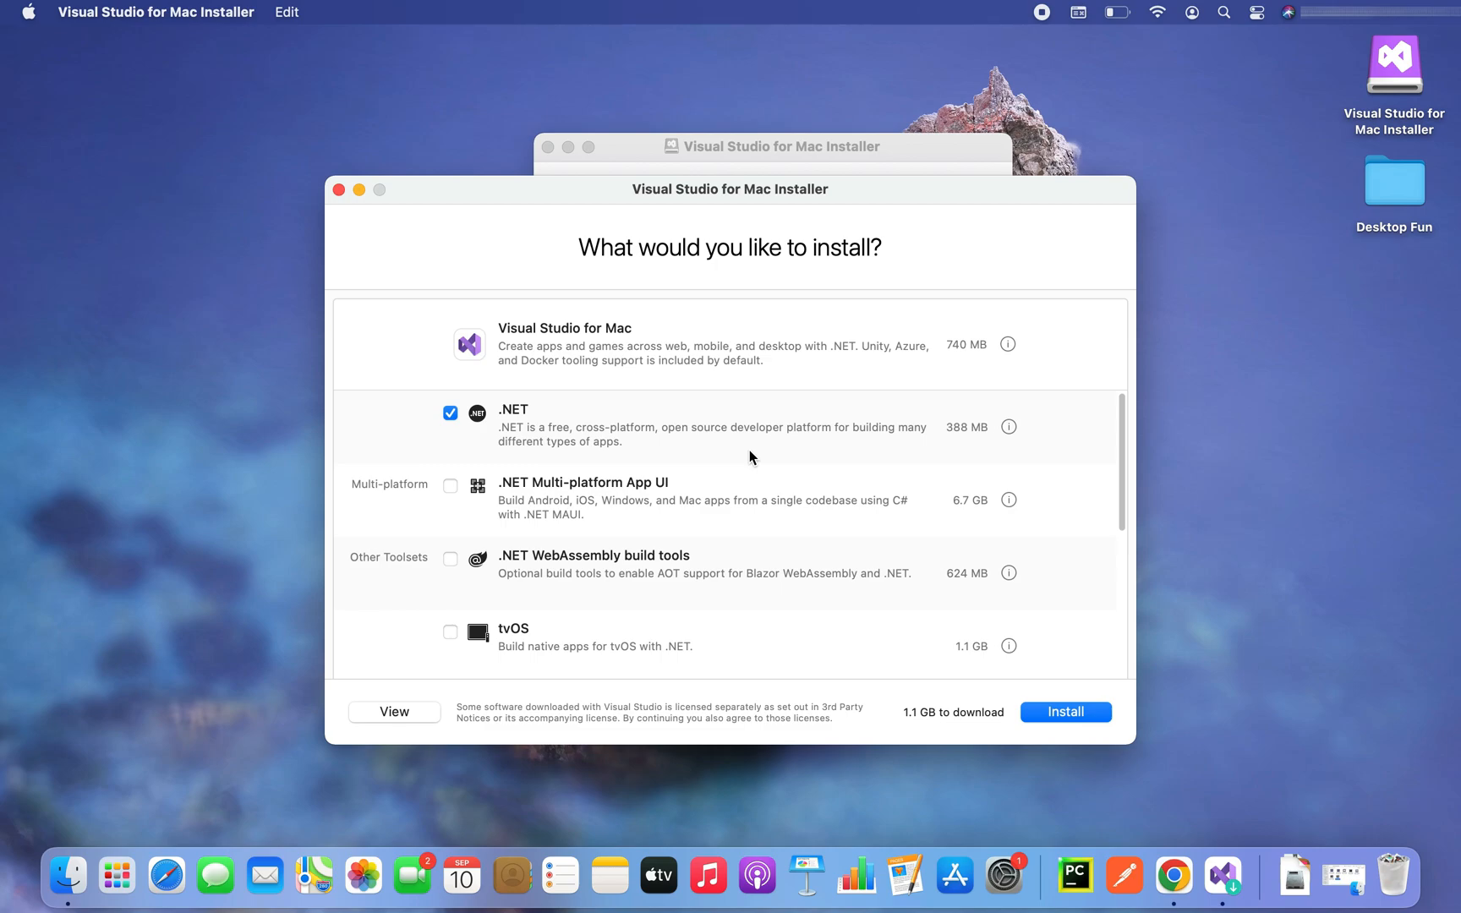
scroll("down", 3)
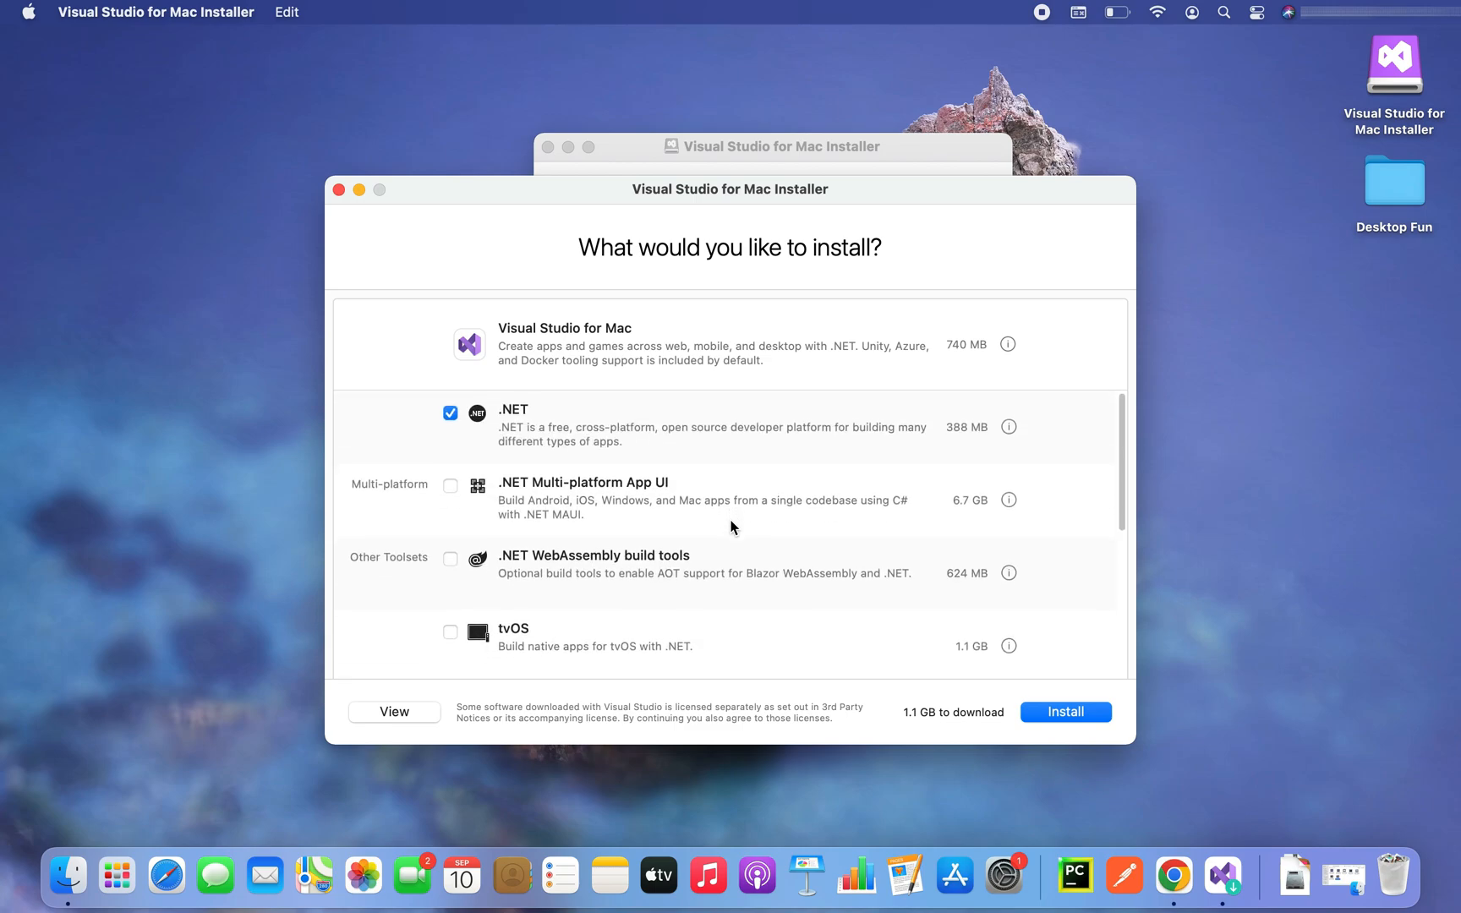
mouse_move(523, 431)
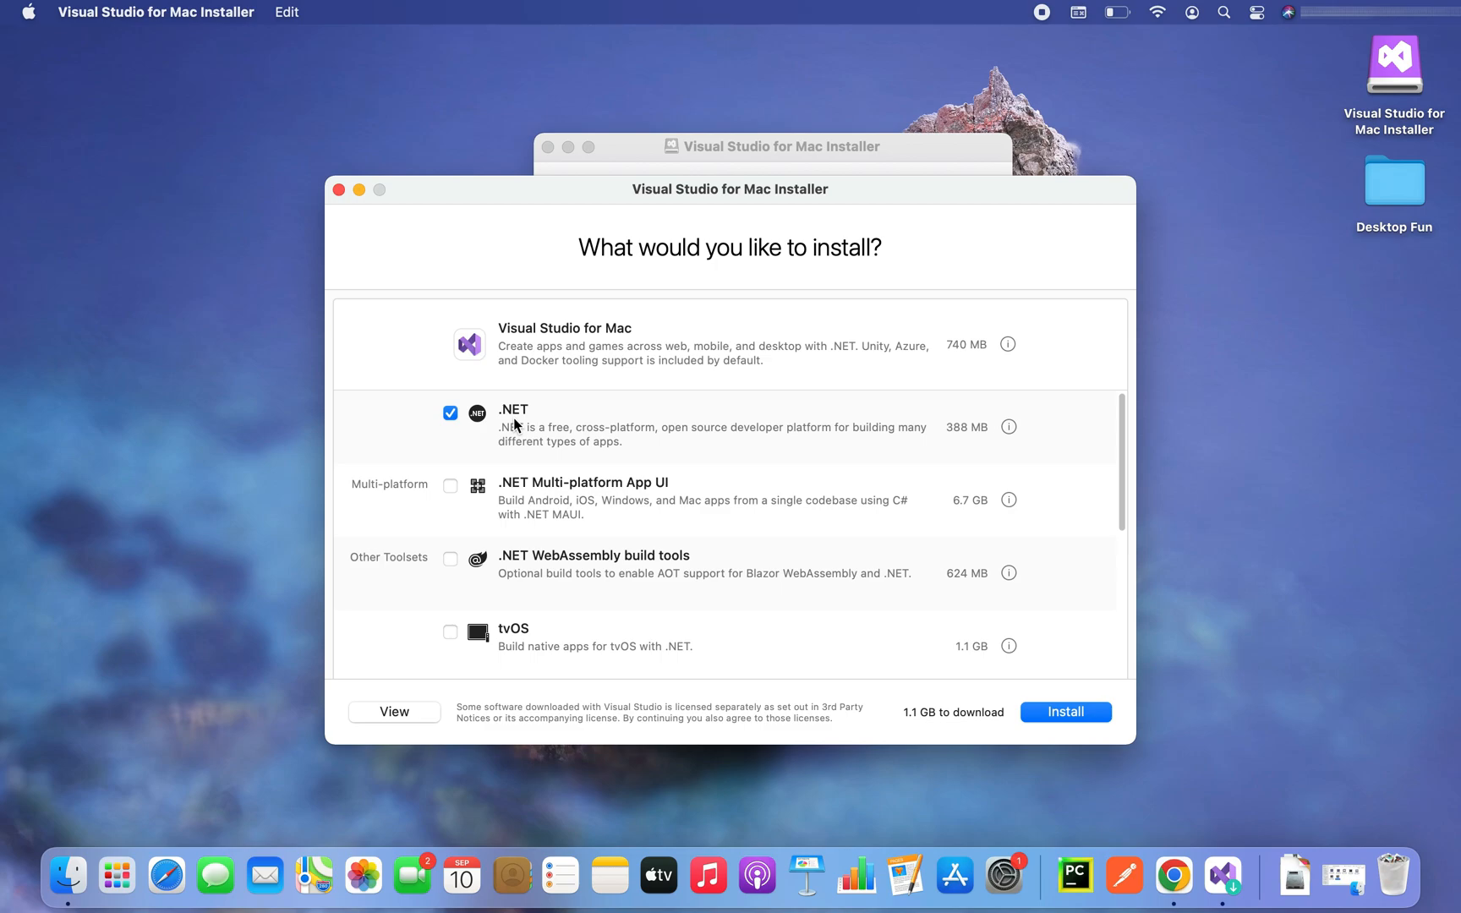
mouse_move(485, 436)
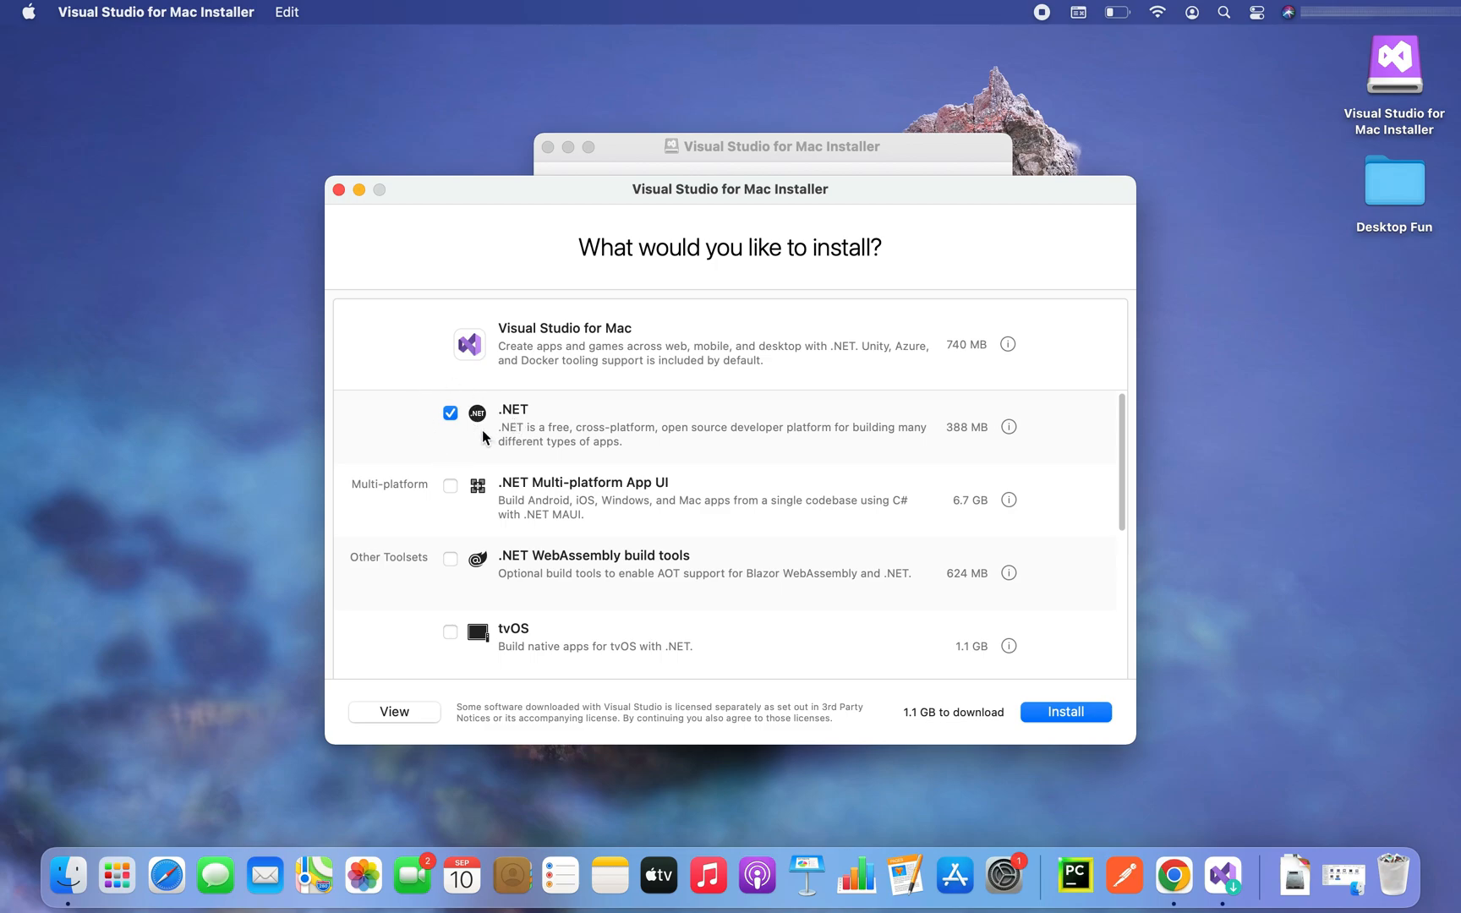
mouse_move(1070, 692)
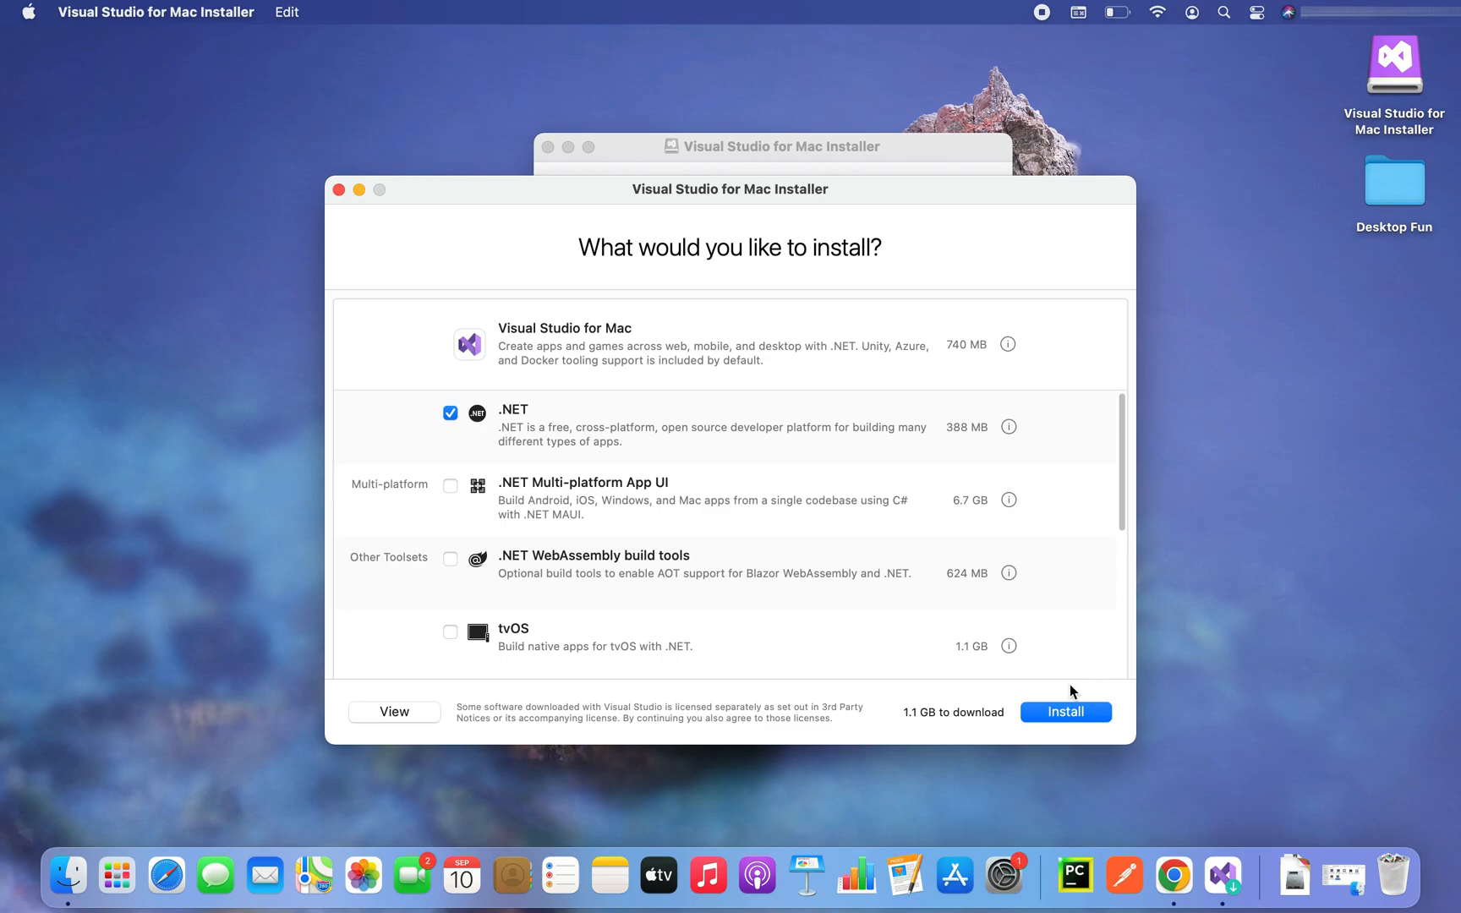
Install the chosen components, granting the installer administrator permission
left_click(1063, 710)
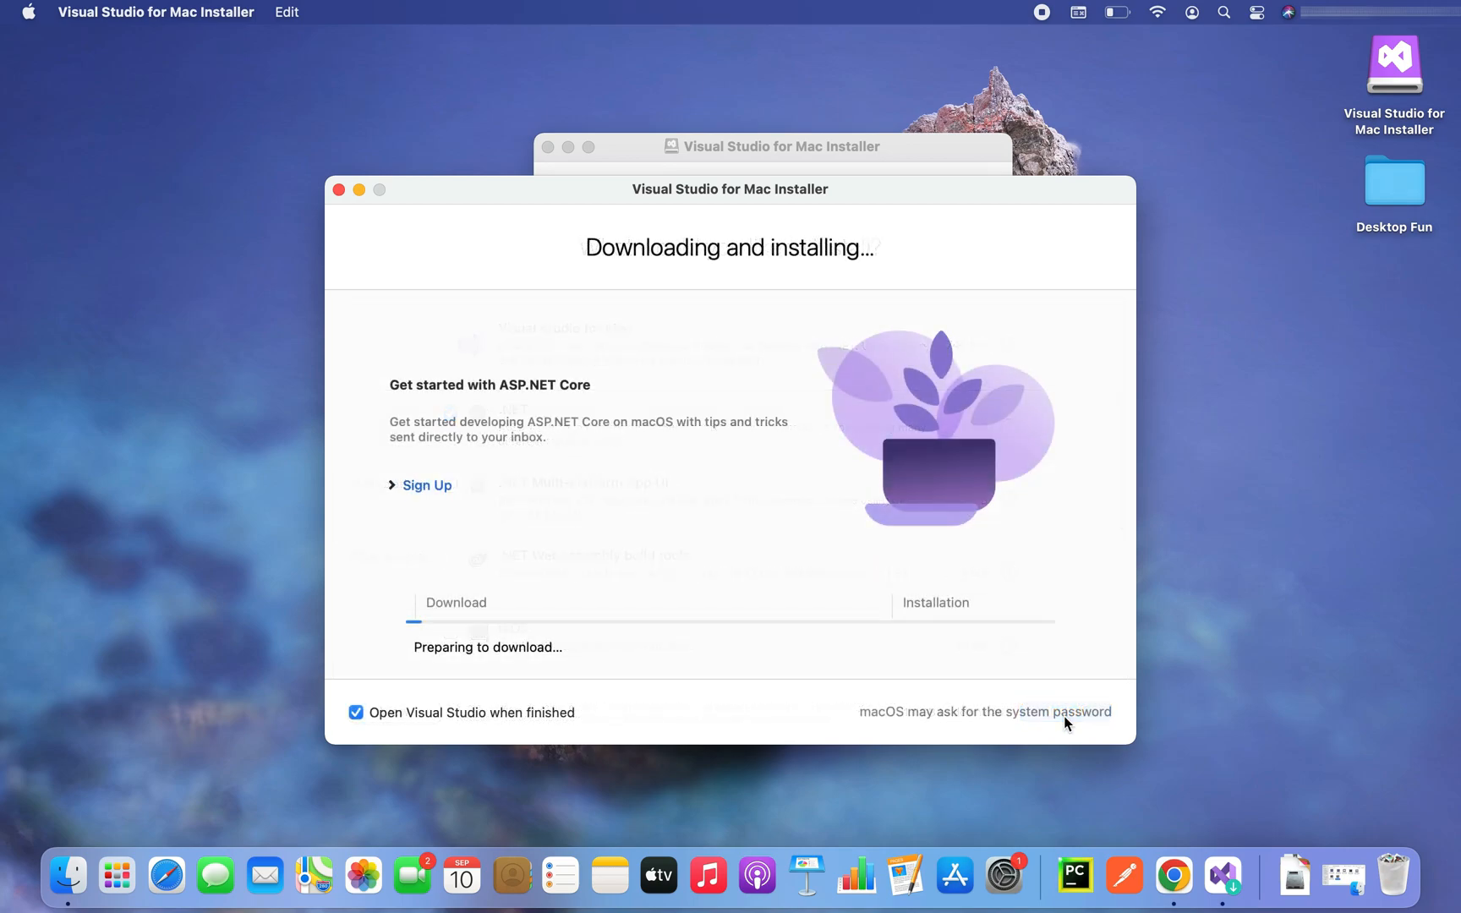
mouse_move(1238, 454)
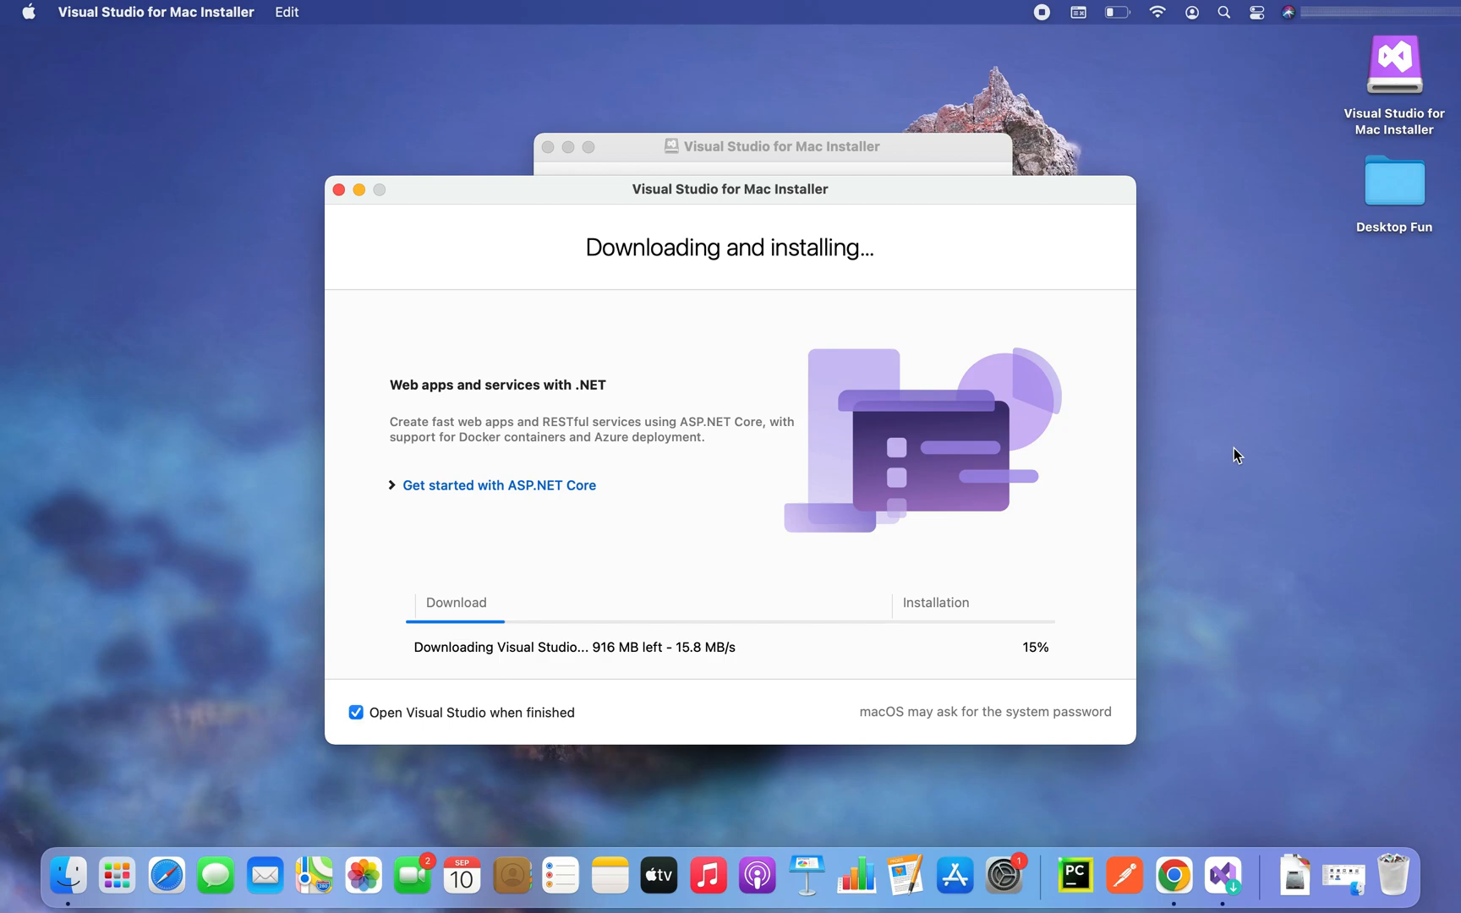
mouse_move(896, 637)
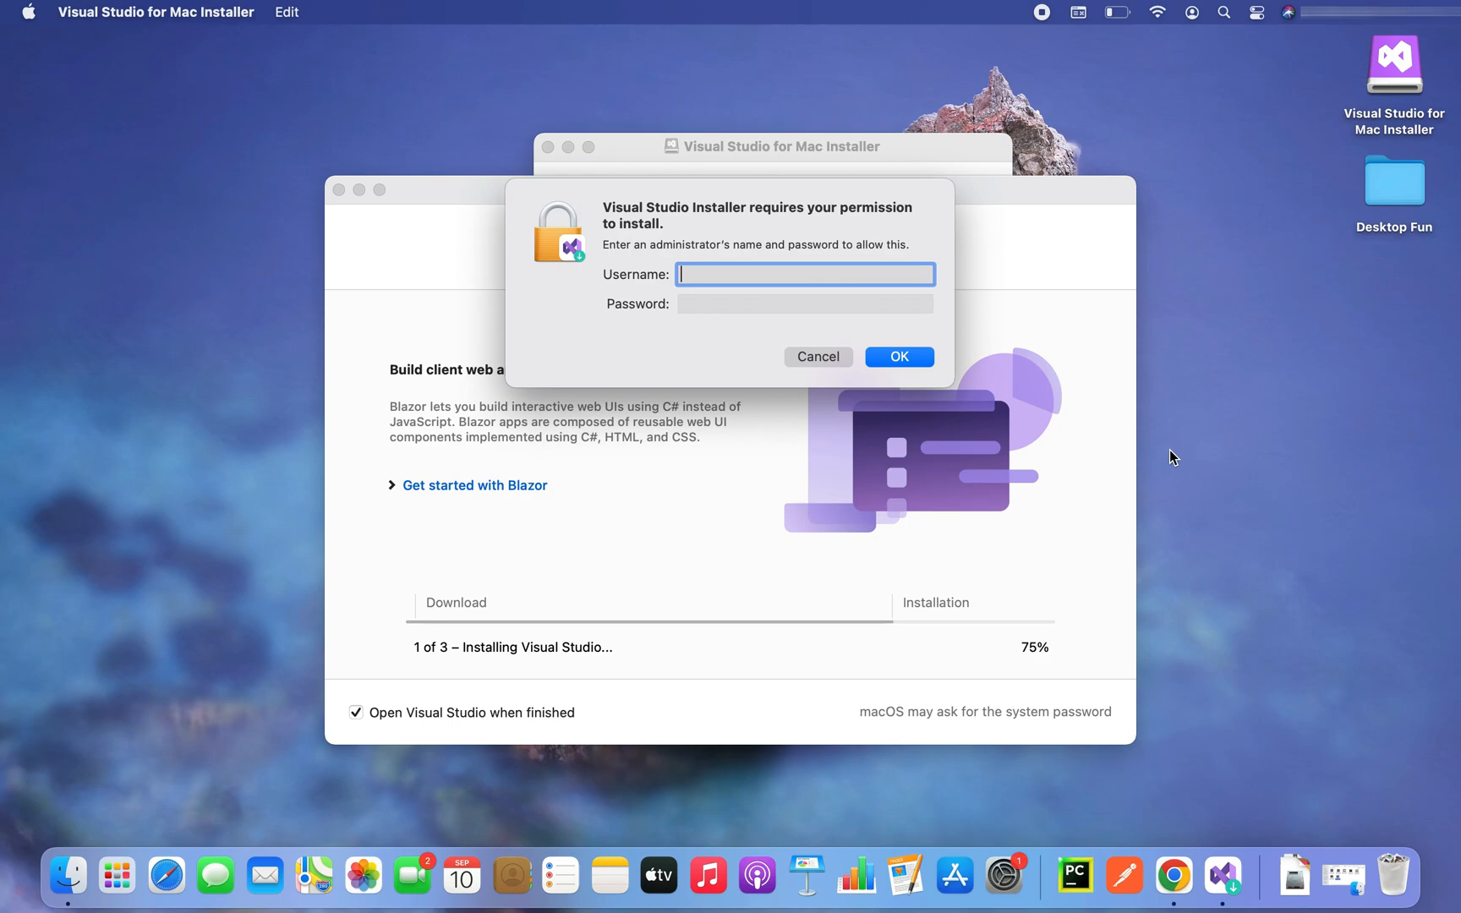
left_click(805, 304)
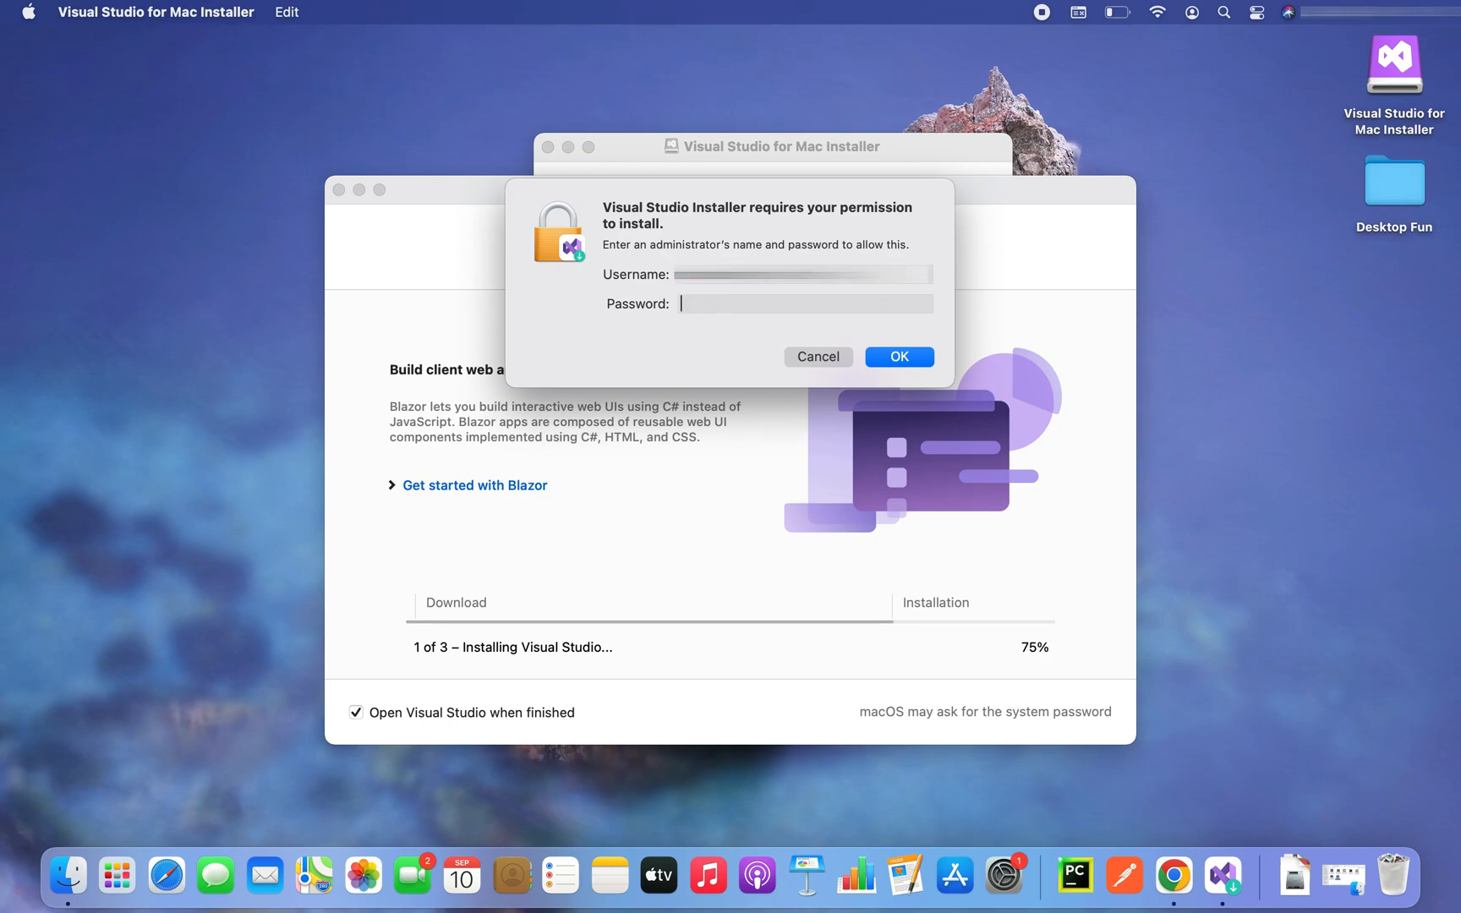
left_click(898, 355)
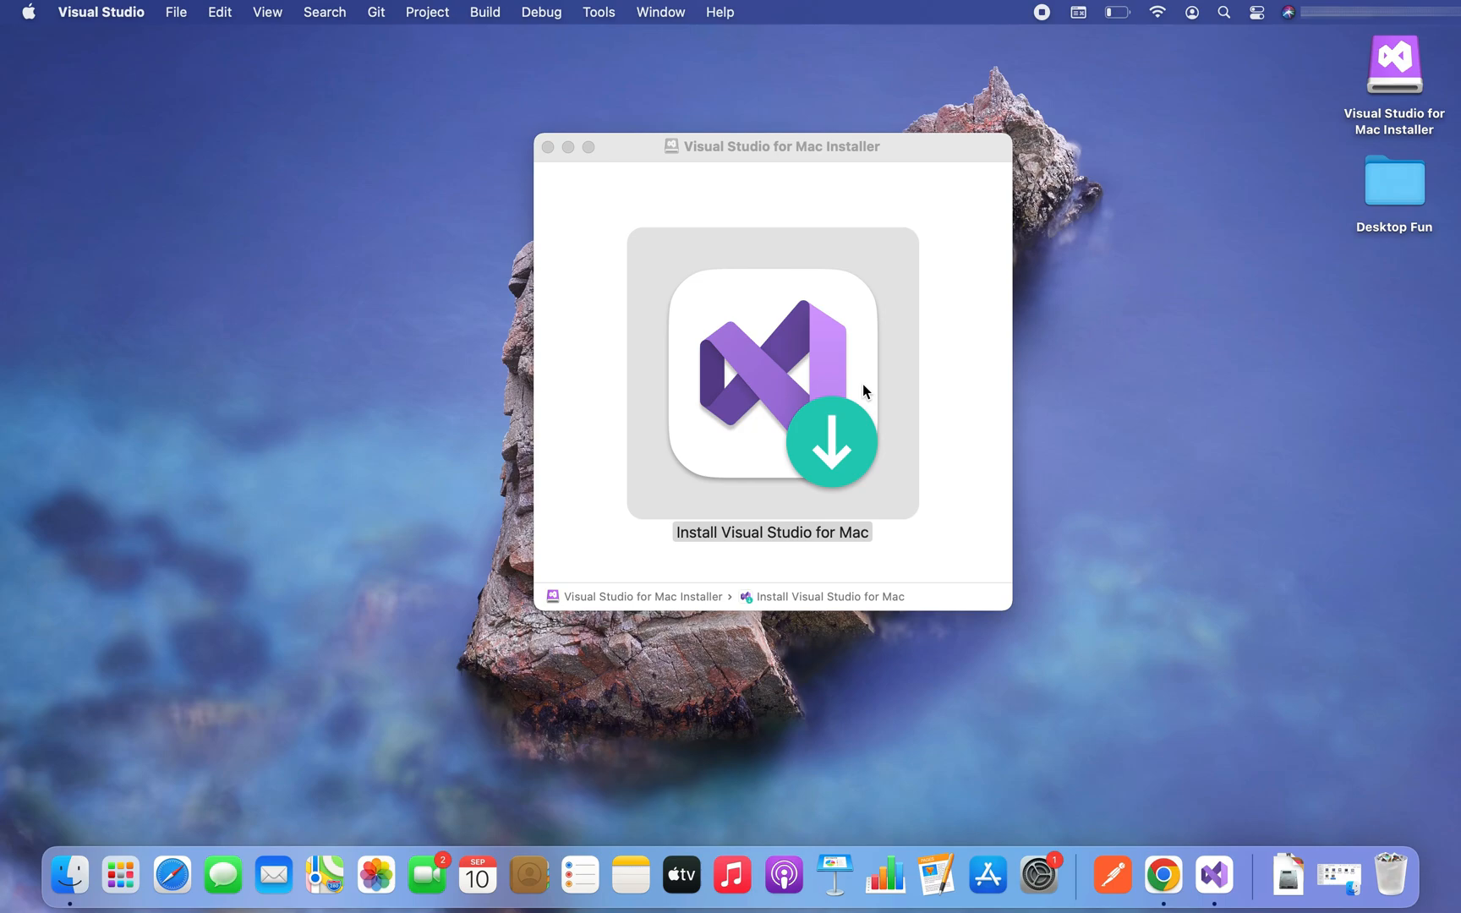
Choose 'I'll do this later' for sign-in and continue with Visual Studio for Mac shortcuts
left_click(771, 372)
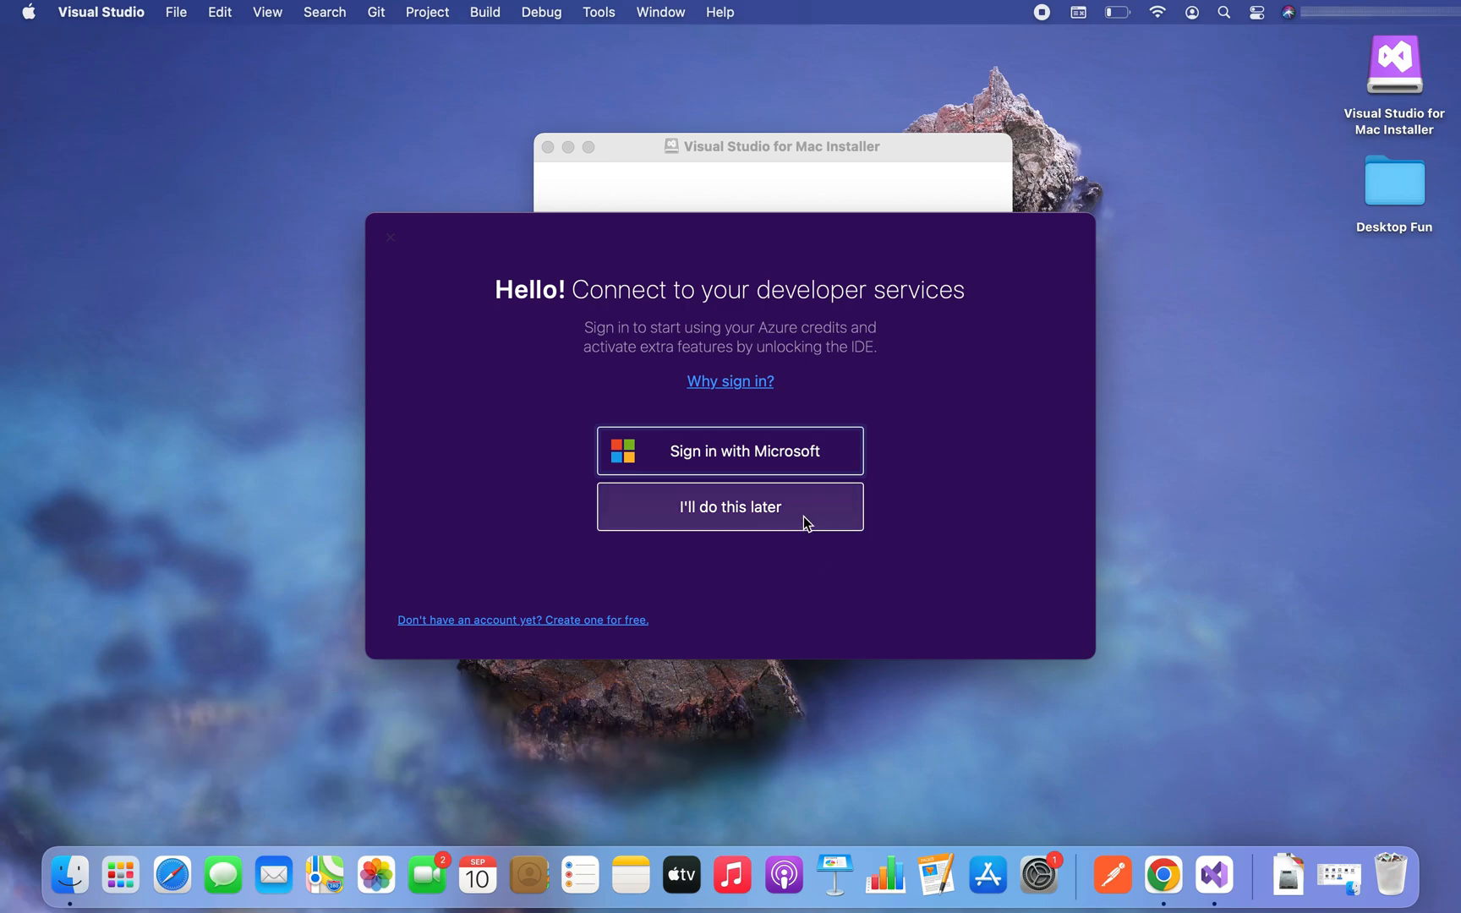
left_click(729, 506)
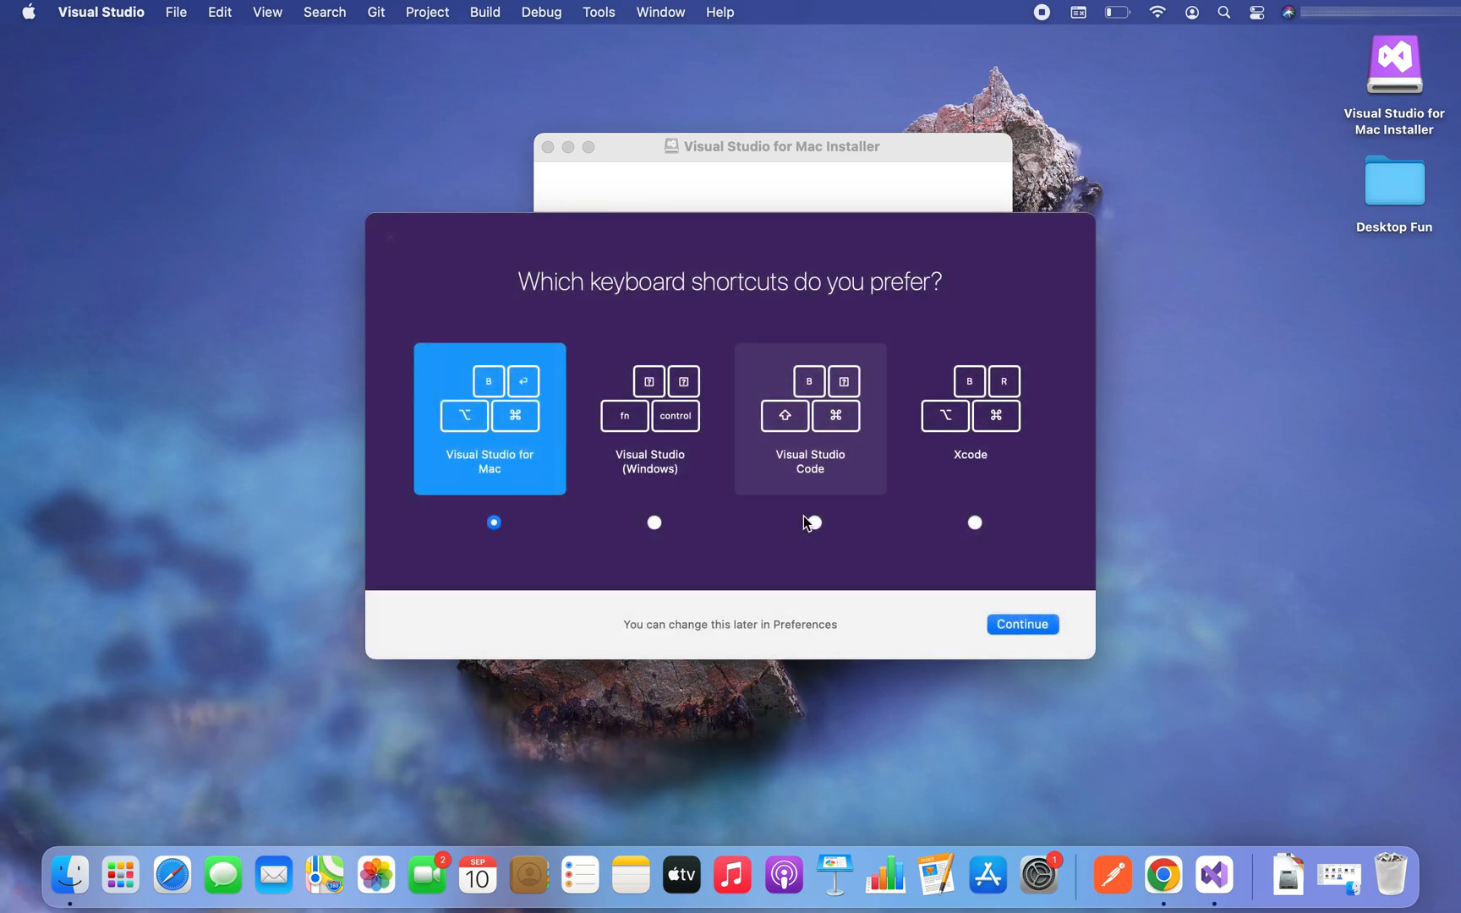
mouse_move(824, 317)
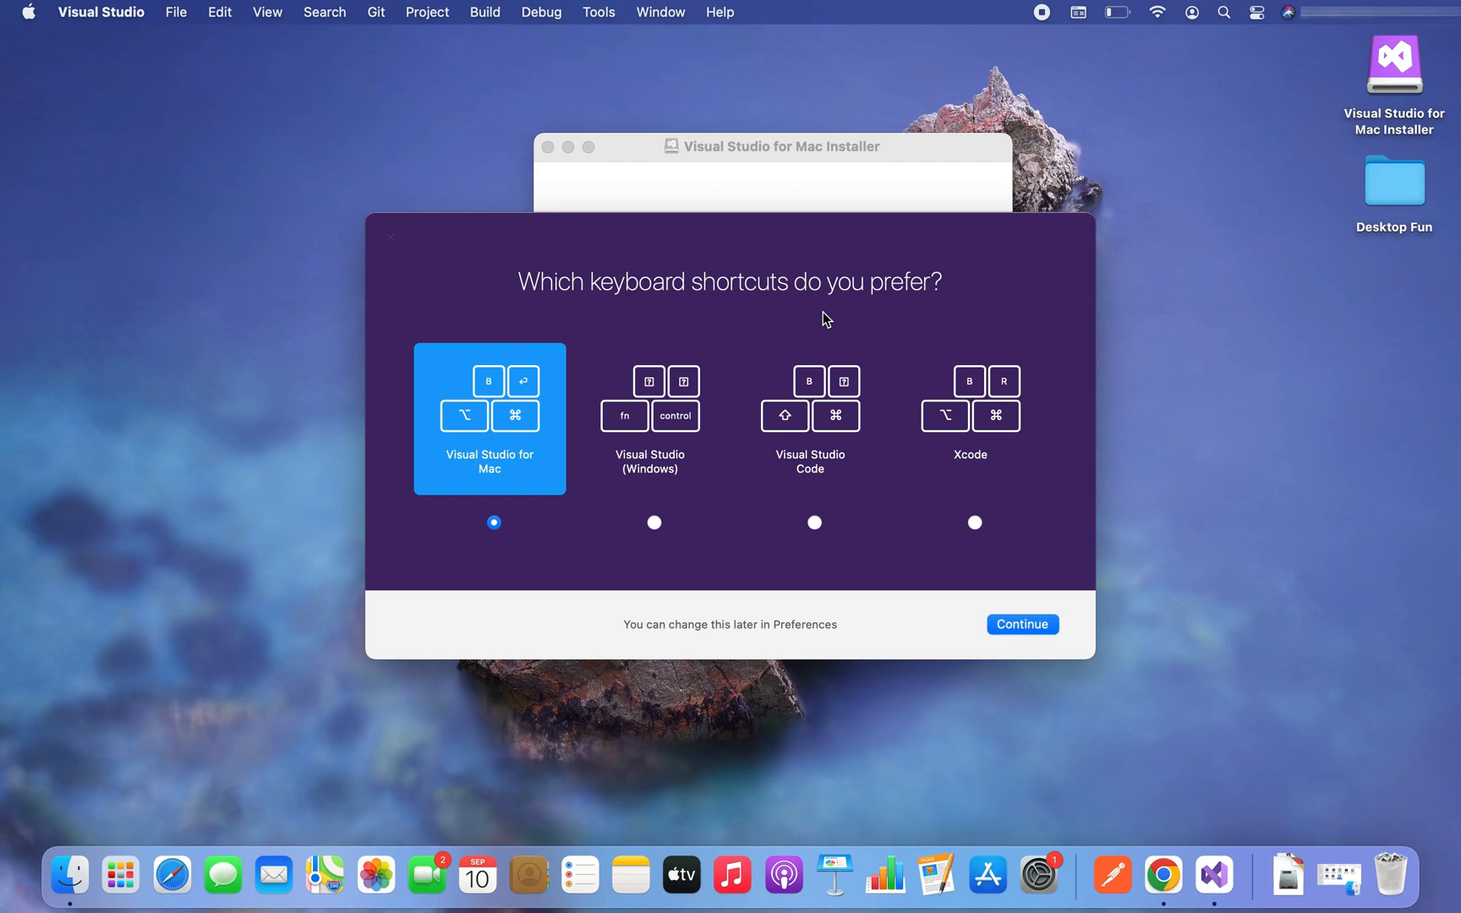
mouse_move(463, 482)
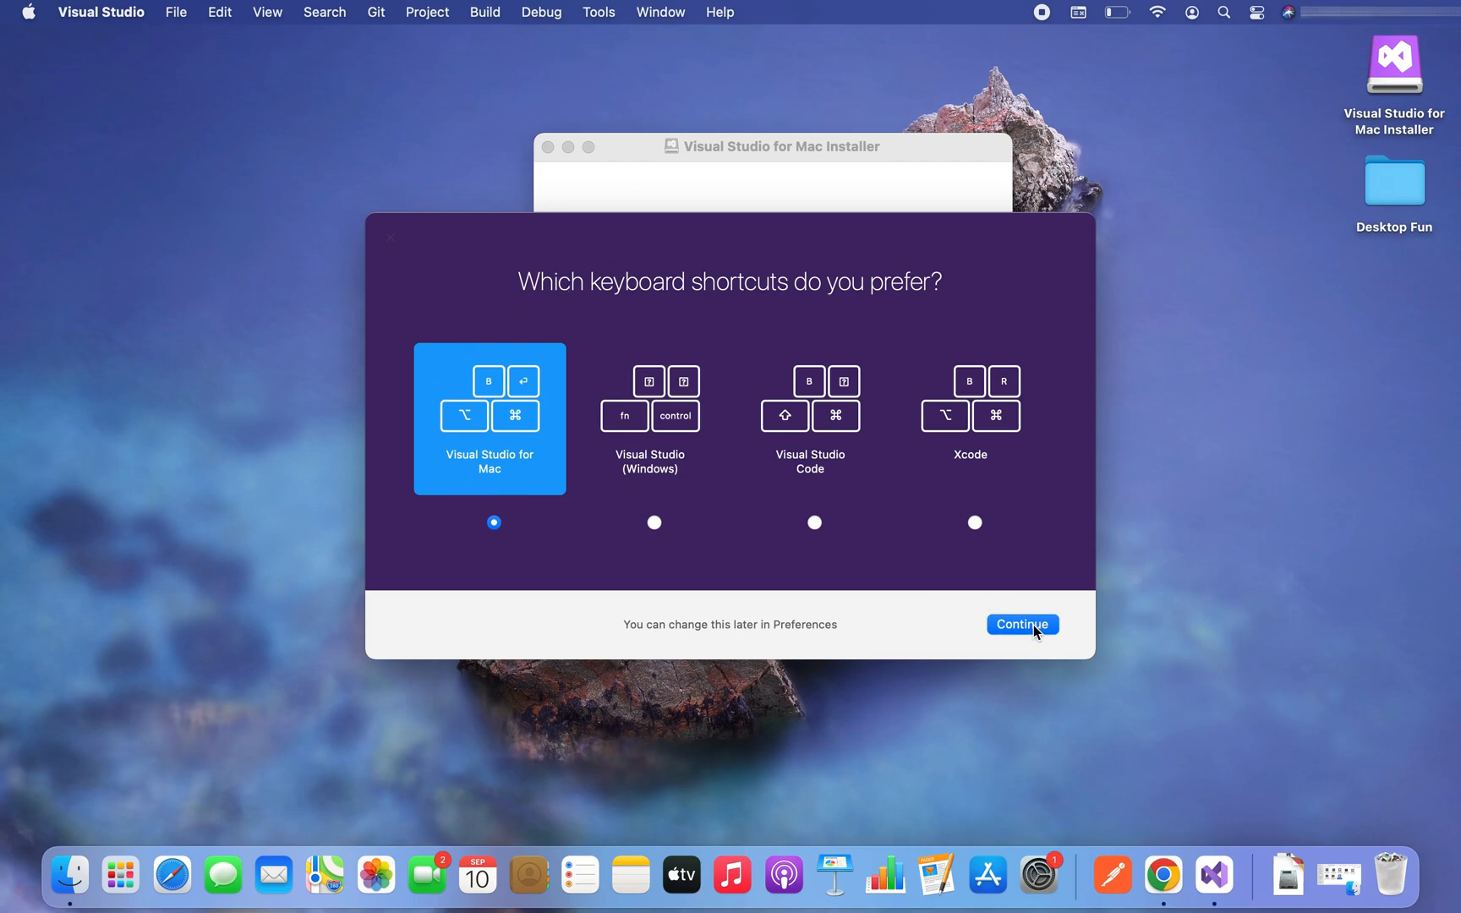
left_click(1021, 624)
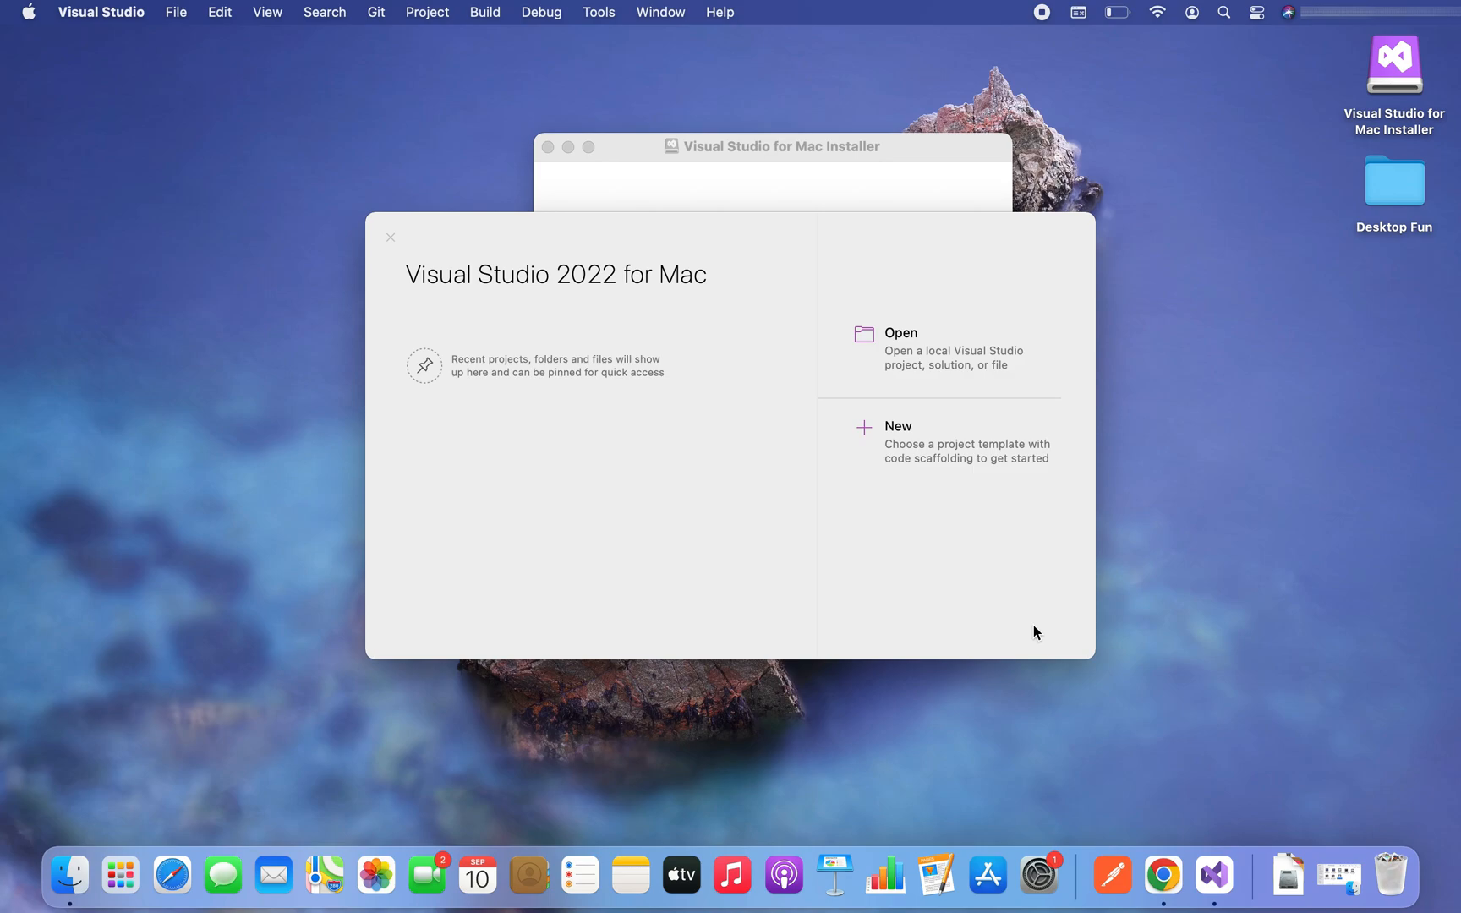
mouse_move(936, 442)
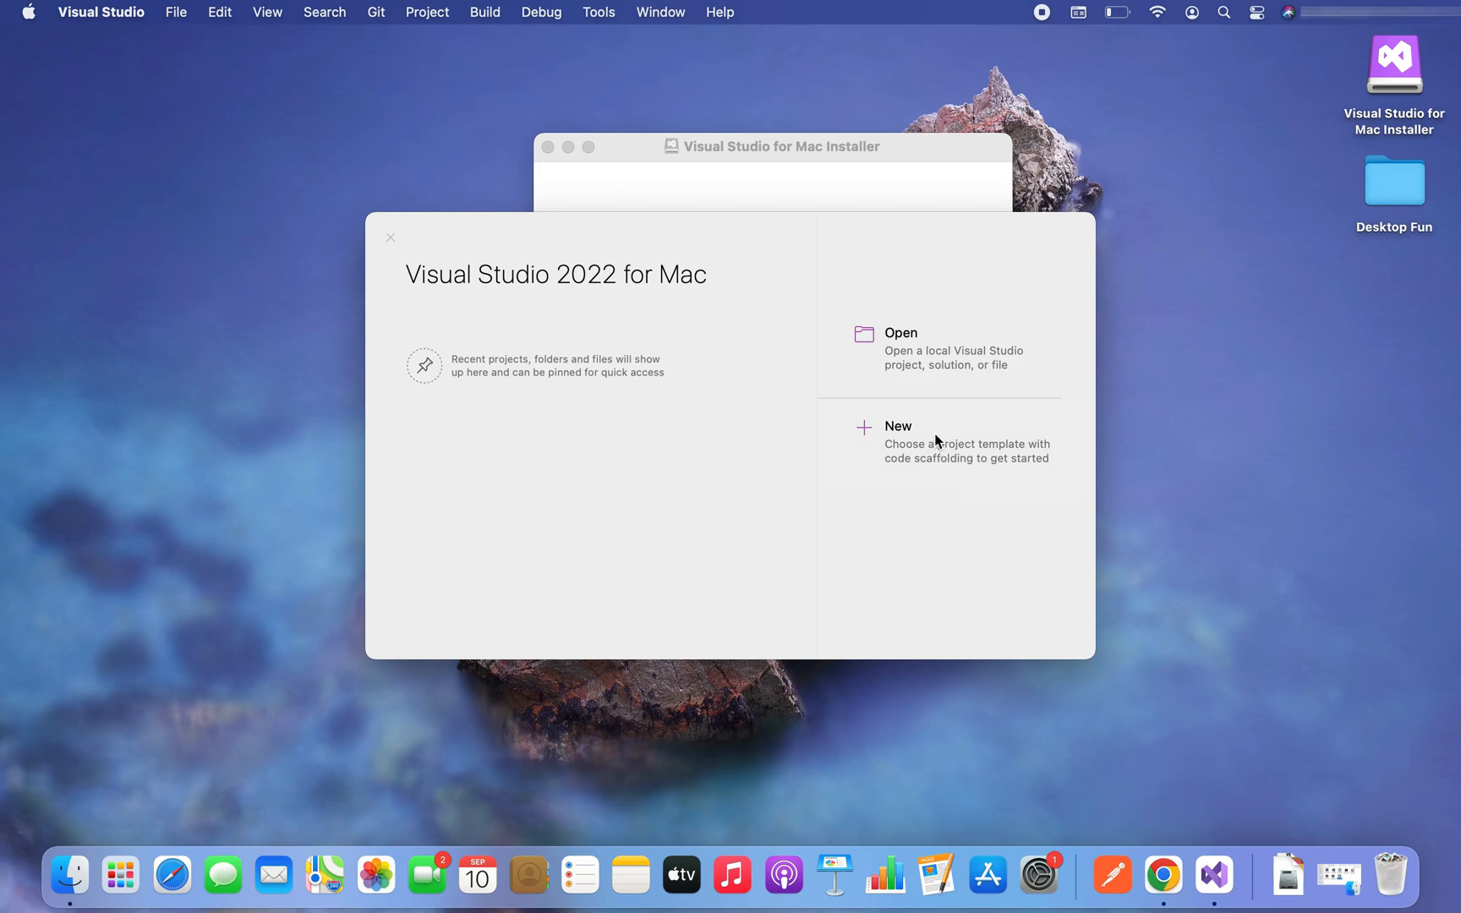
Start a new Console Application project targeting .NET 7.0
left_click(897, 426)
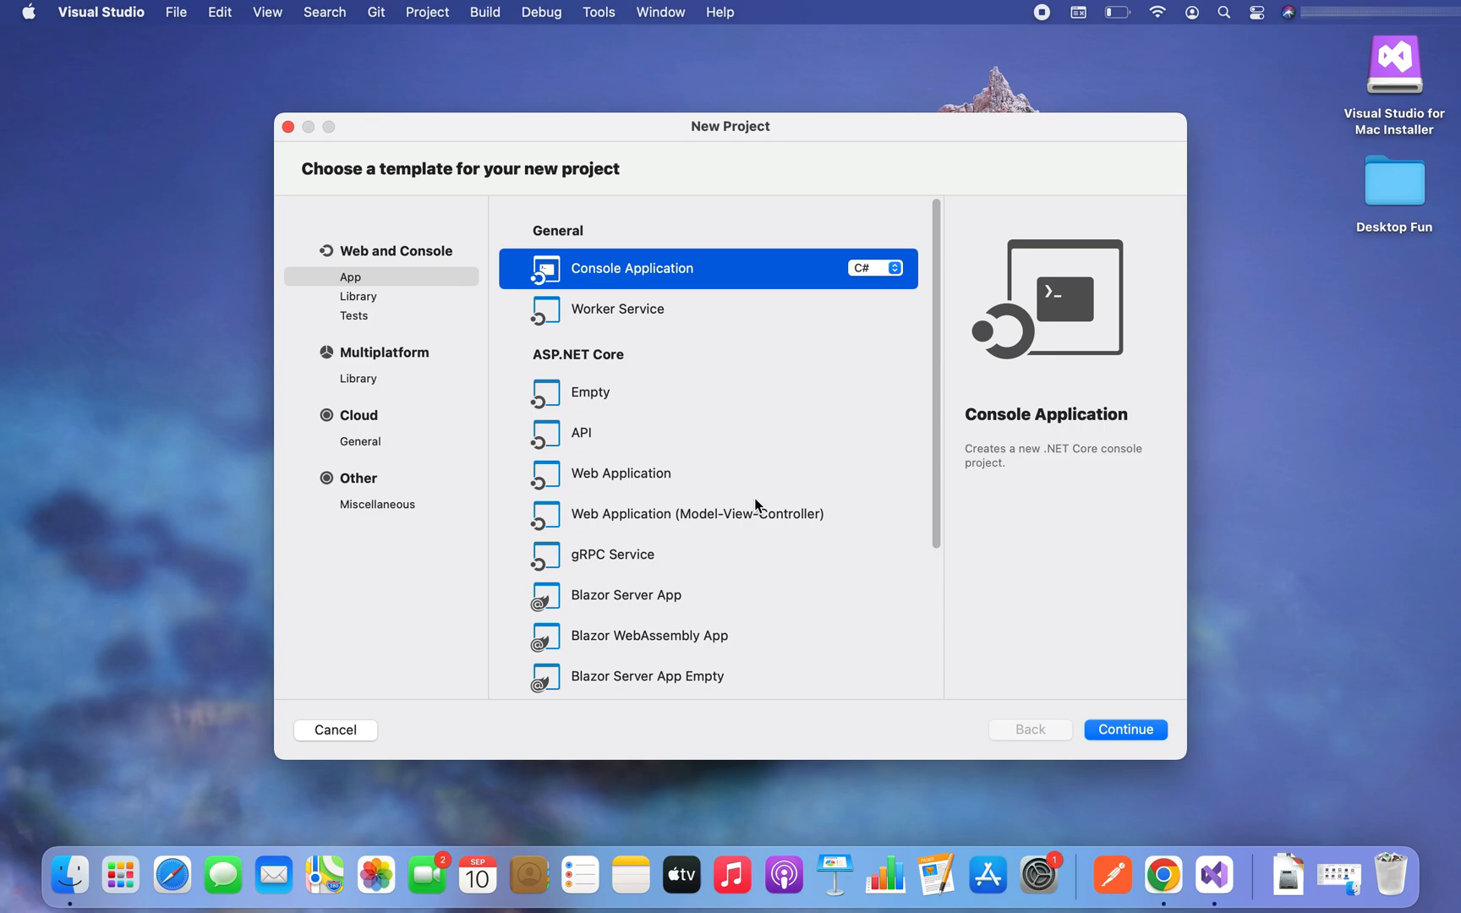
mouse_move(841, 289)
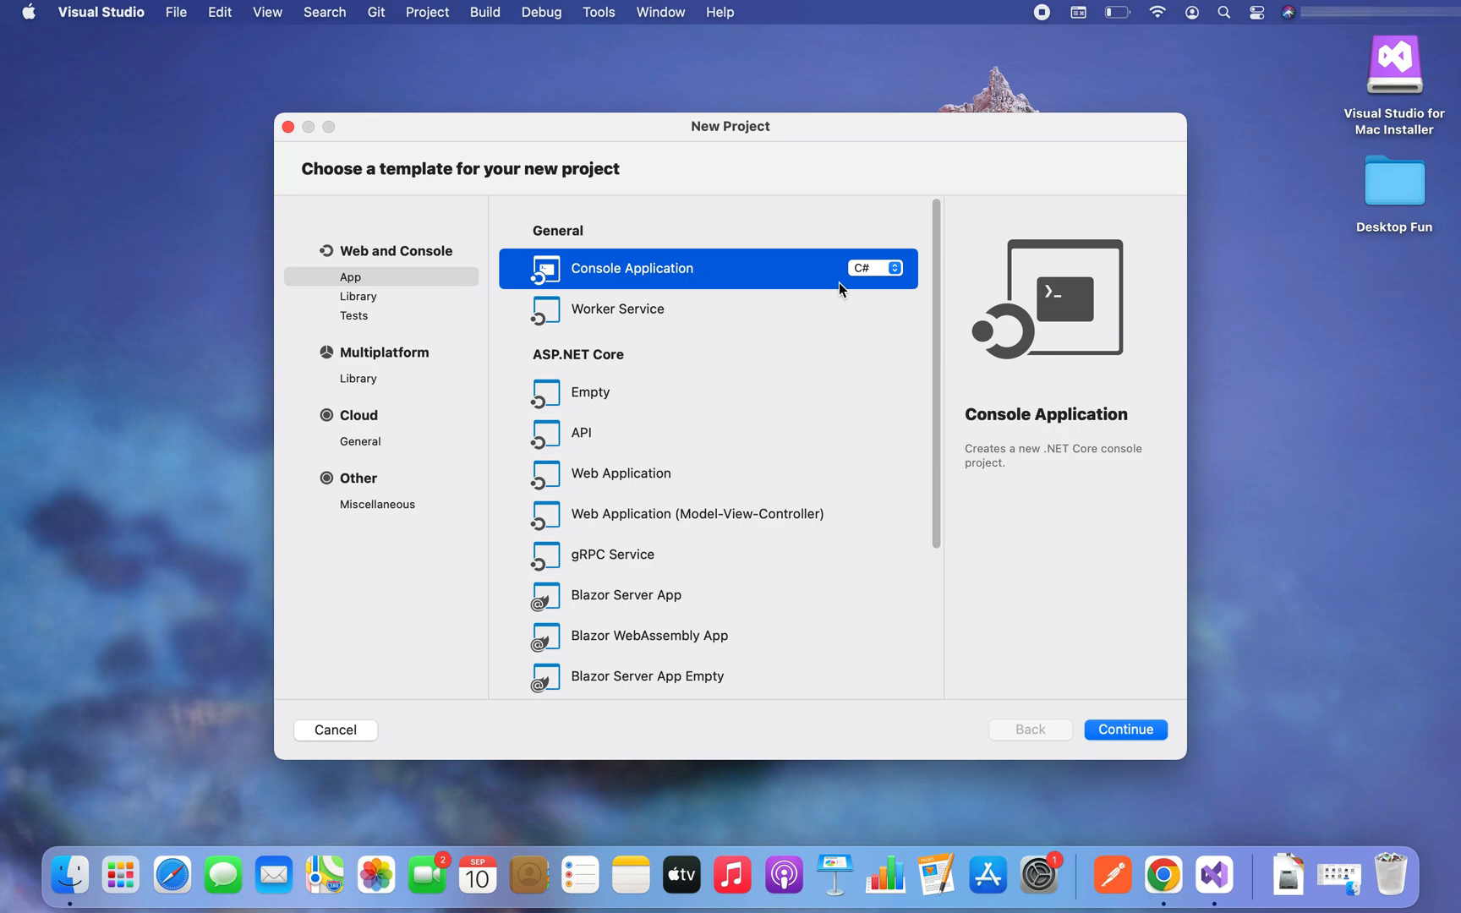
mouse_move(1145, 728)
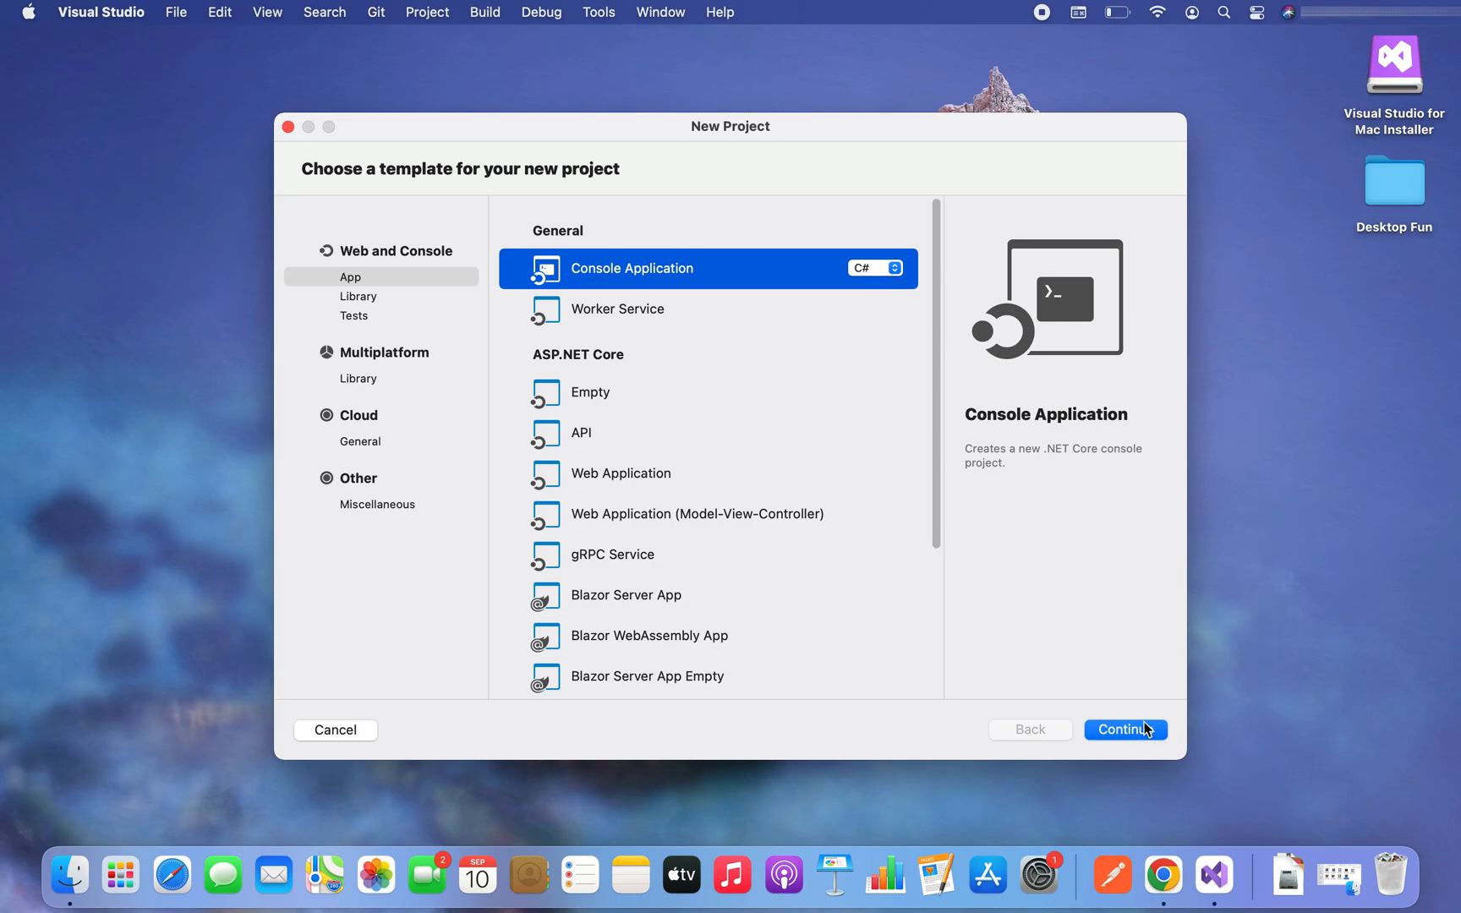
left_click(1124, 729)
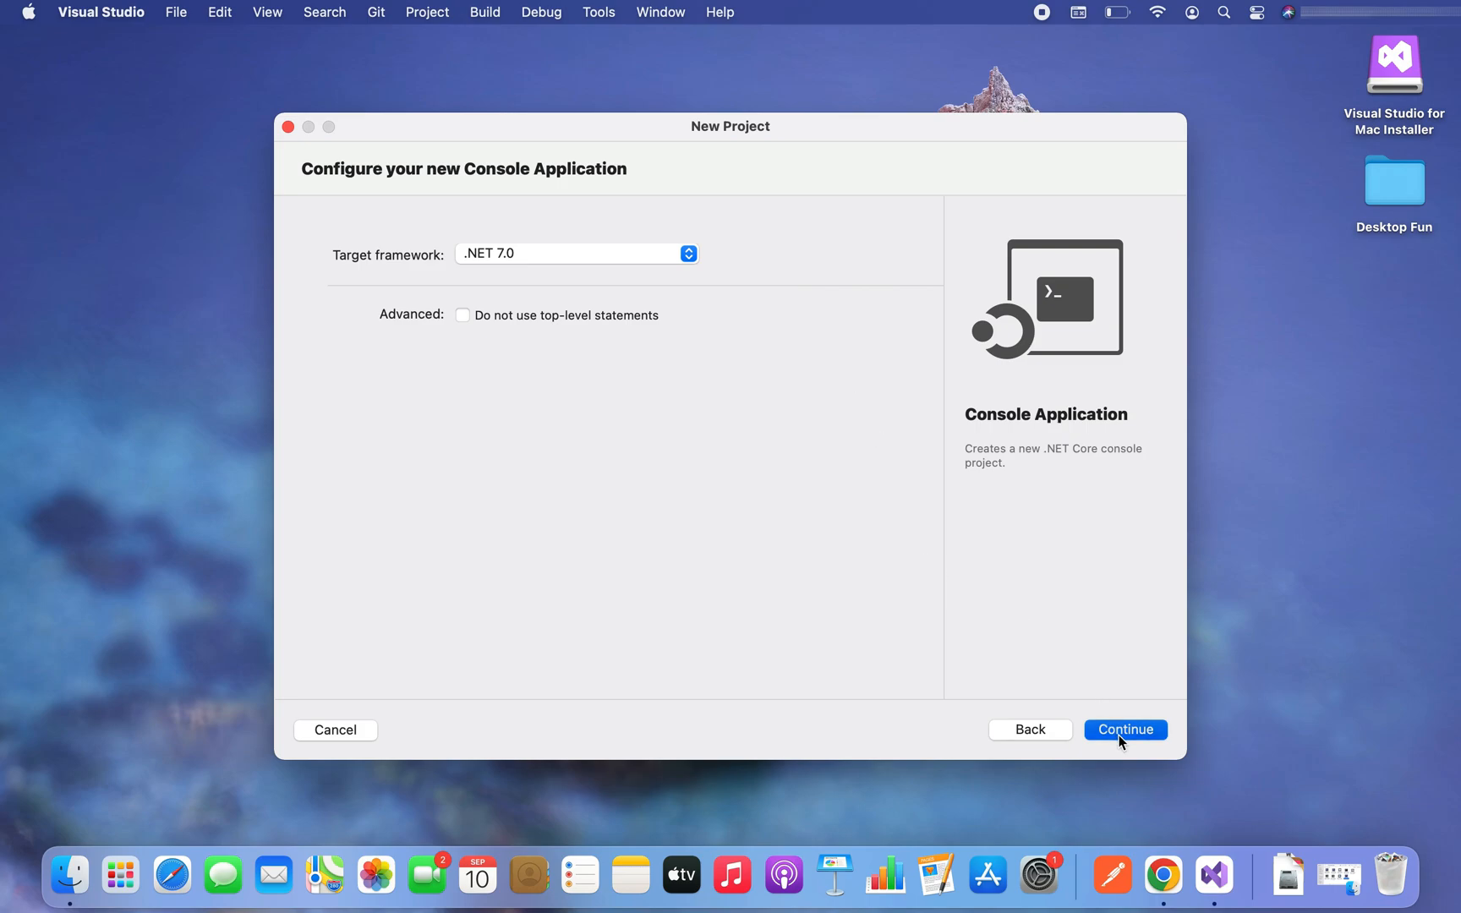
left_click(1125, 729)
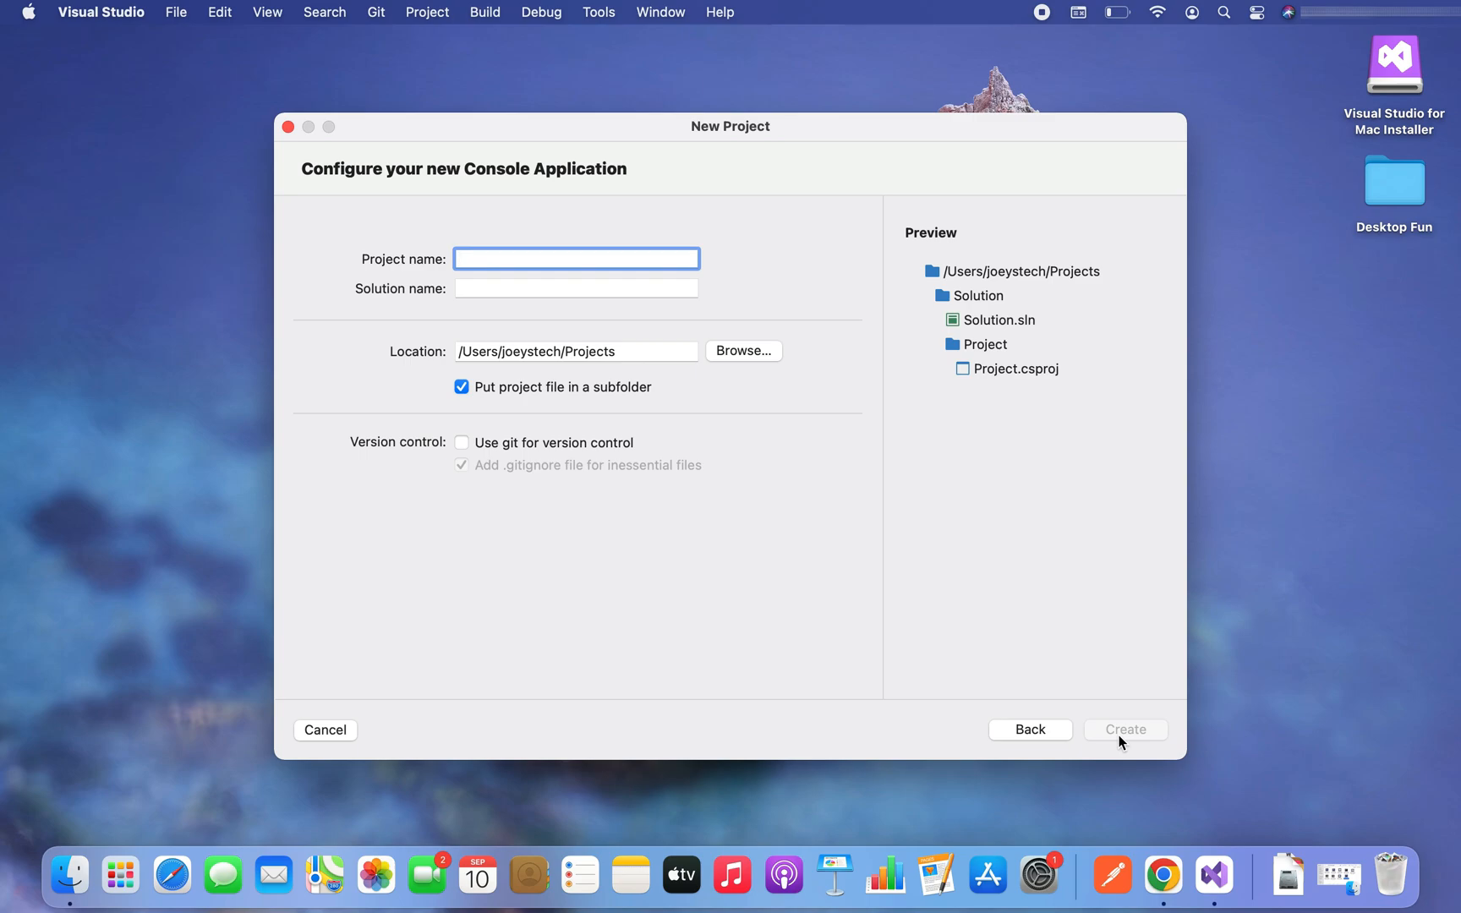
Name the project HelloVisualStudio and create it
type("HelloVisual")
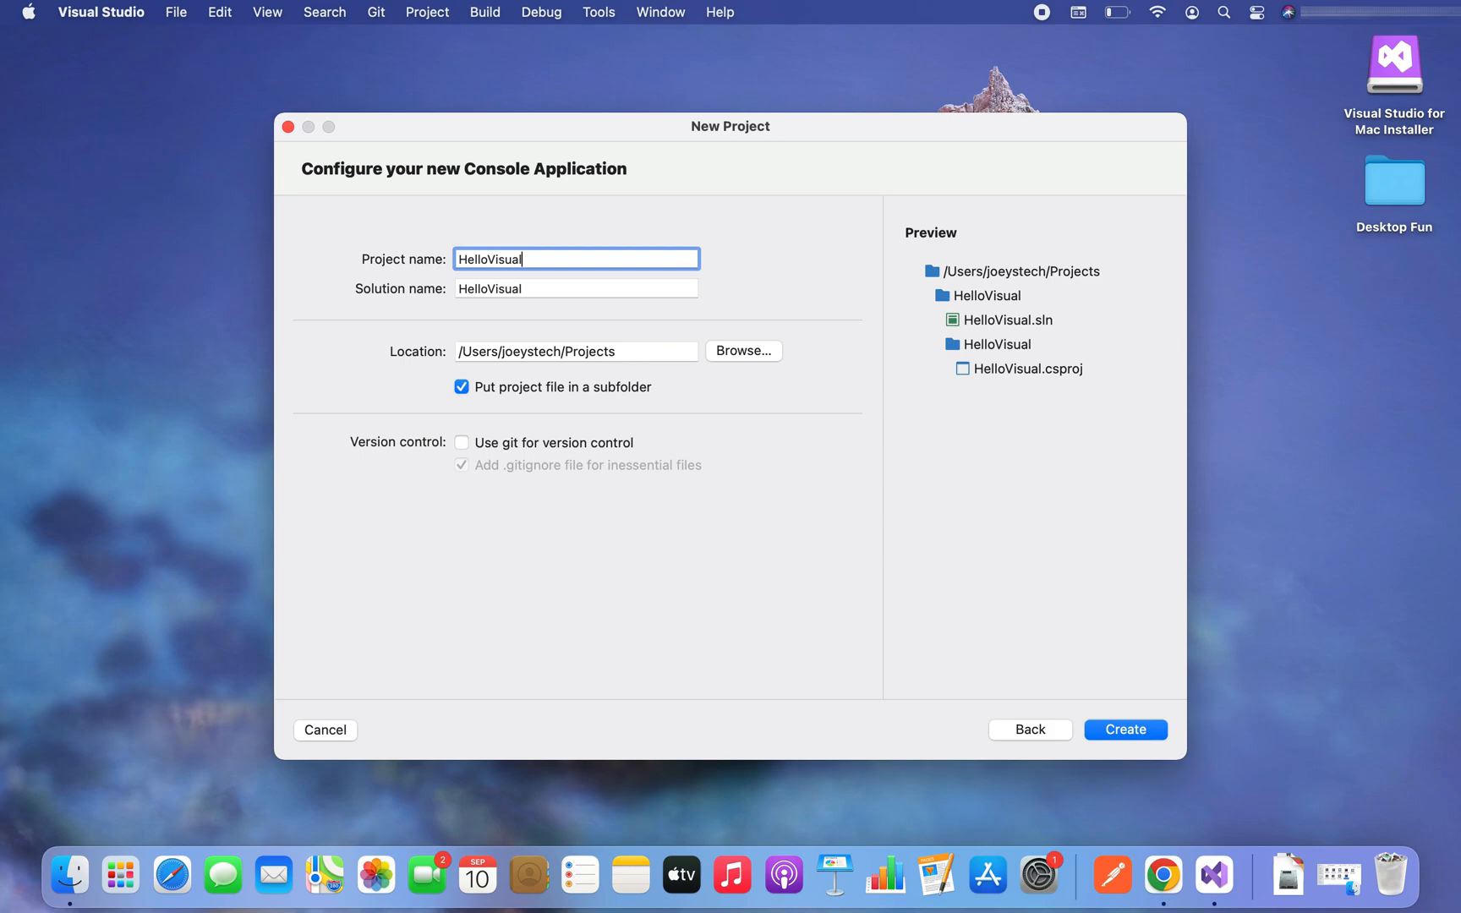
type("Studio")
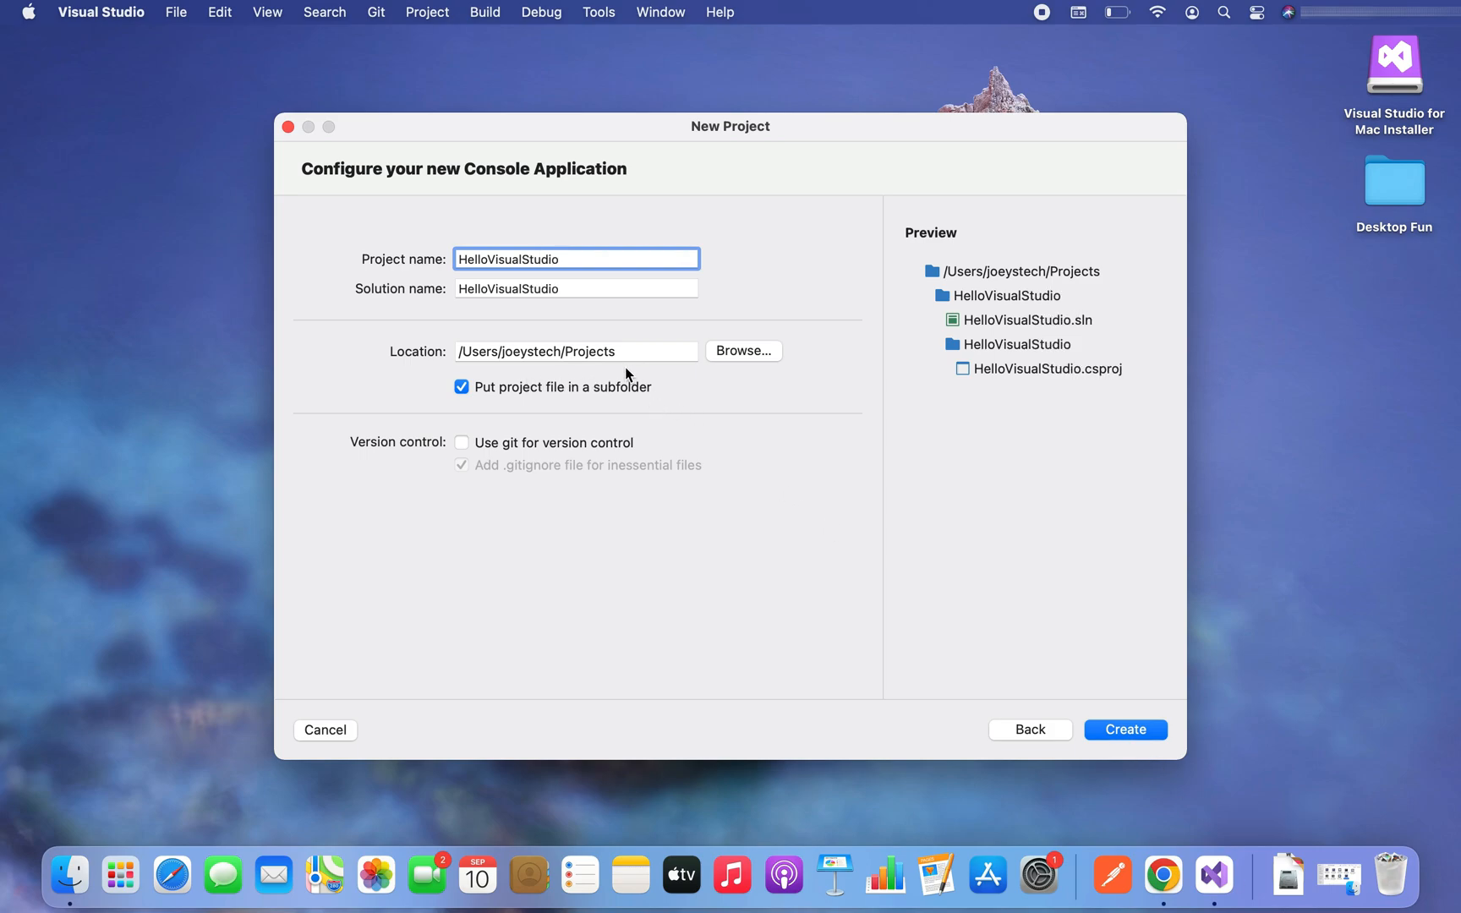
mouse_move(605, 386)
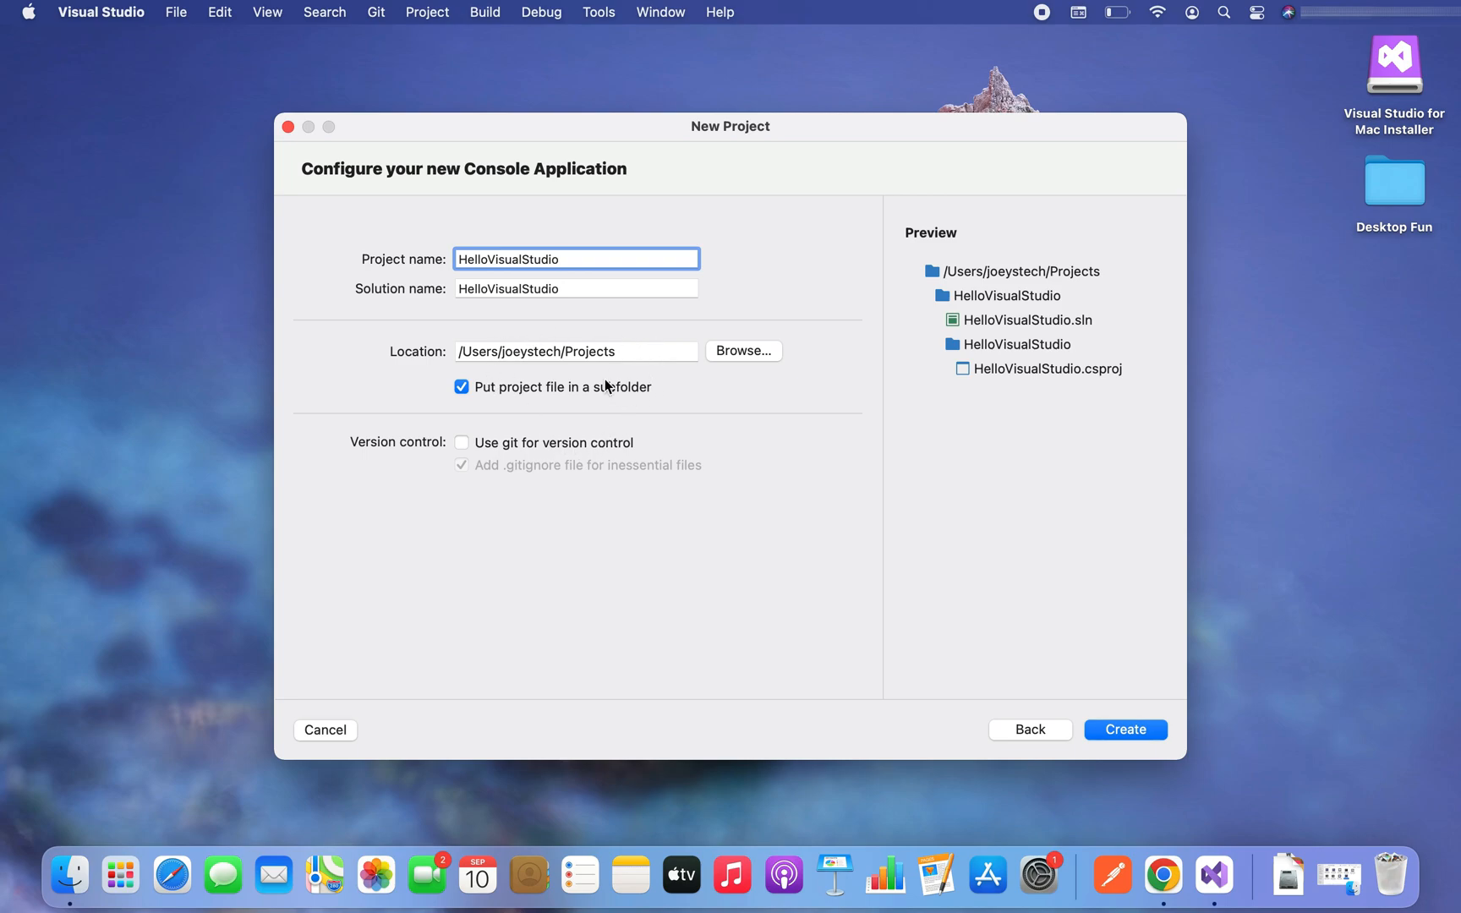
mouse_move(1072, 573)
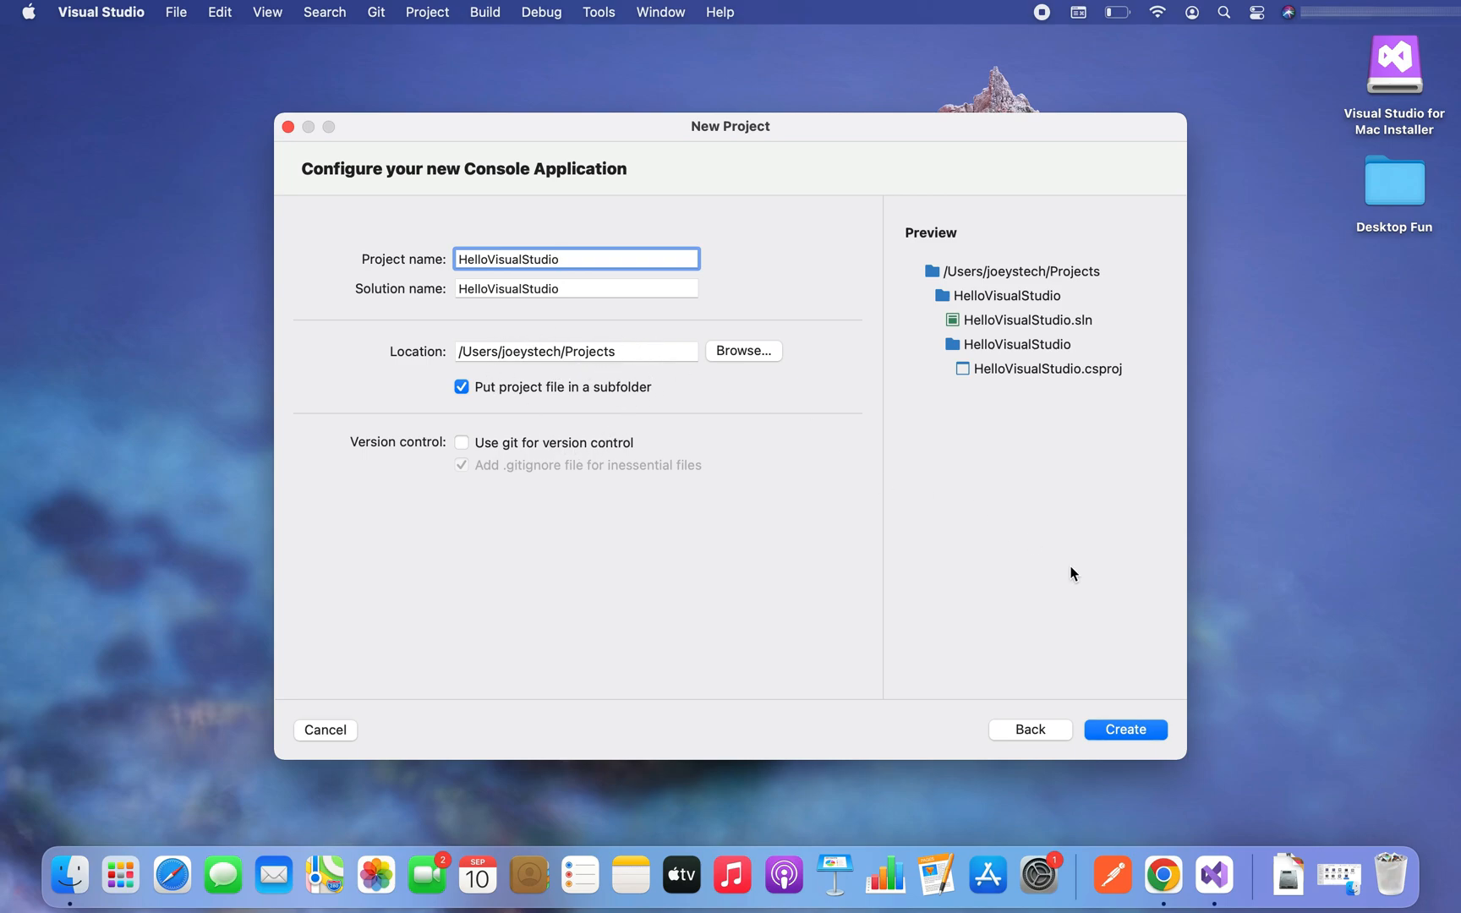
mouse_move(1124, 729)
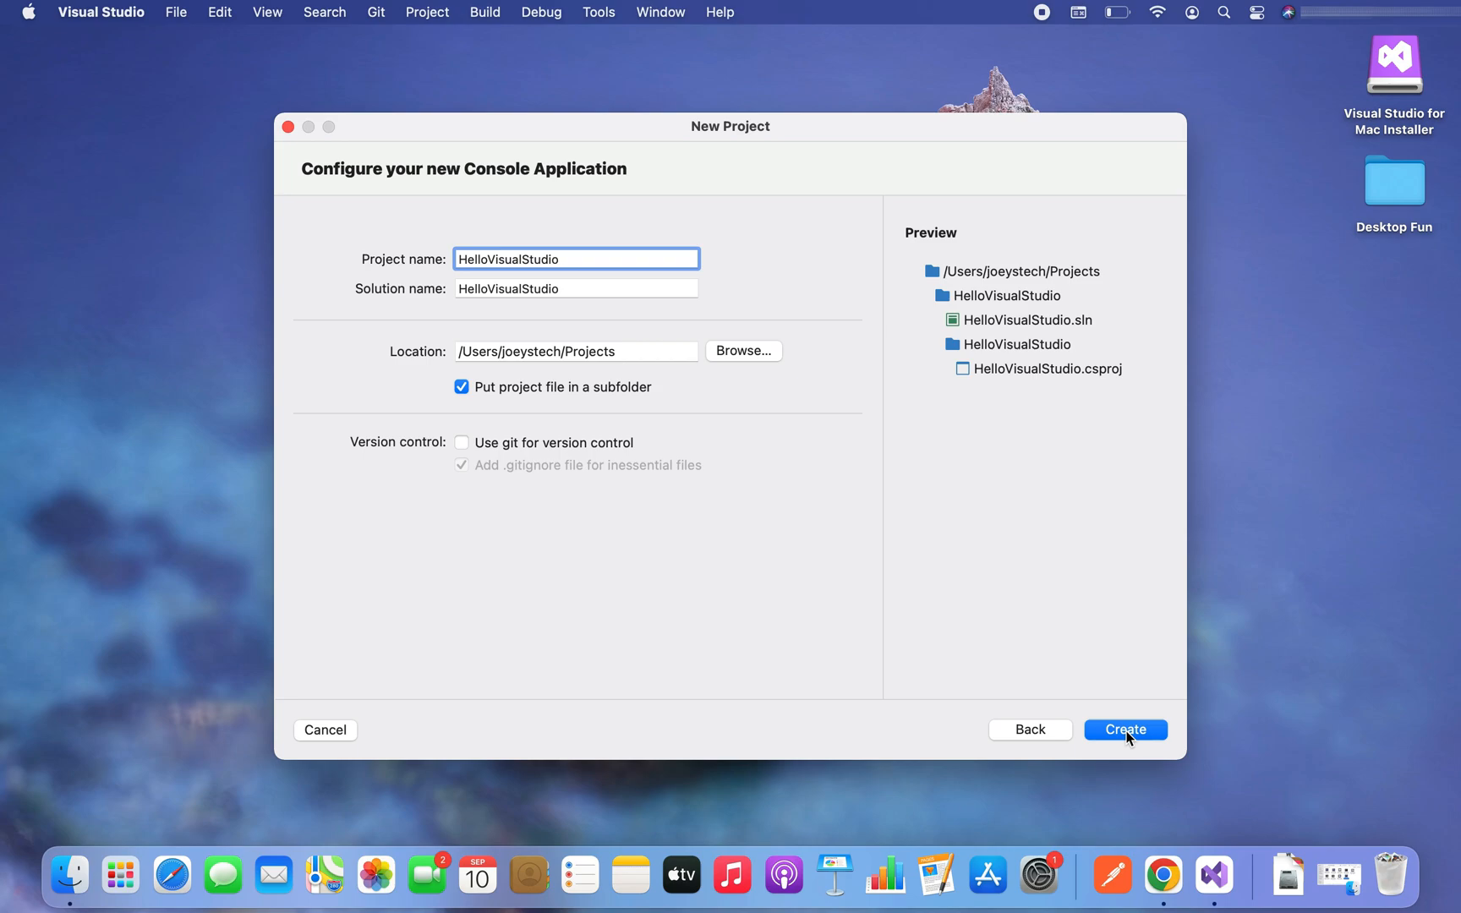
left_click(1124, 728)
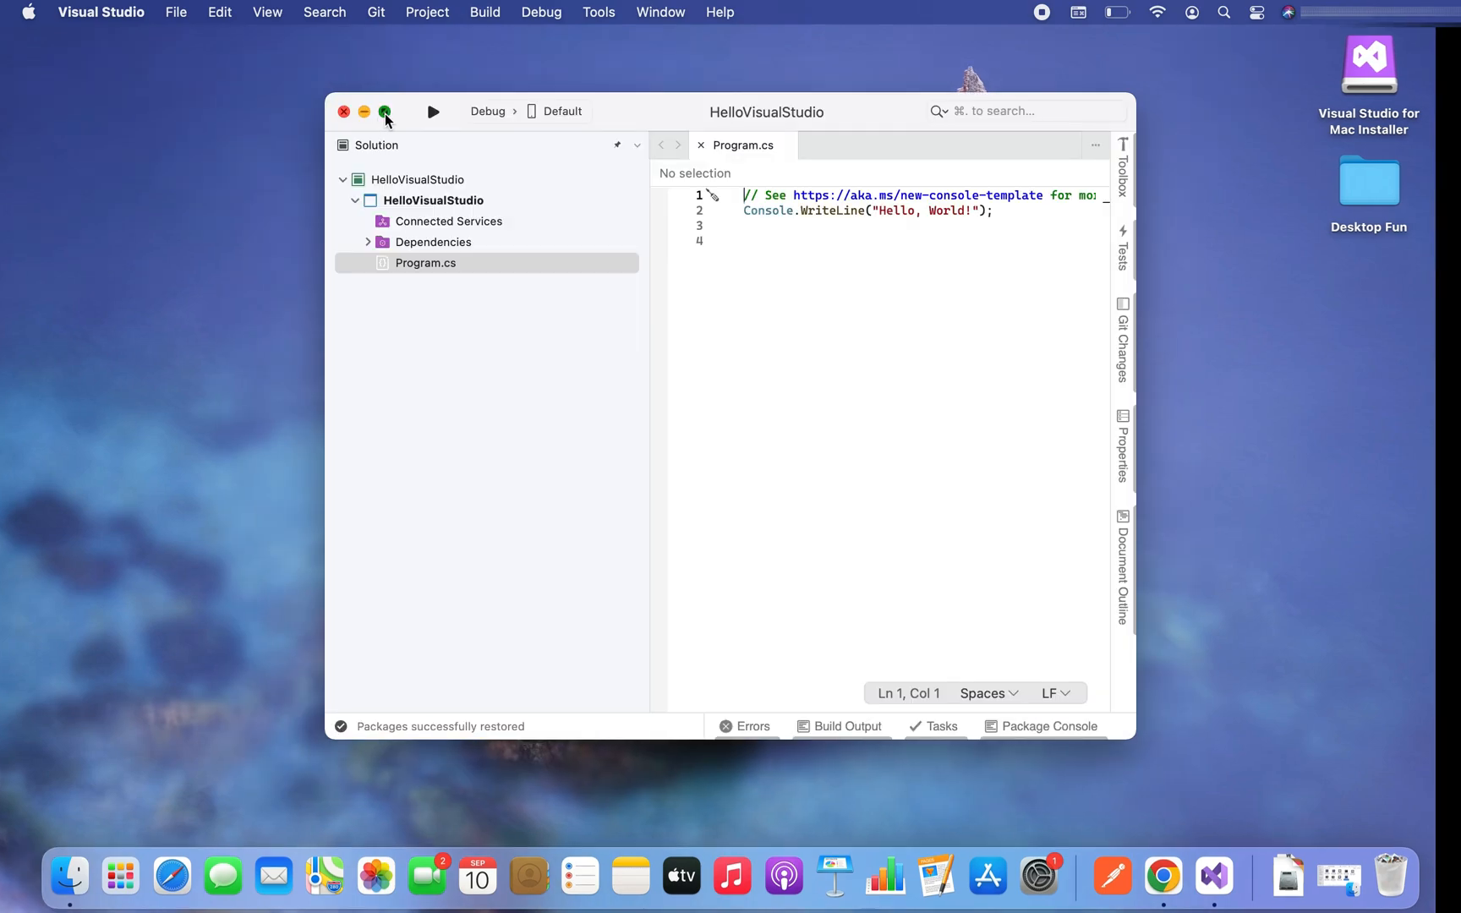
Fill the screen with the editor and change the WriteLine string to "Hello, Visual Studio!"
left_click(386, 111)
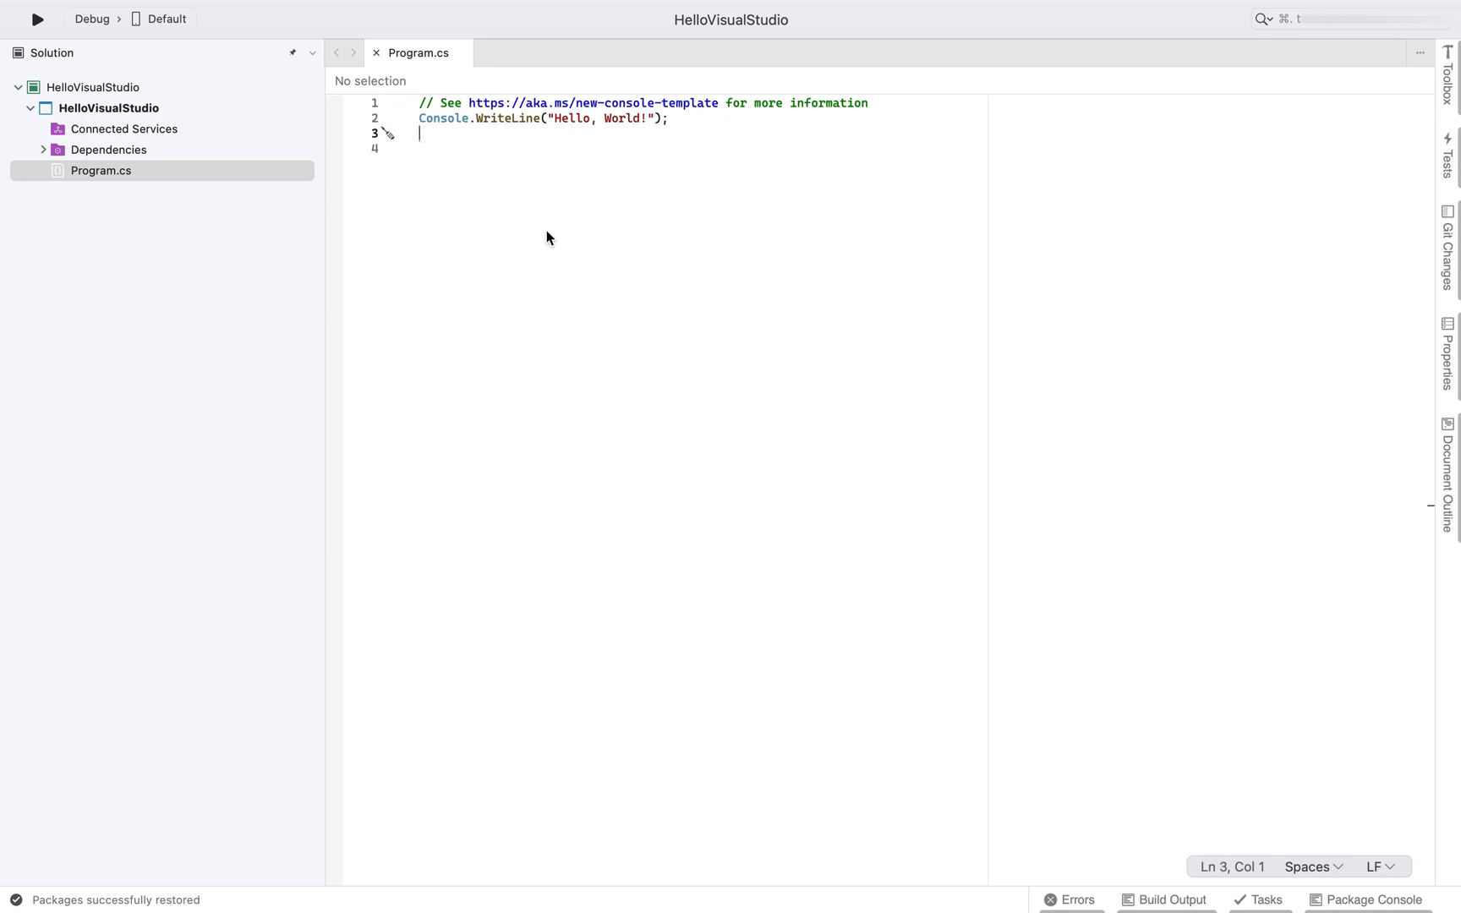
mouse_move(470, 157)
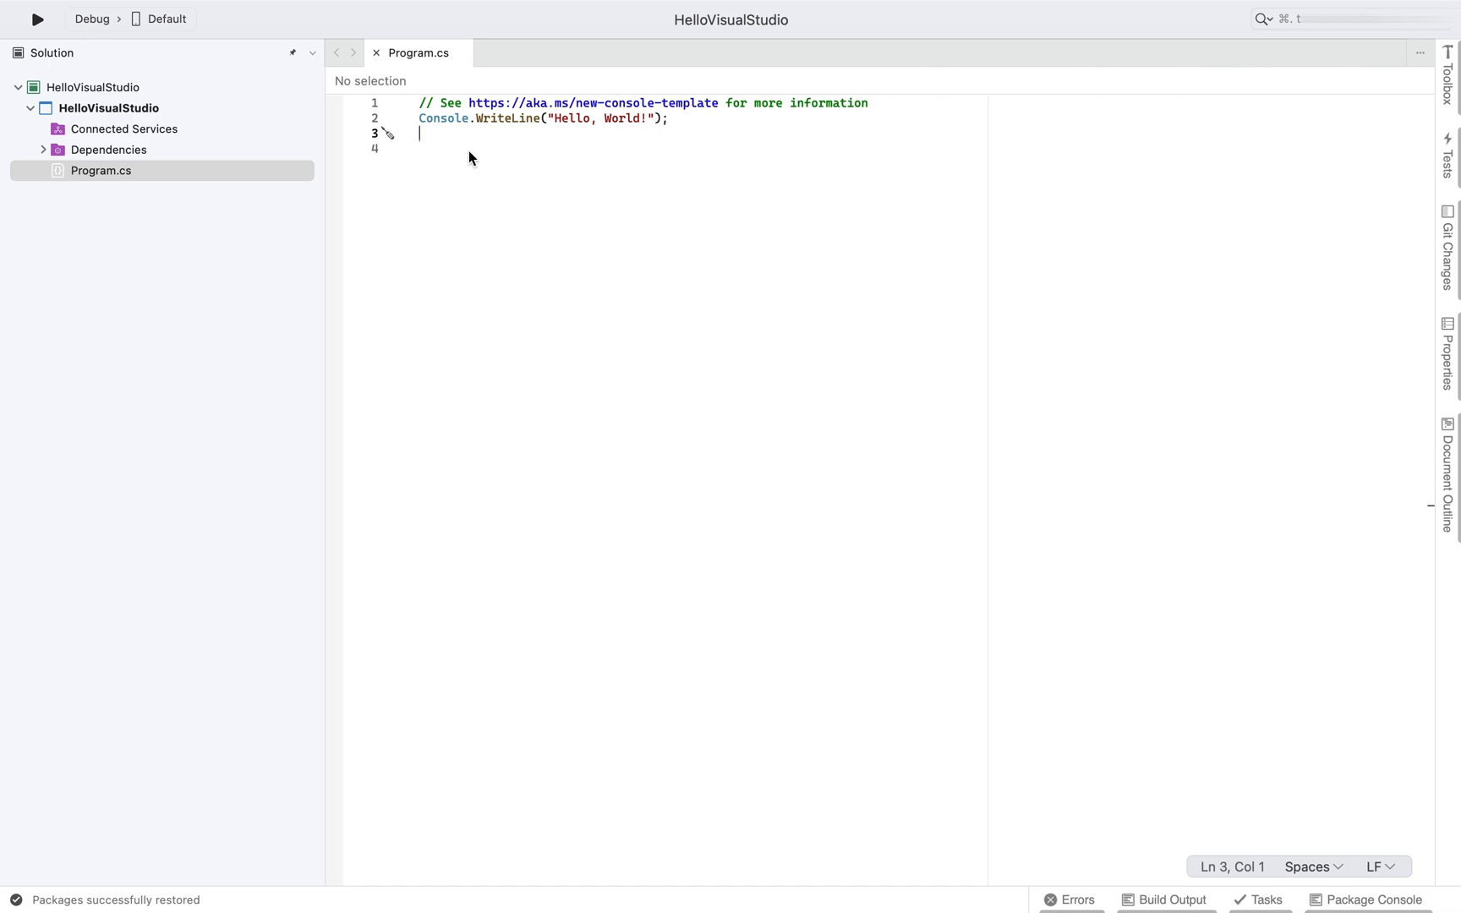
mouse_move(585, 154)
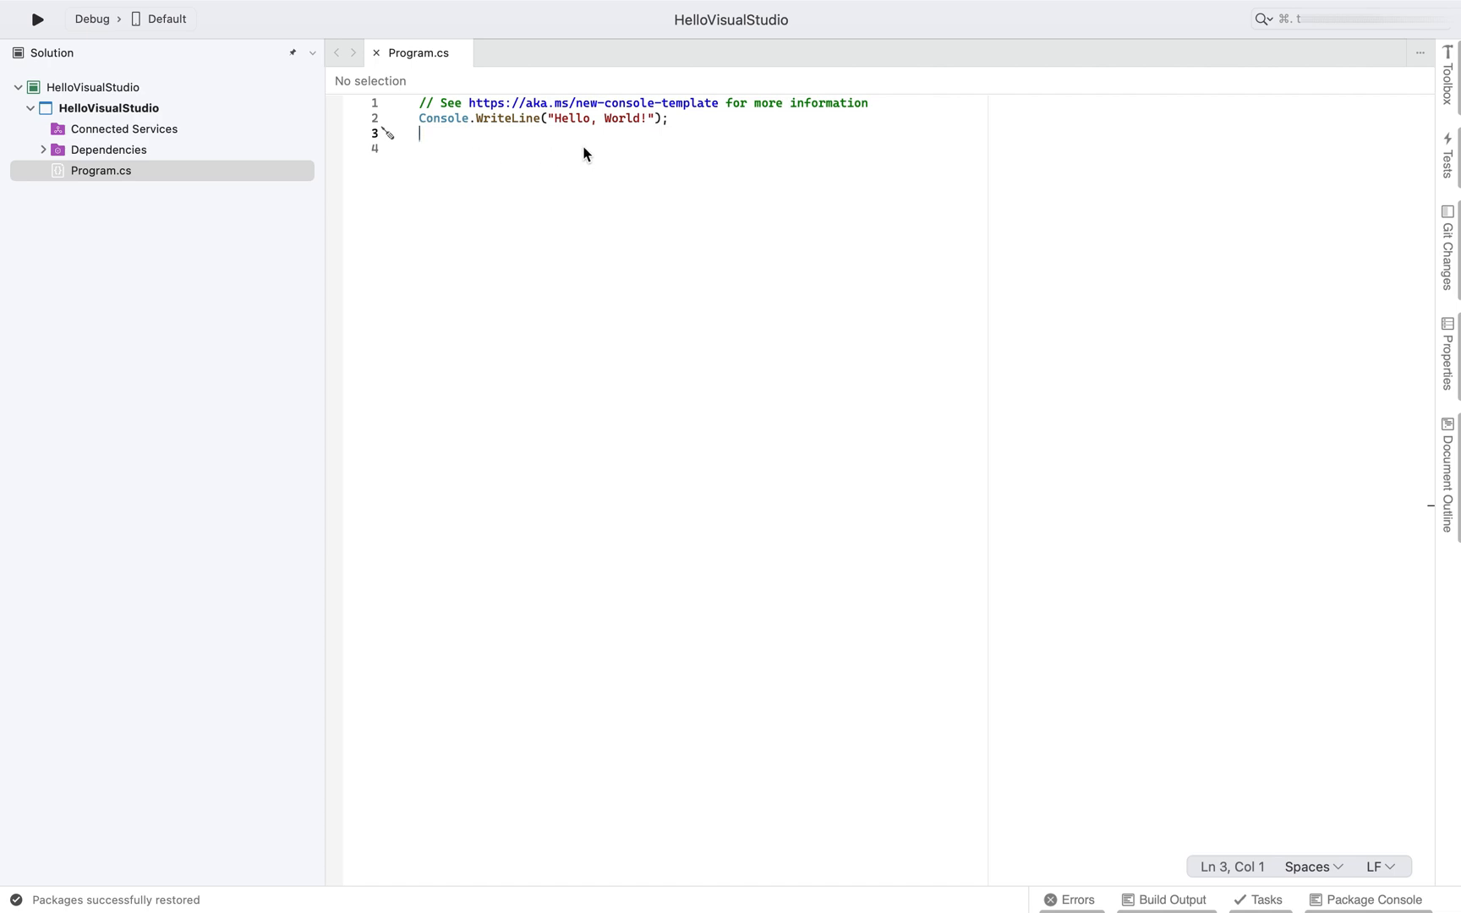
mouse_move(625, 155)
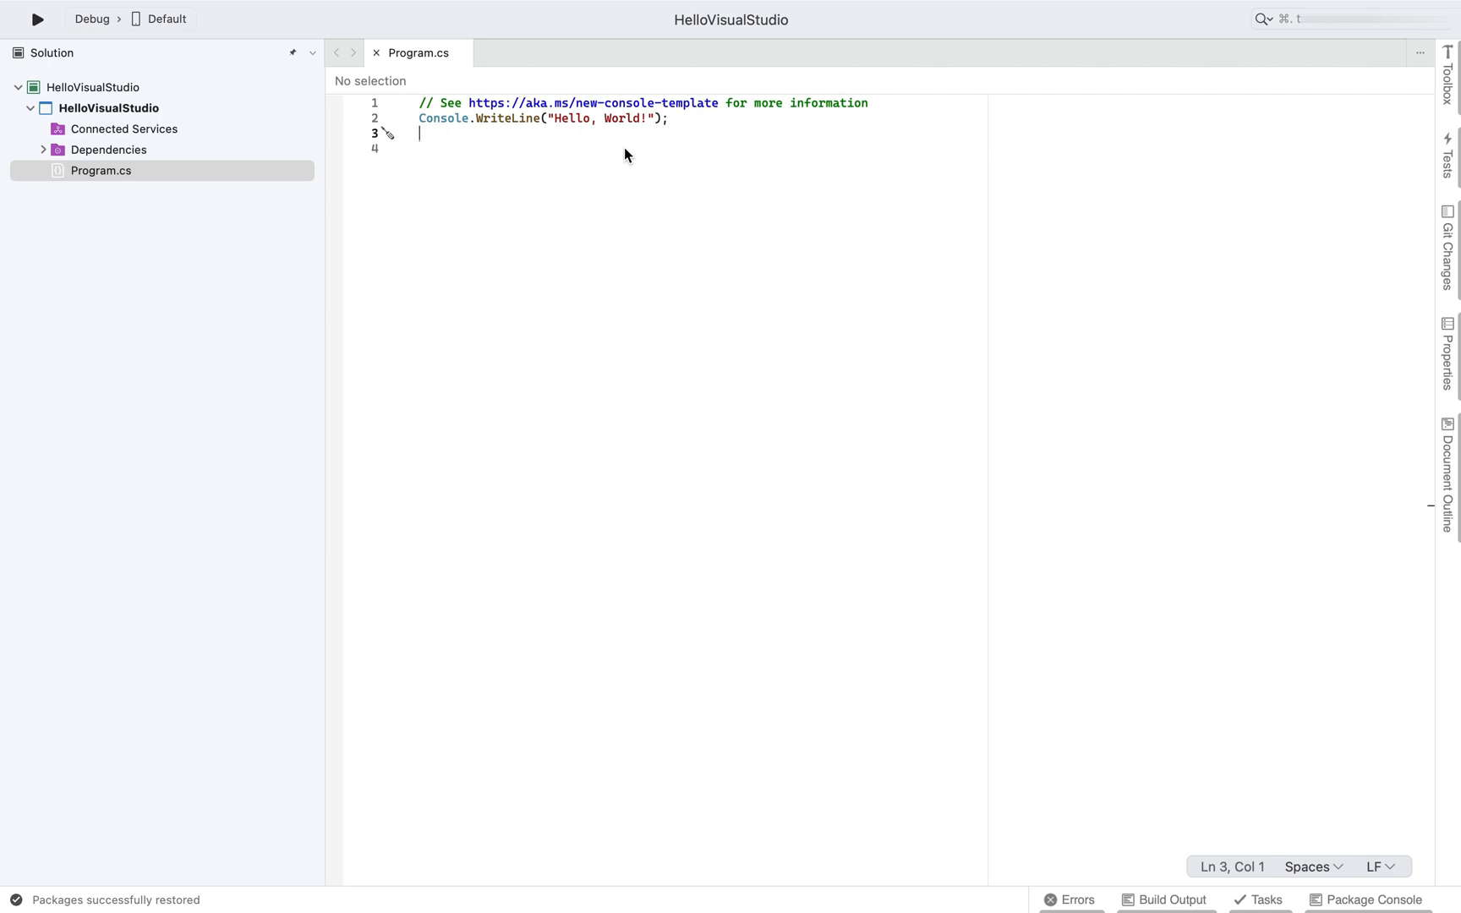
mouse_move(624, 118)
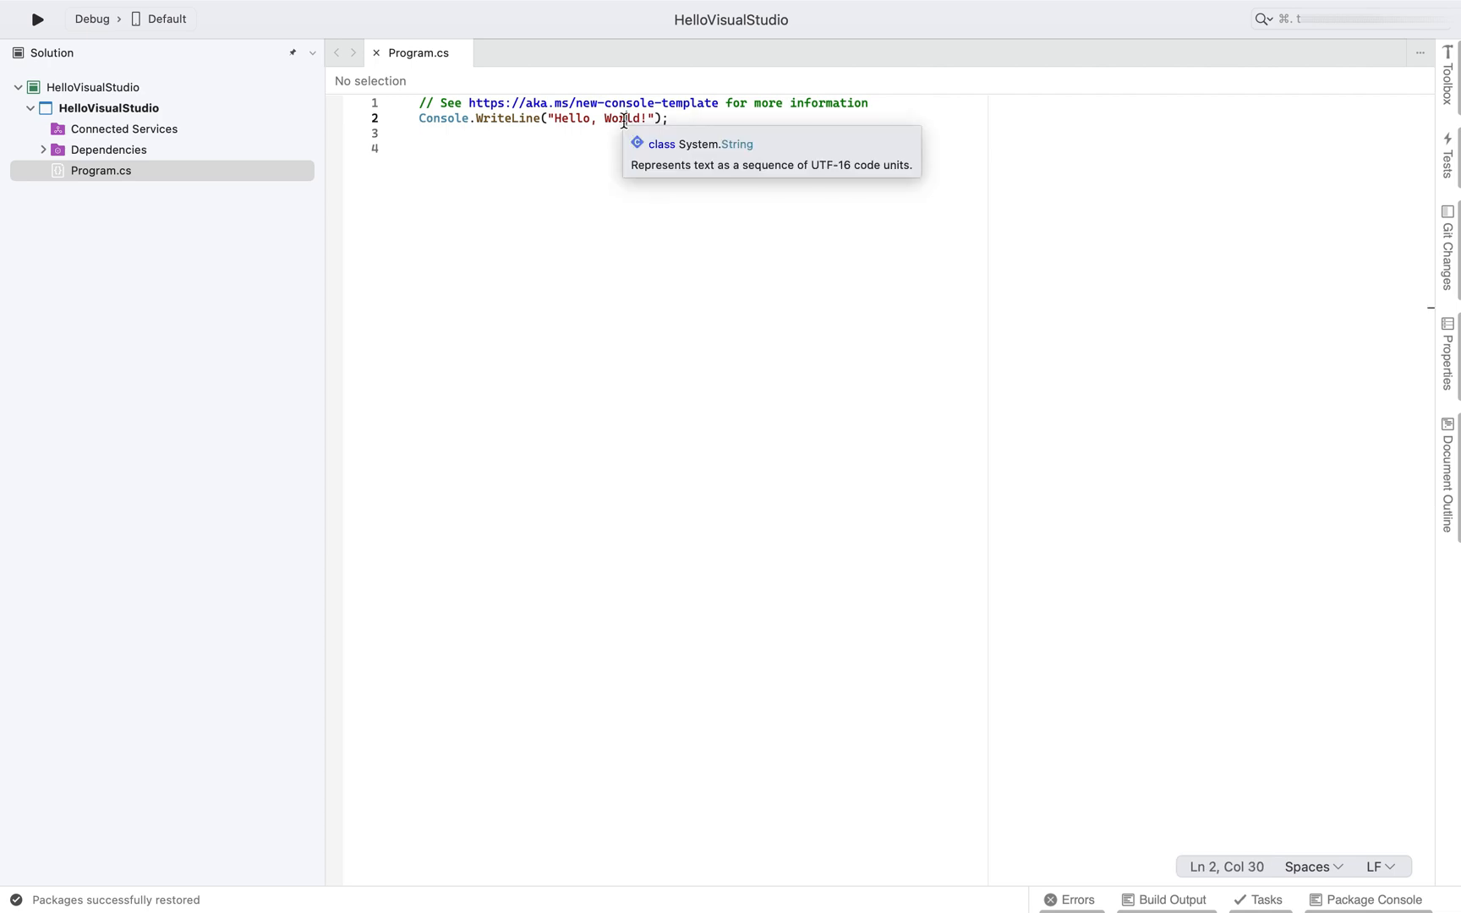
type("Vui")
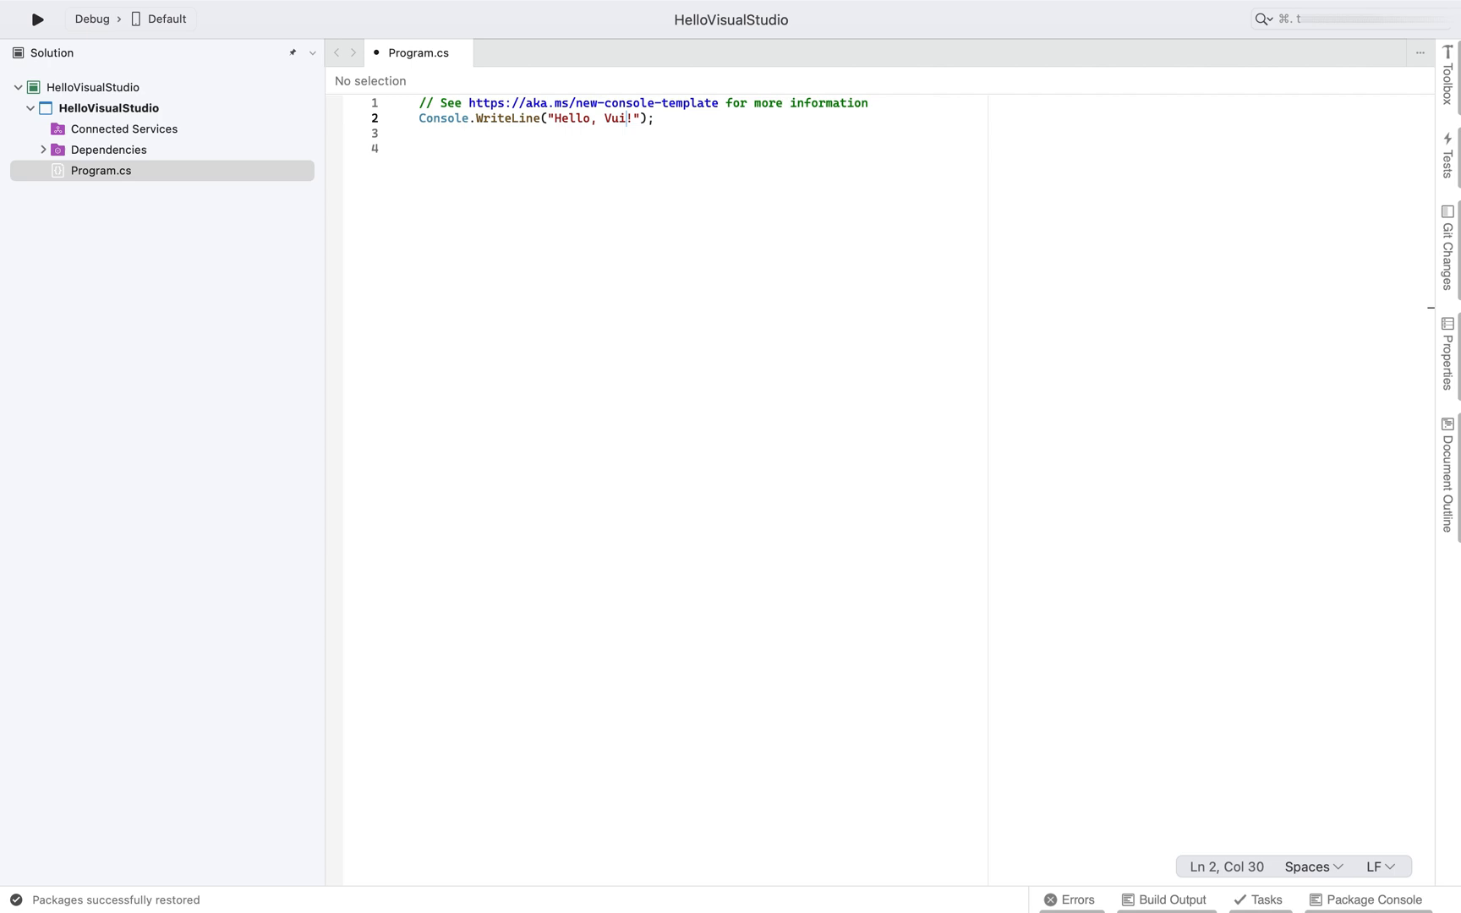
type("Visual Studio")
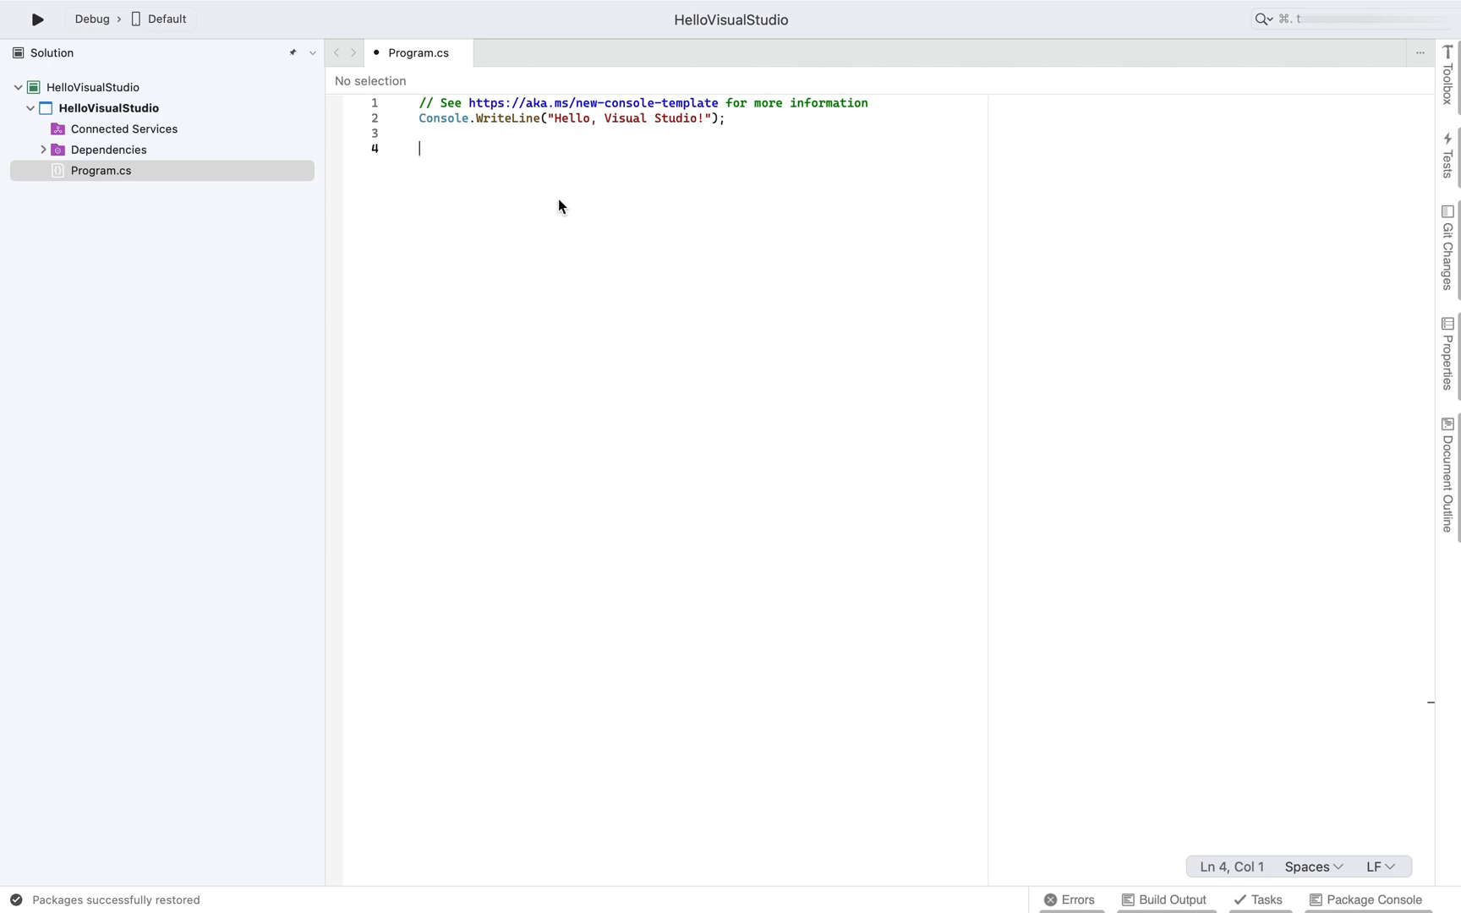
mouse_move(477, 140)
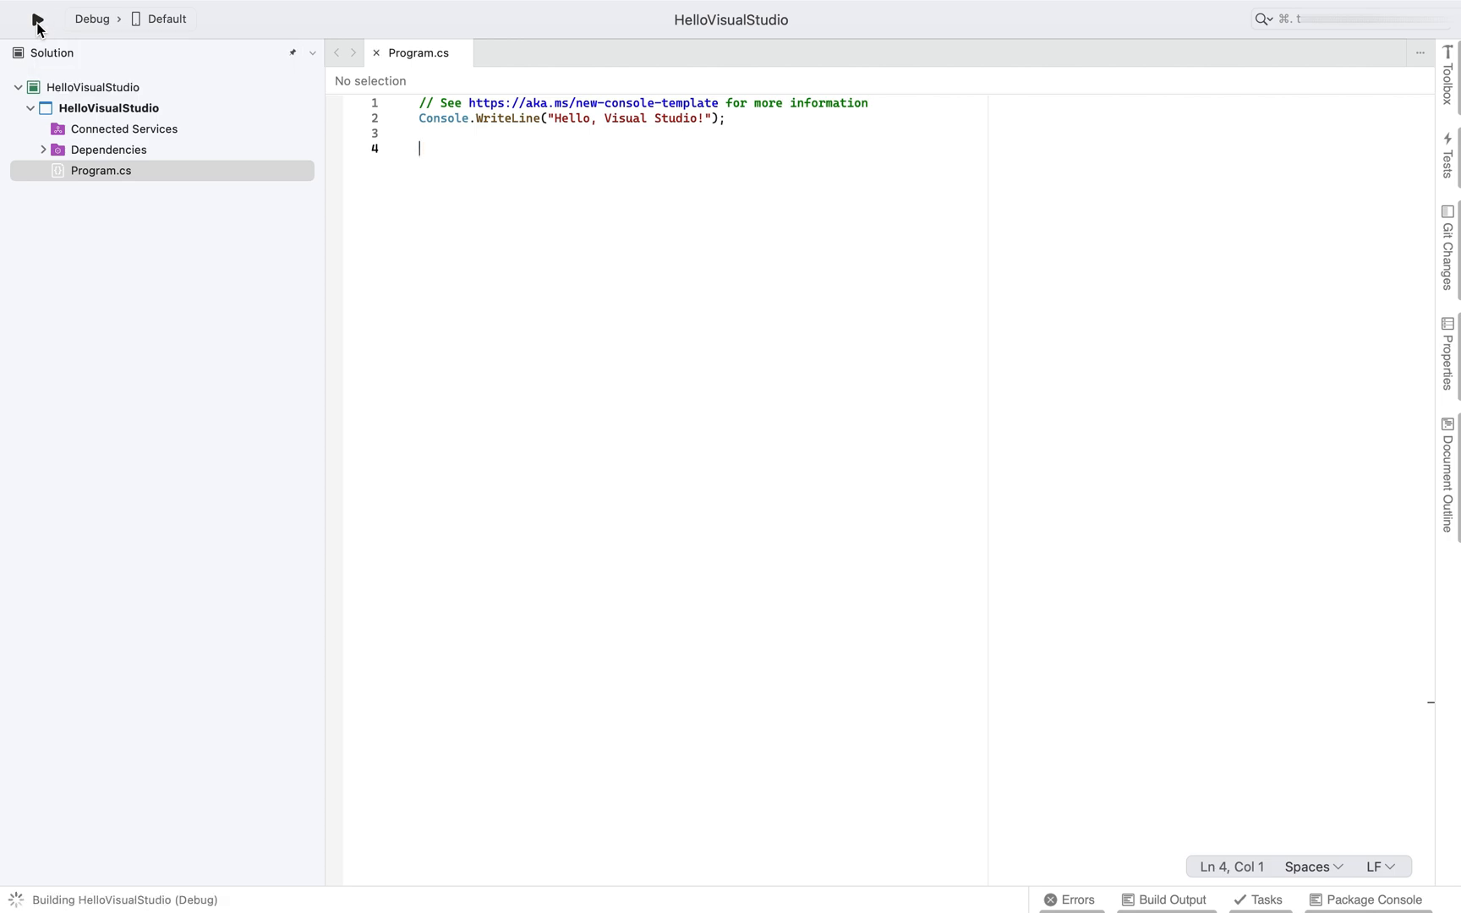
Build and run HelloVisualStudio, showing 'Hello, Visual Studio!' in the Terminal pad
left_click(37, 19)
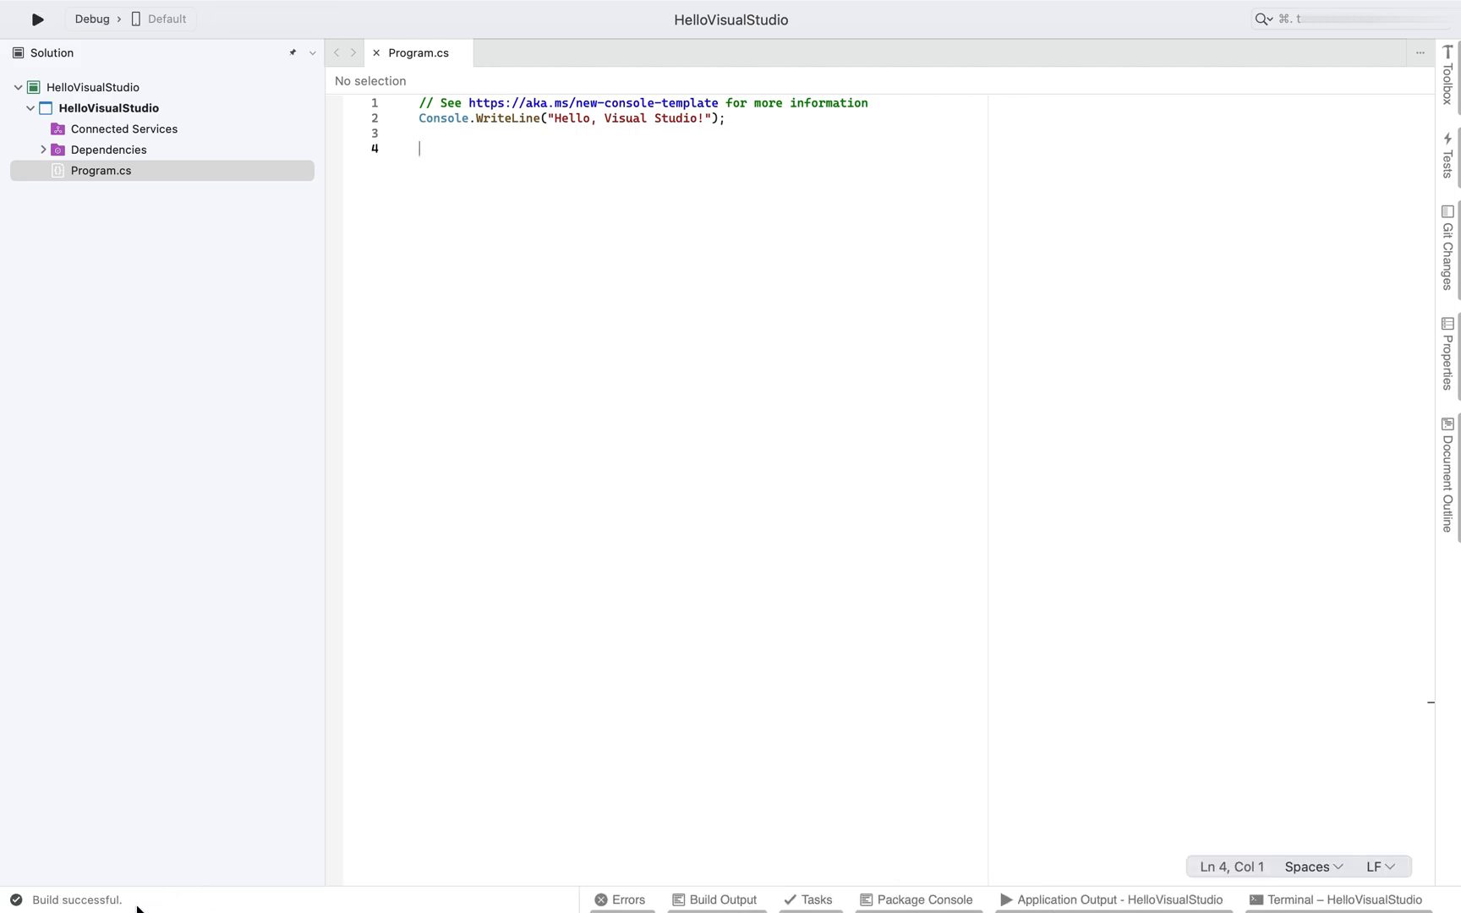
left_click(1341, 899)
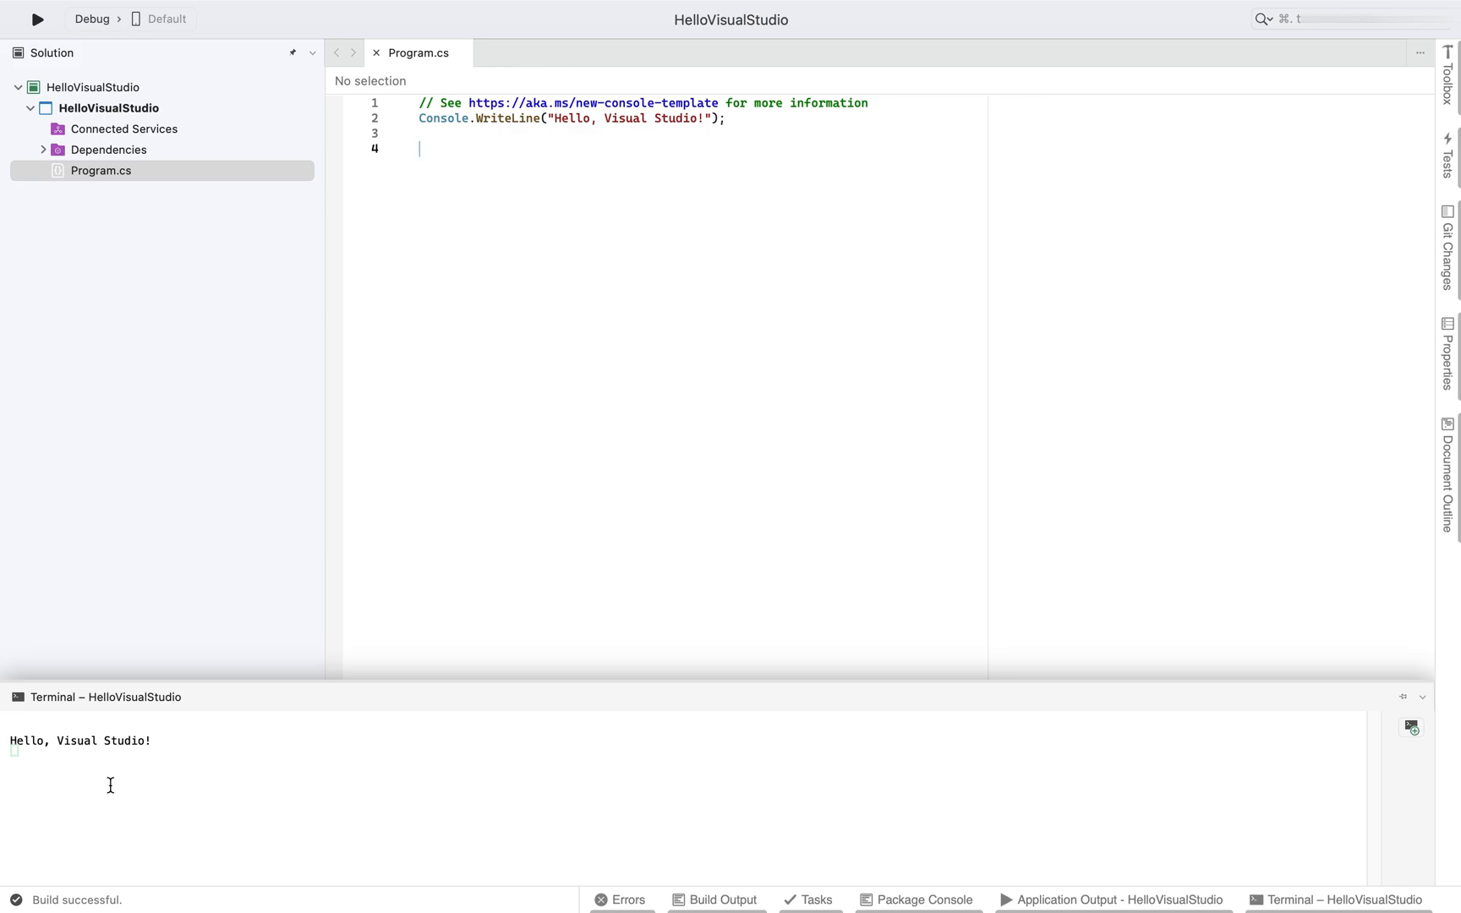
mouse_move(90, 758)
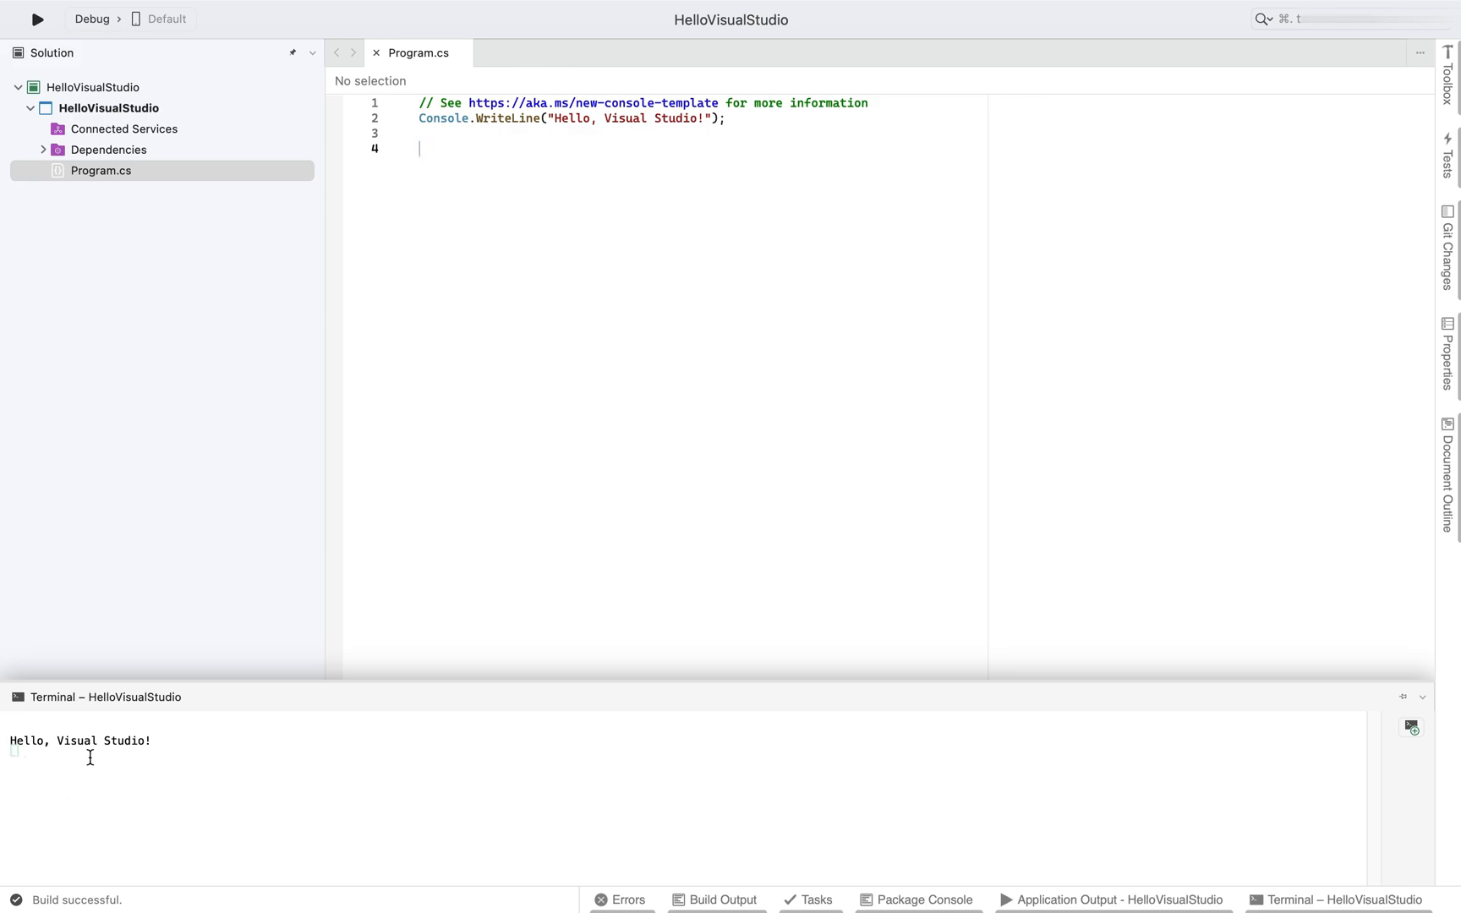
mouse_move(159, 761)
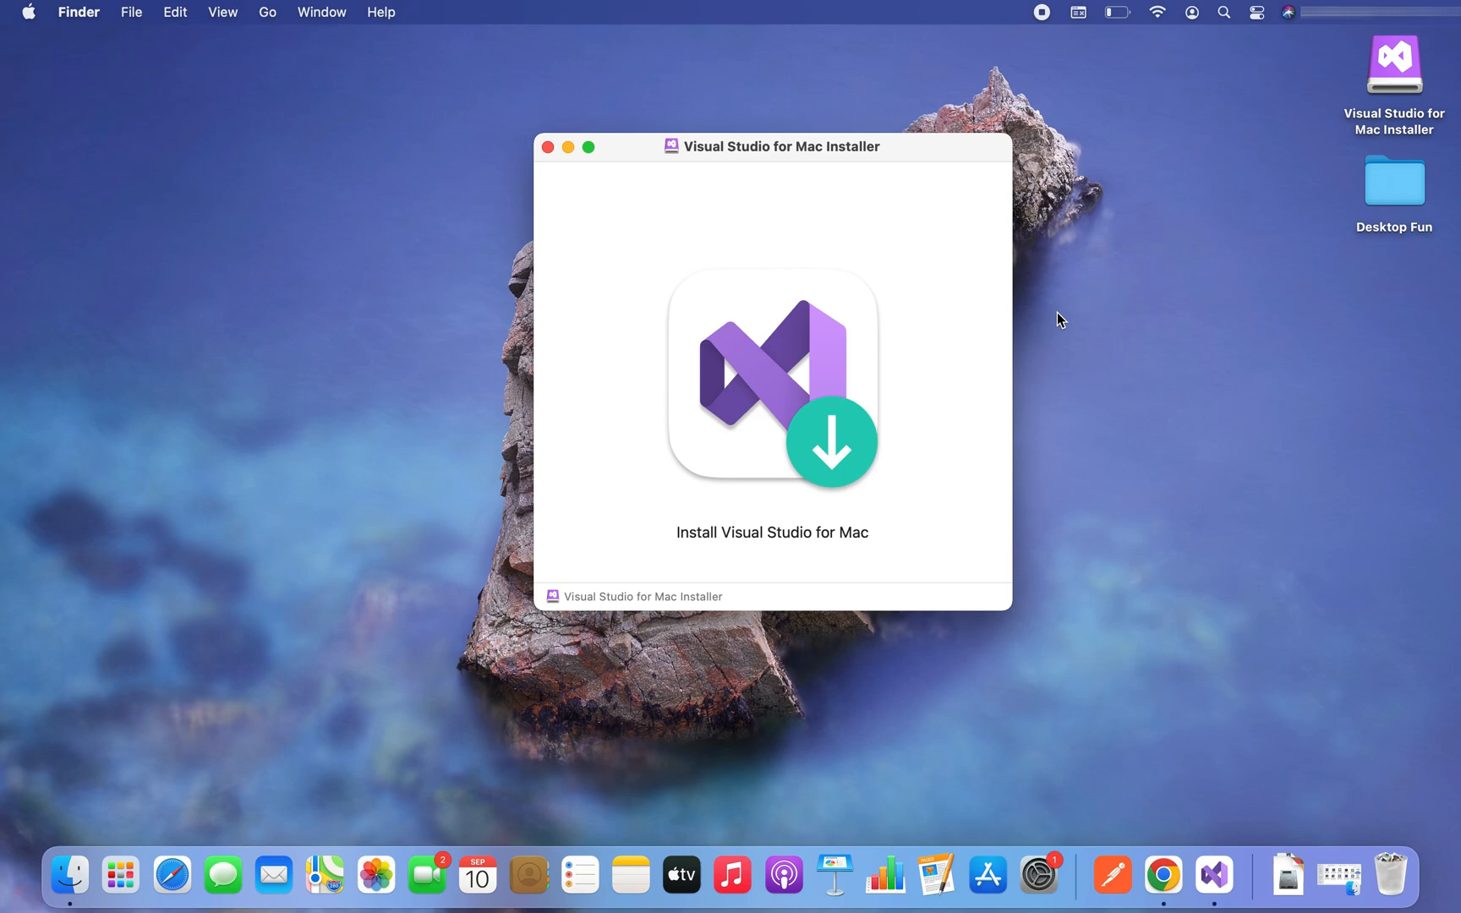
mouse_move(551, 147)
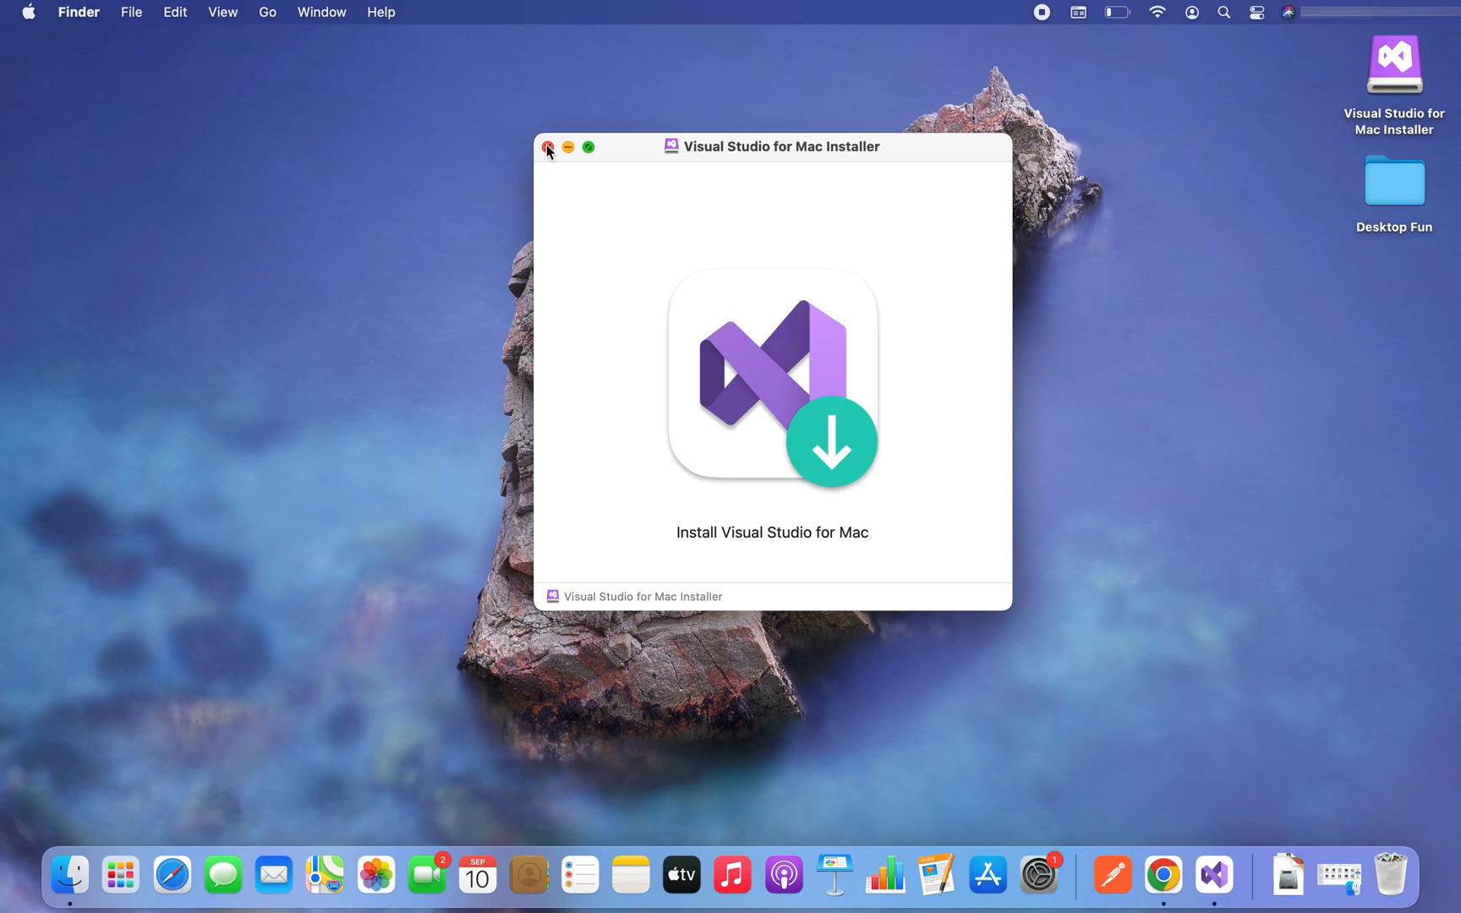
Close the installer window and eject the Visual Studio for Mac Installer disk
left_click(549, 147)
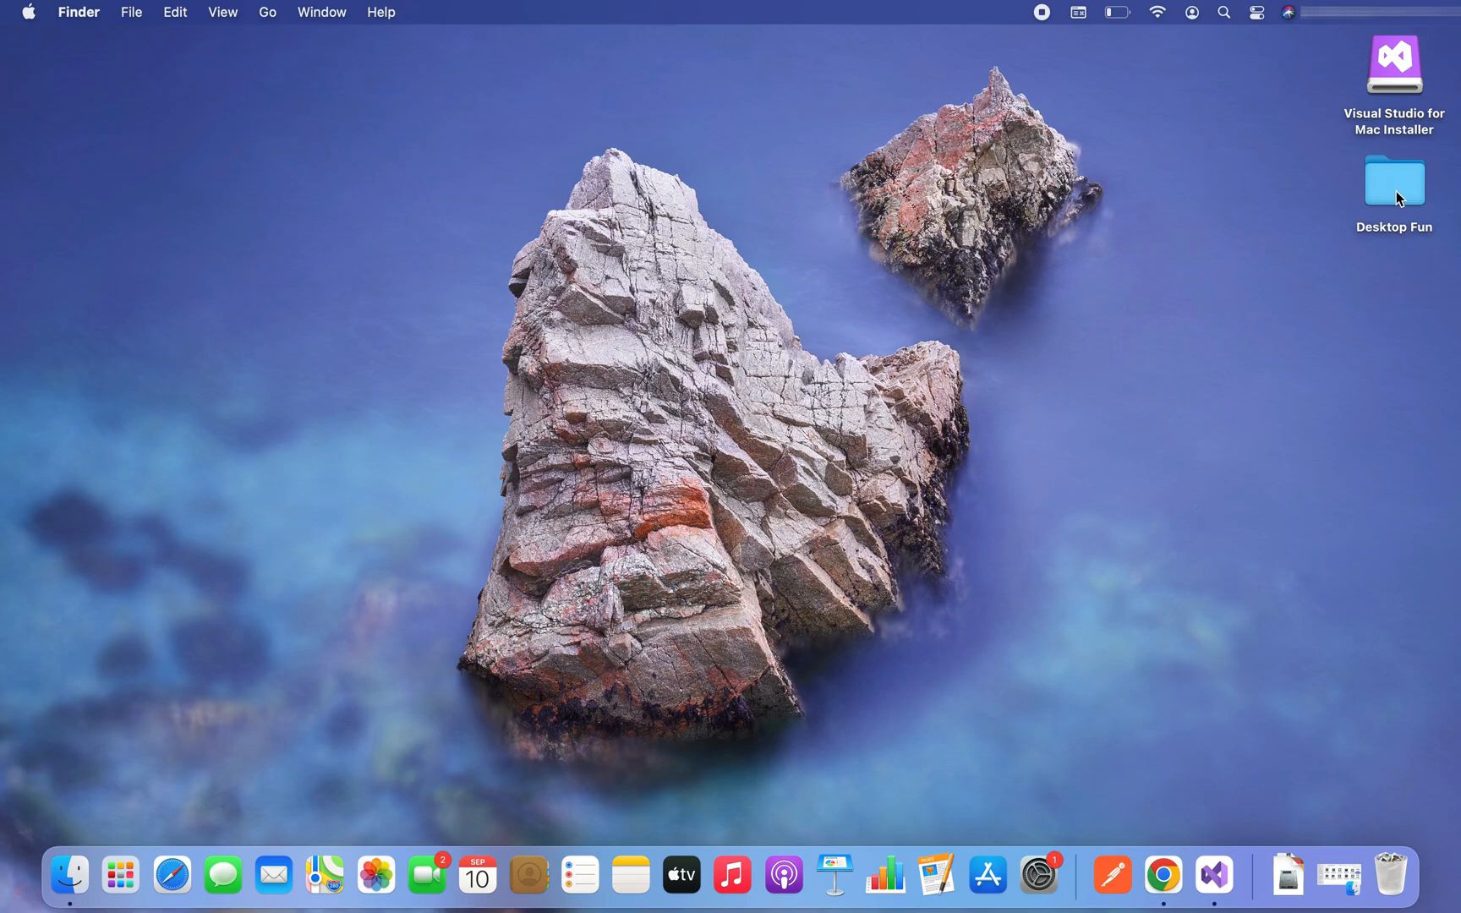
right_click(1393, 66)
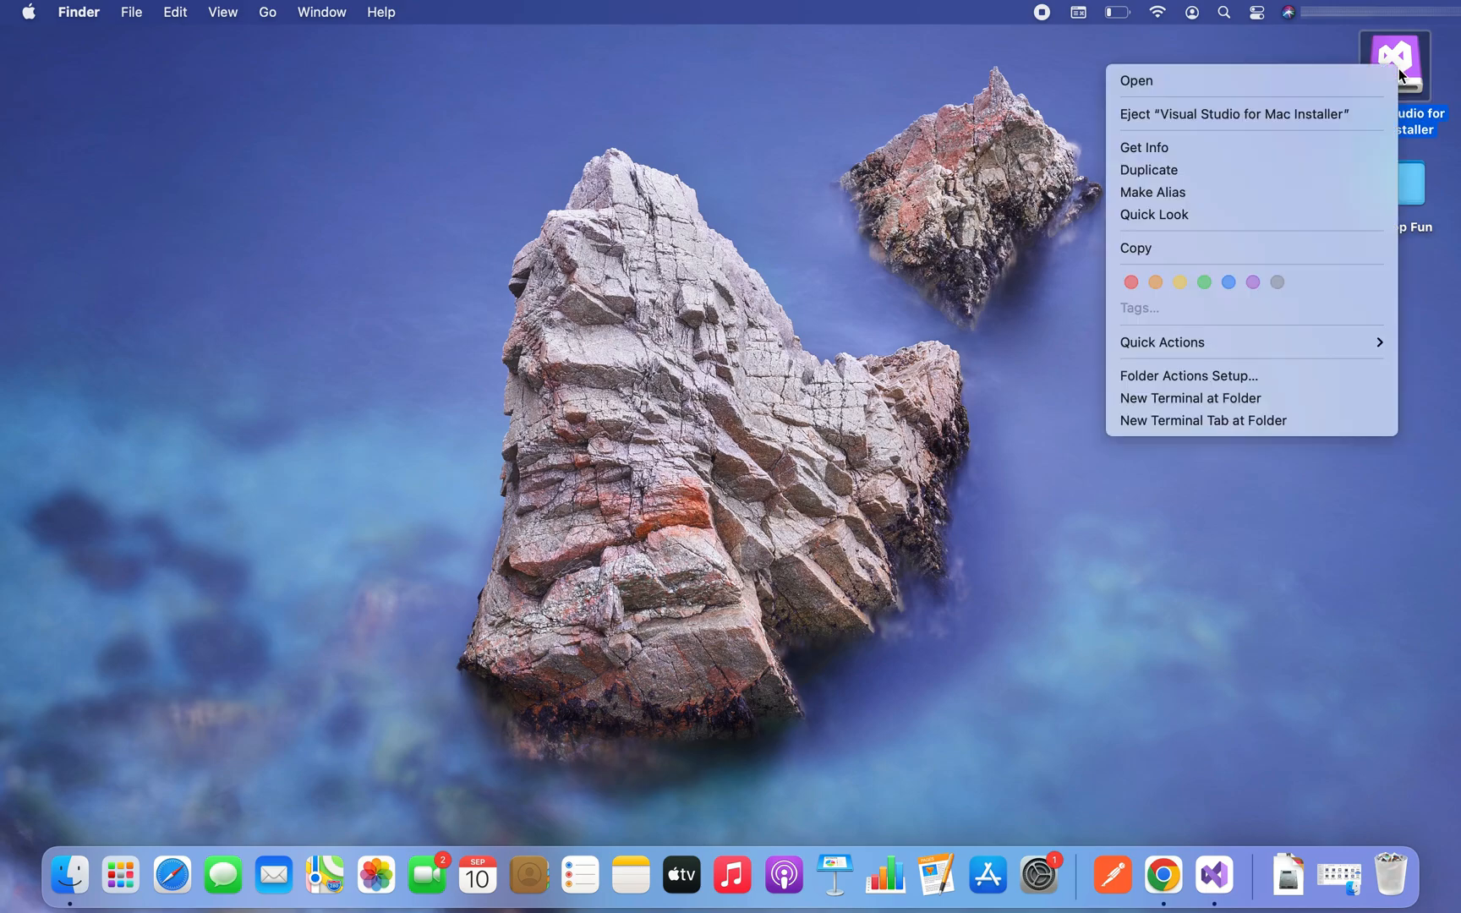
mouse_move(1314, 113)
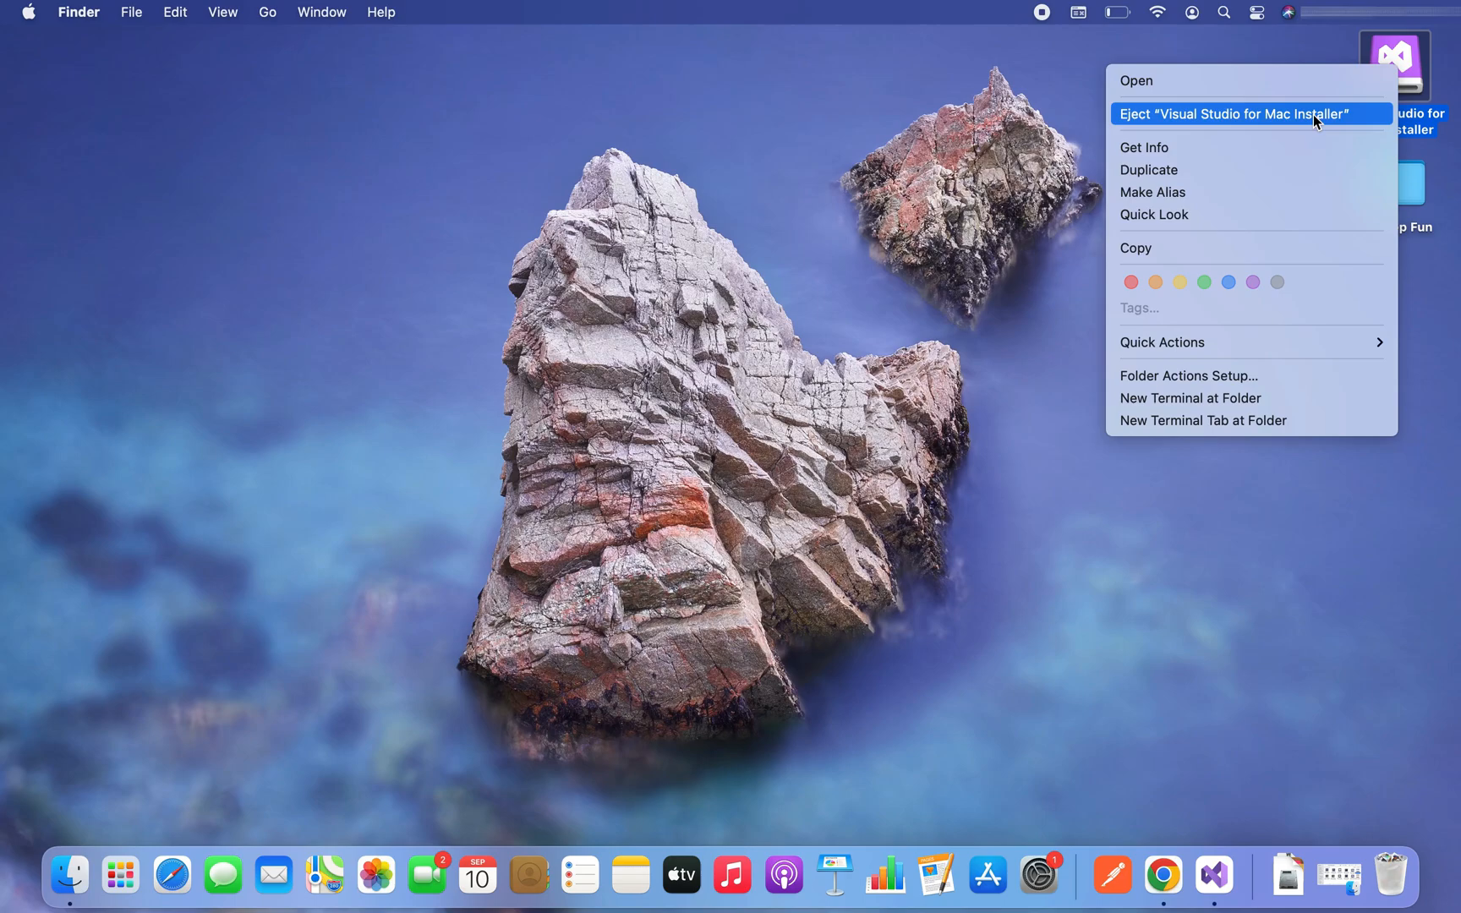
left_click(1234, 113)
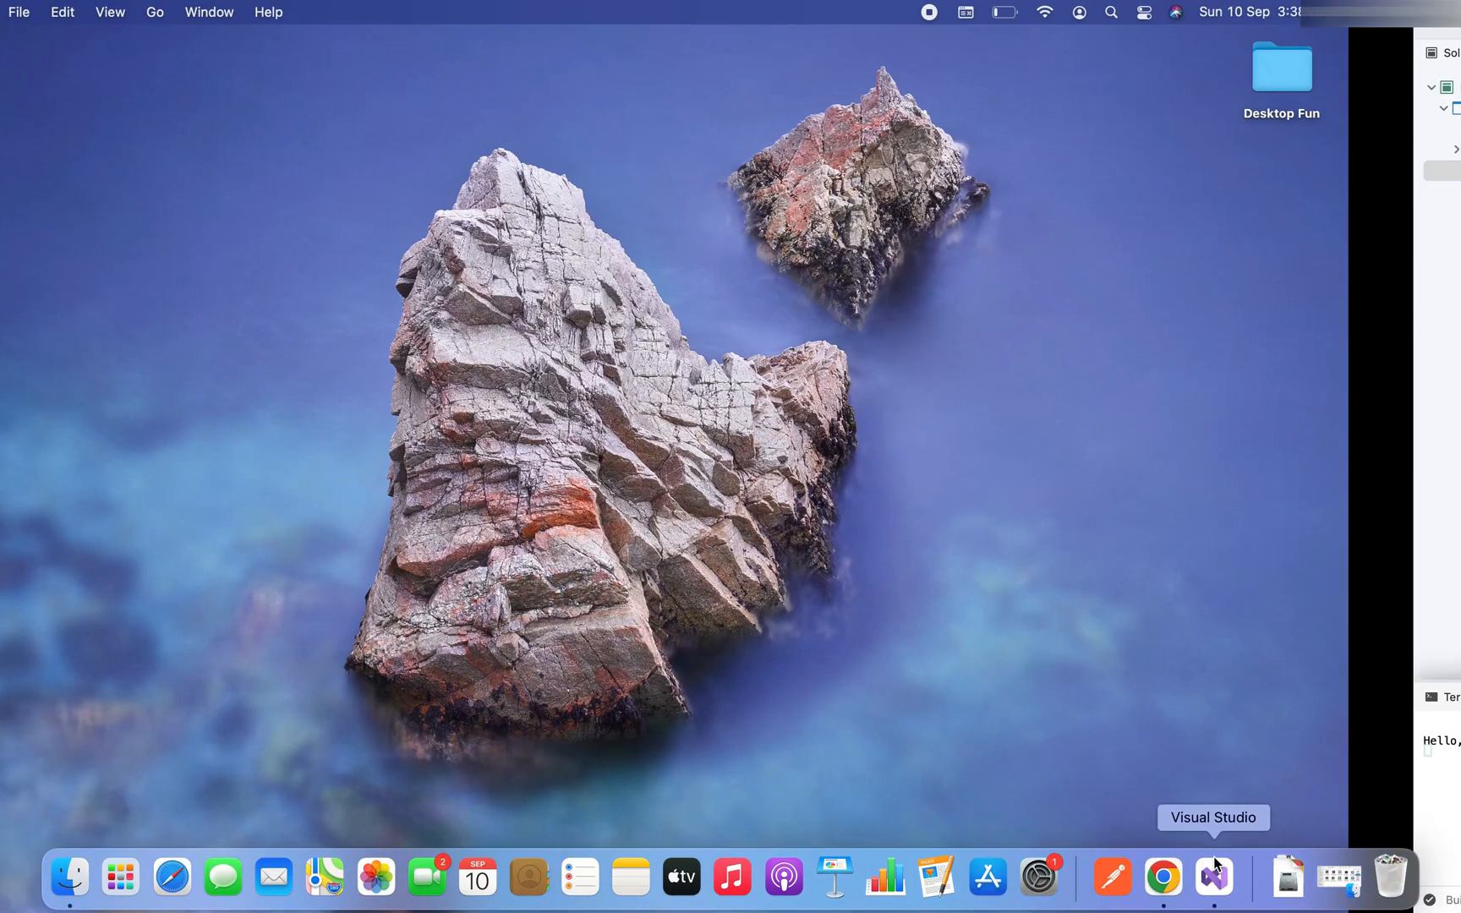
Bring Visual Studio for Mac back to the front showing HelloVisualStudio and its 'Hello, Visual Studio!' output
left_click(1212, 876)
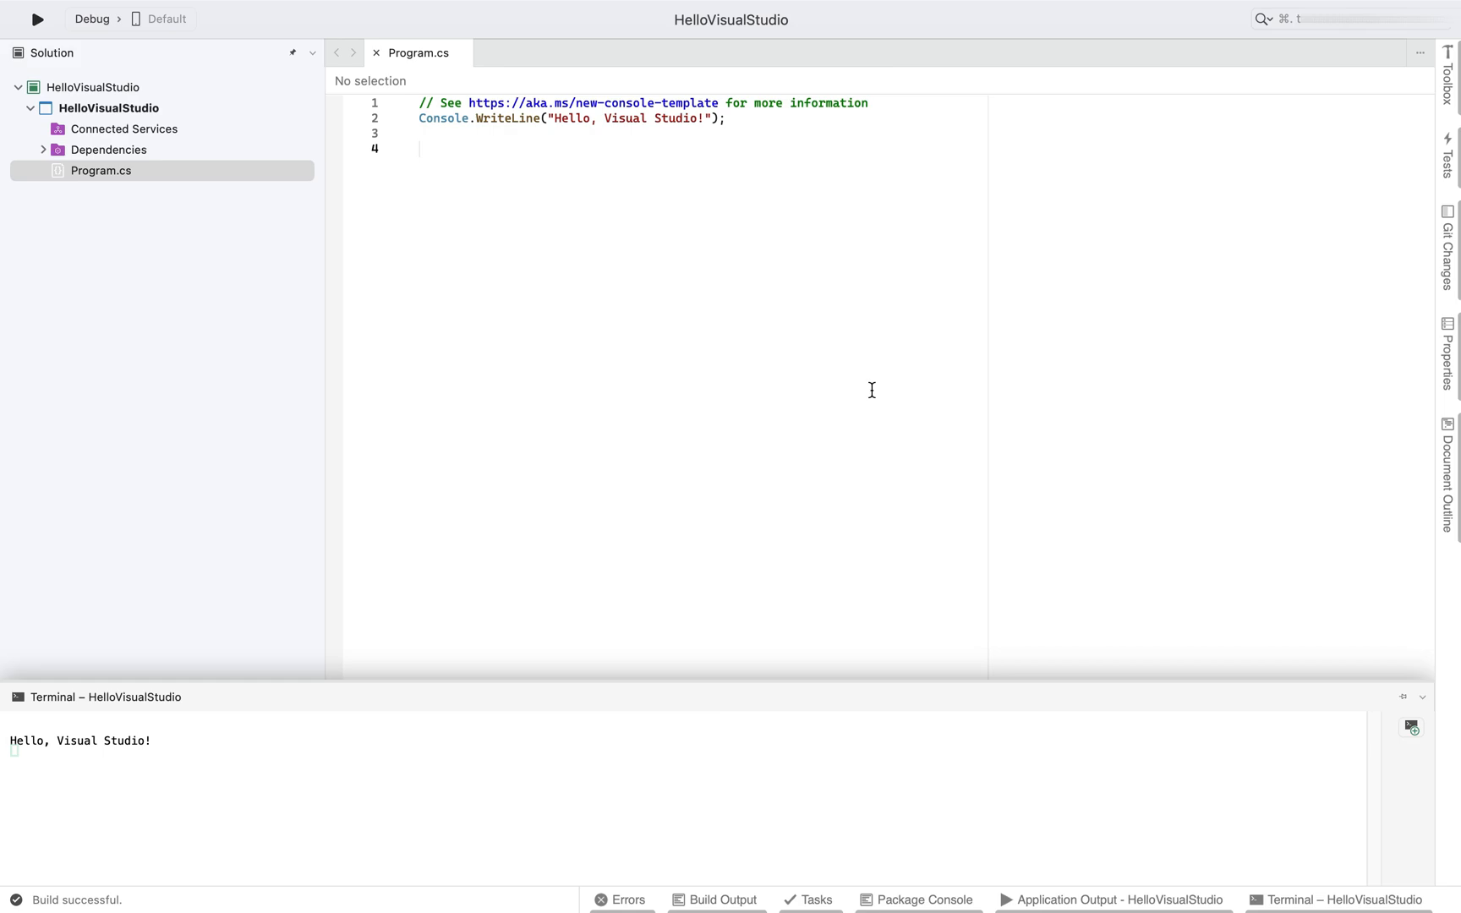
mouse_move(919, 454)
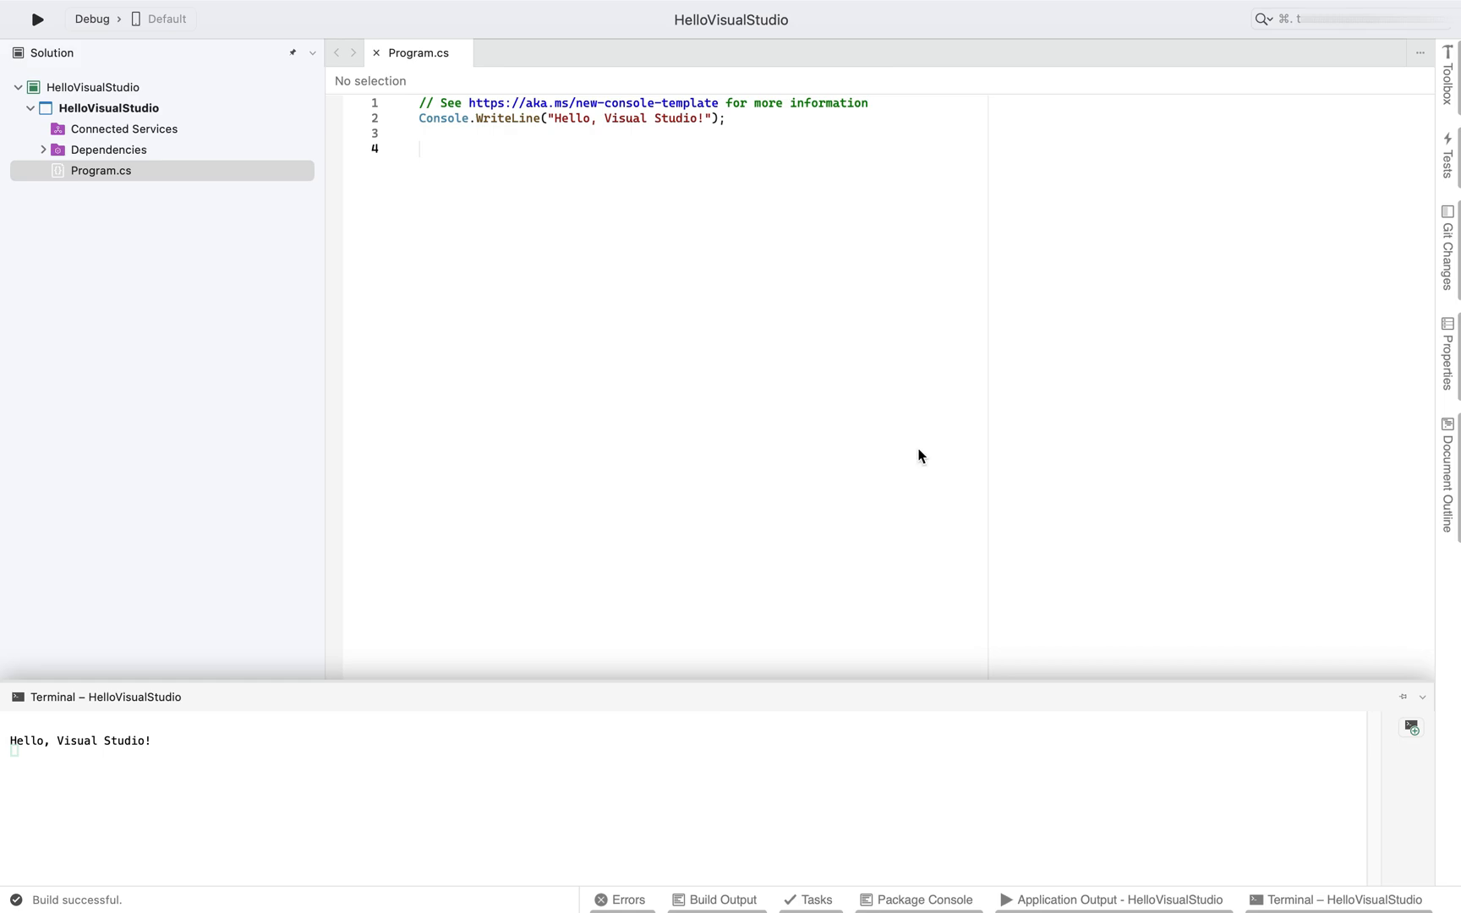